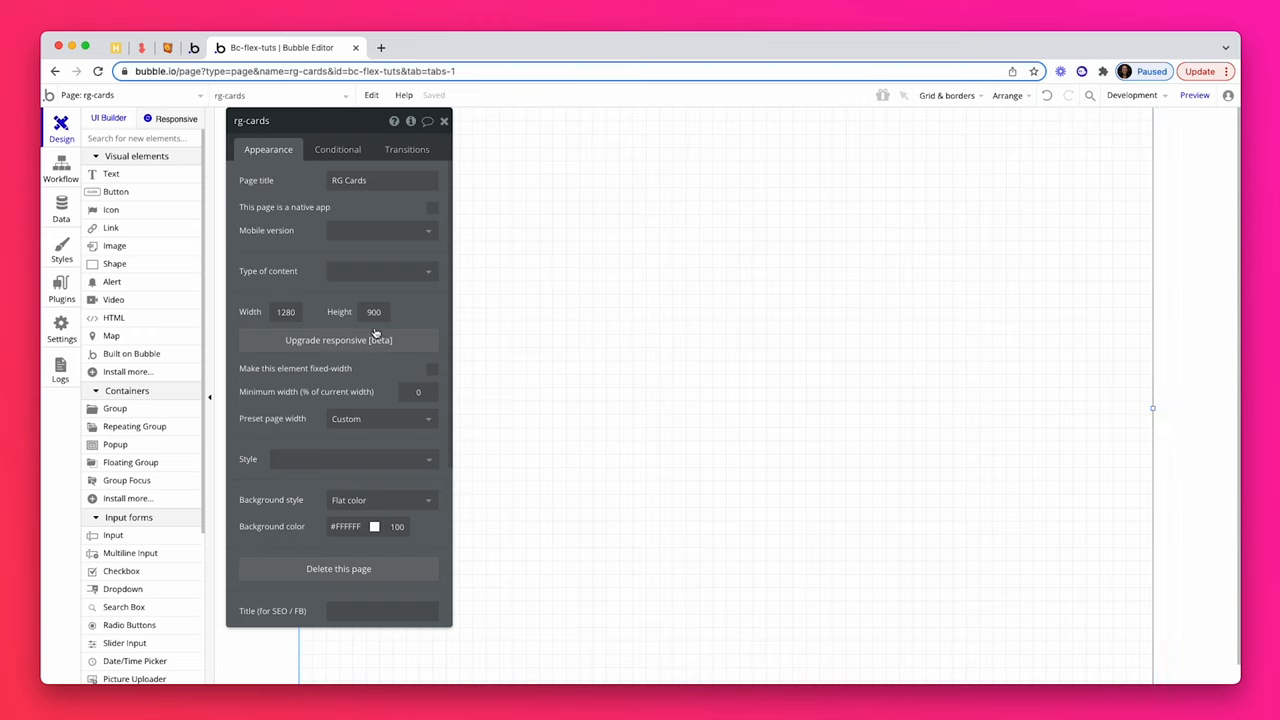
mouse_move(338, 340)
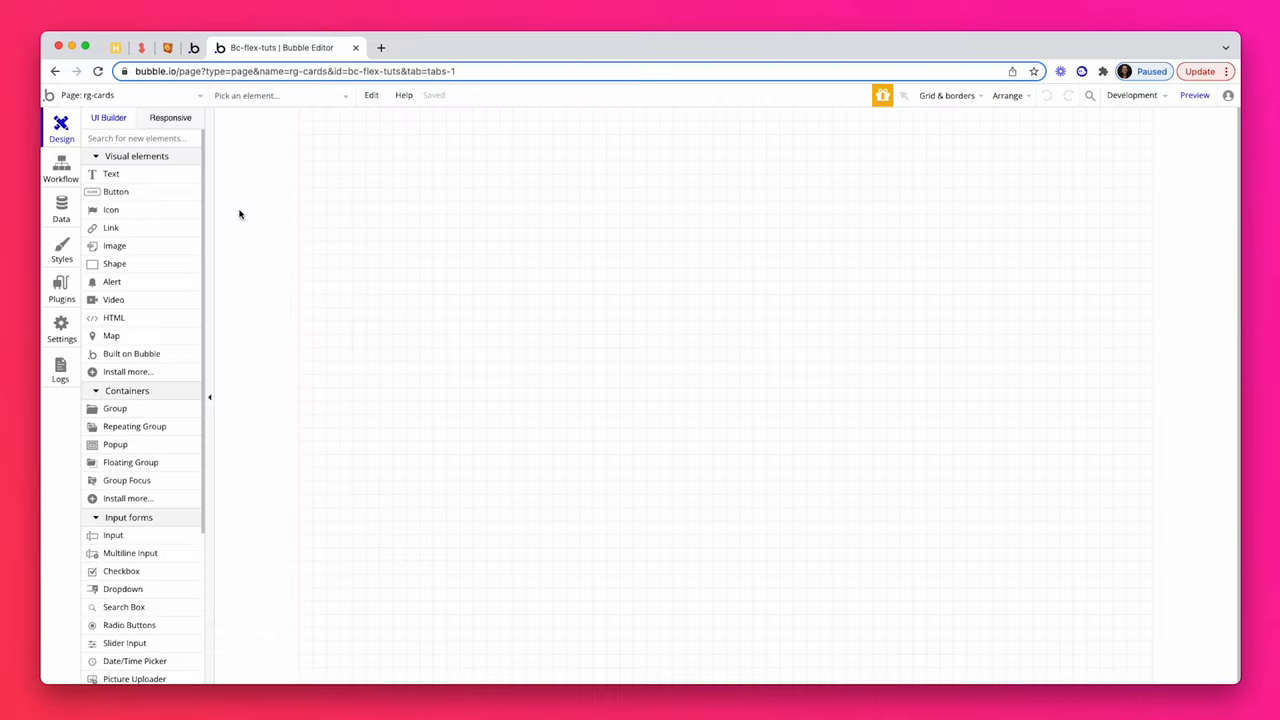
- Upgrade the rg-cards page to the responsive engine and review its column layout, 1280 px width, 900 px min height
click(280, 96)
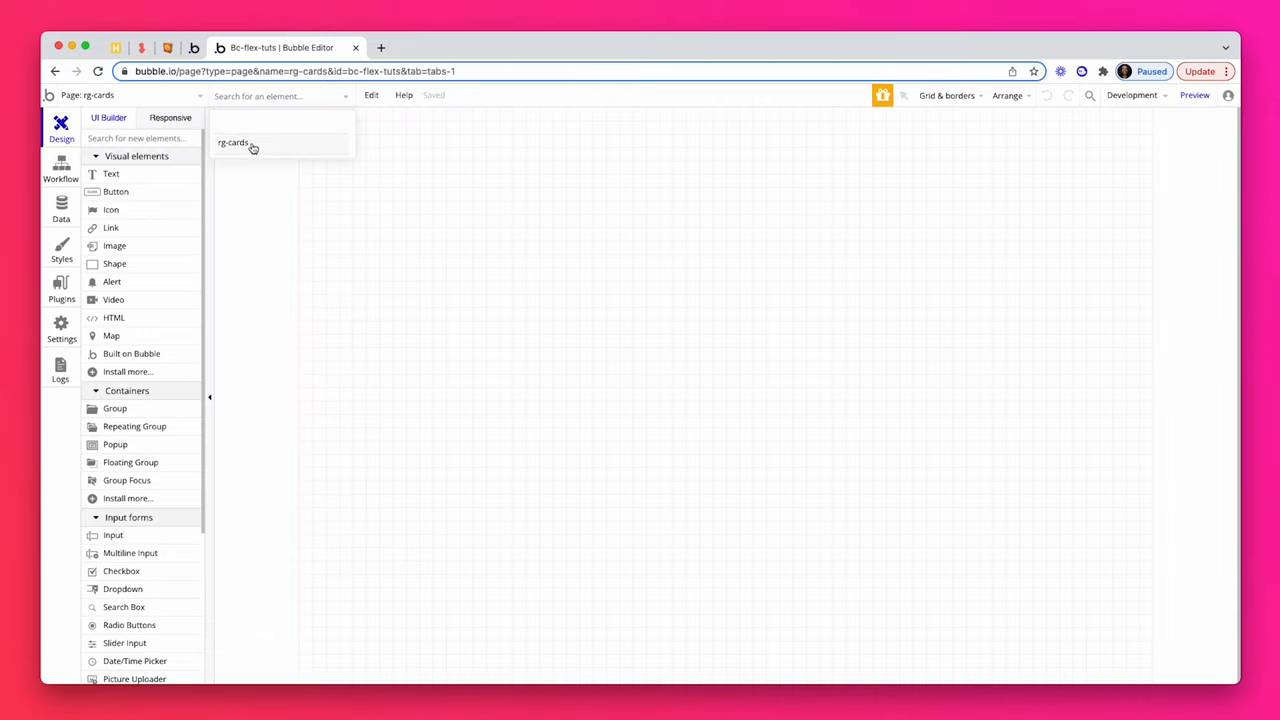
click(232, 144)
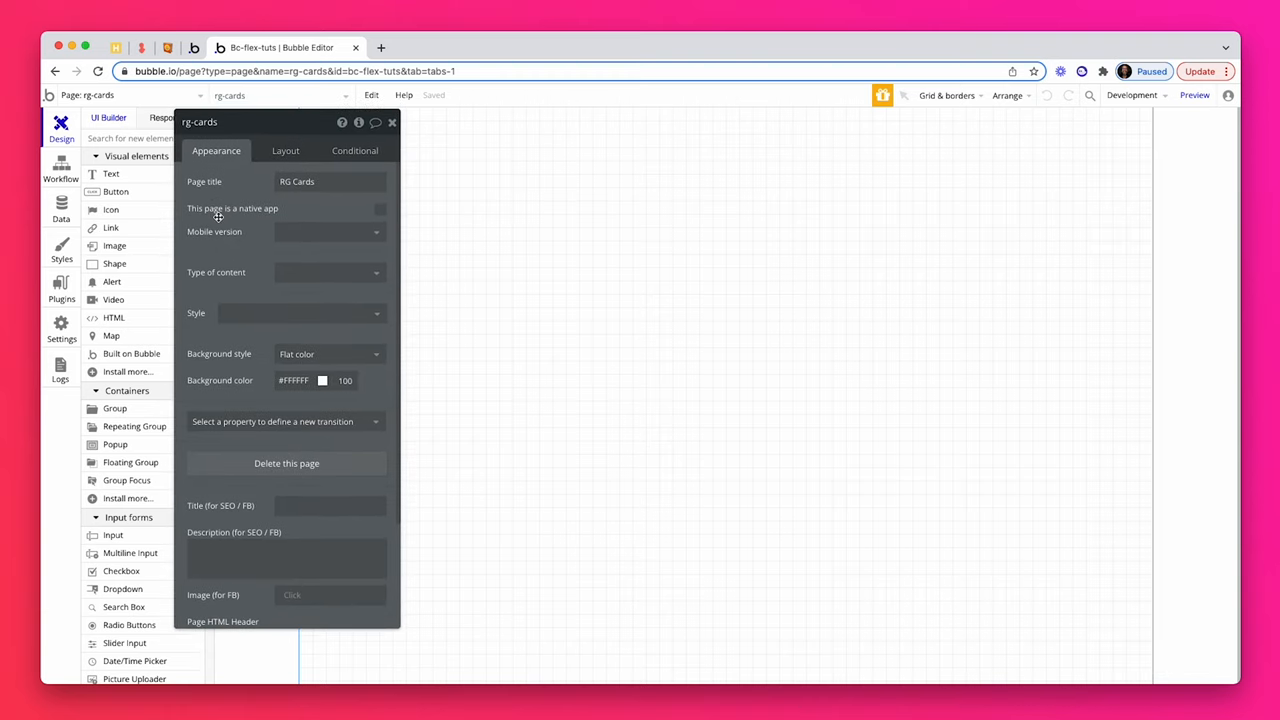
click(330, 180)
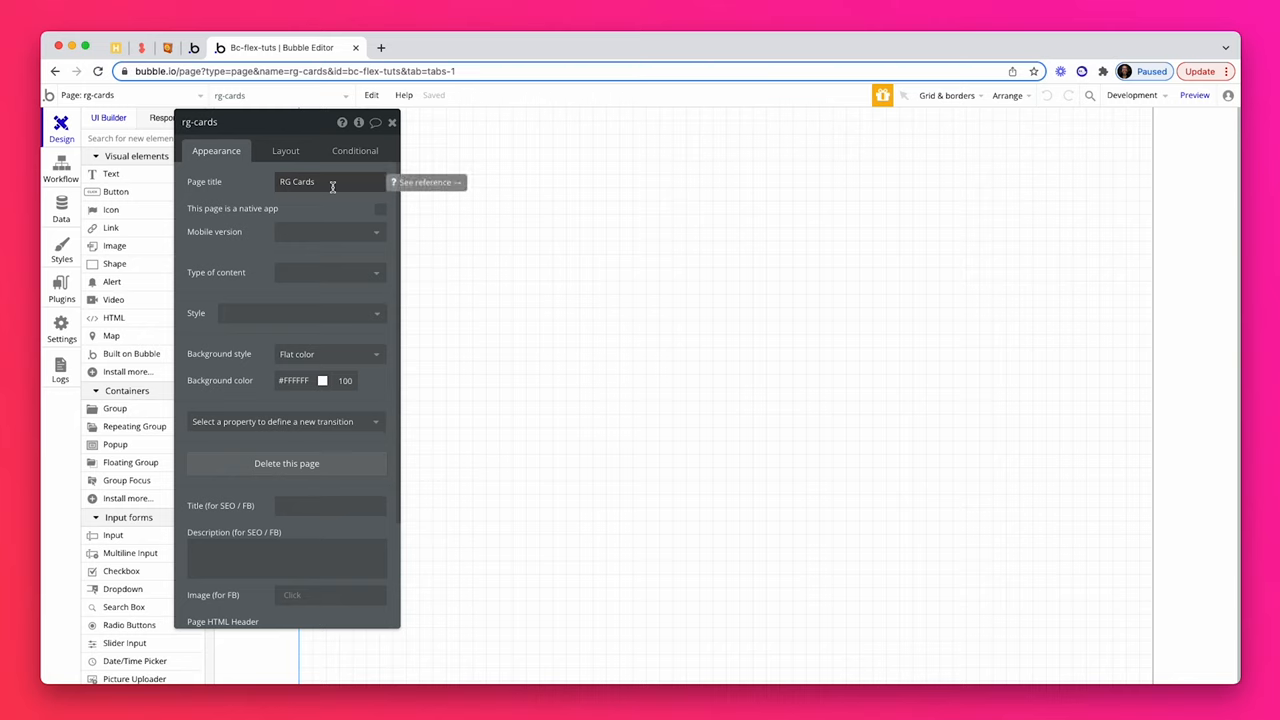
click(284, 150)
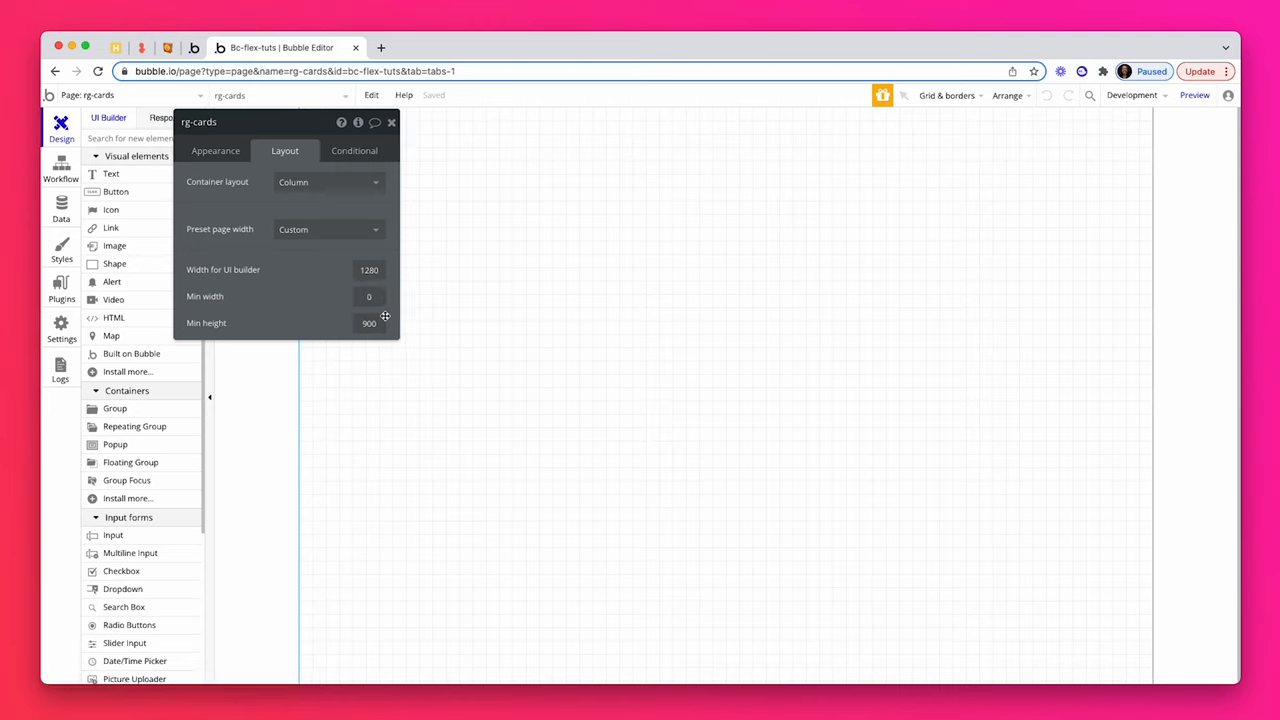
mouse_move(320, 296)
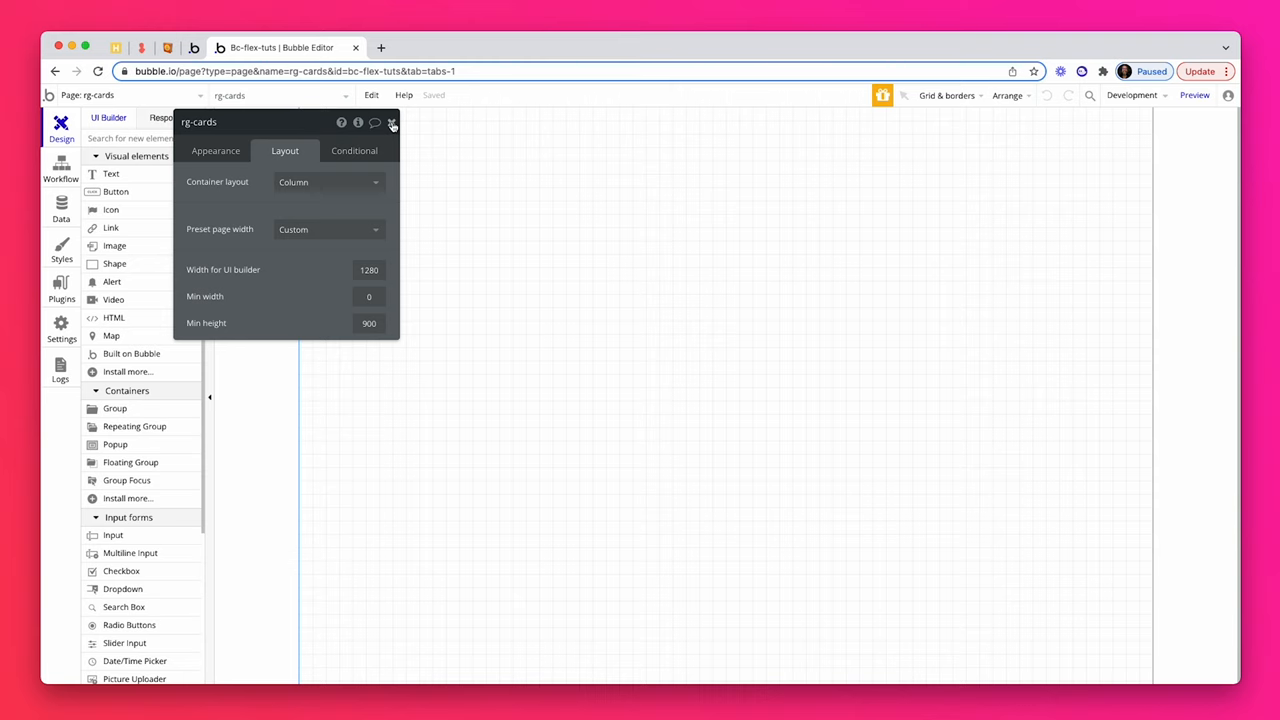
- Set the repeating group's content type to Location and its data source to a search for Locations
click(392, 122)
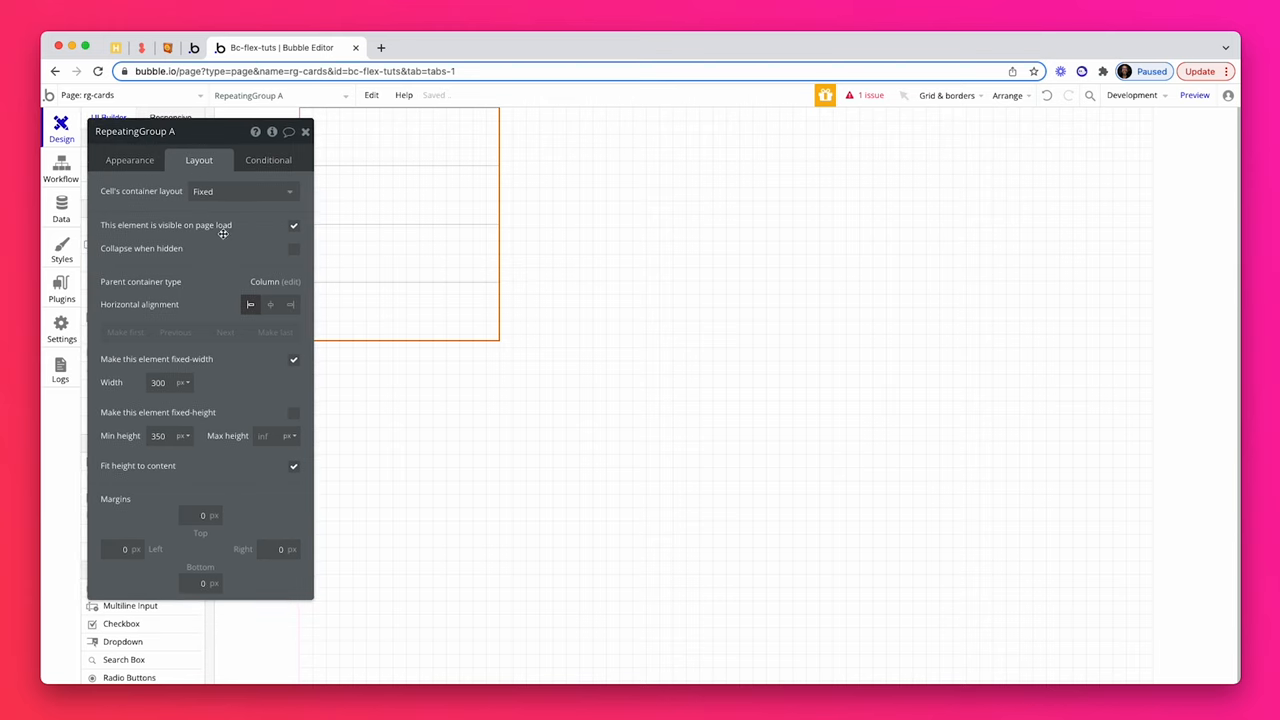
mouse_move(294, 232)
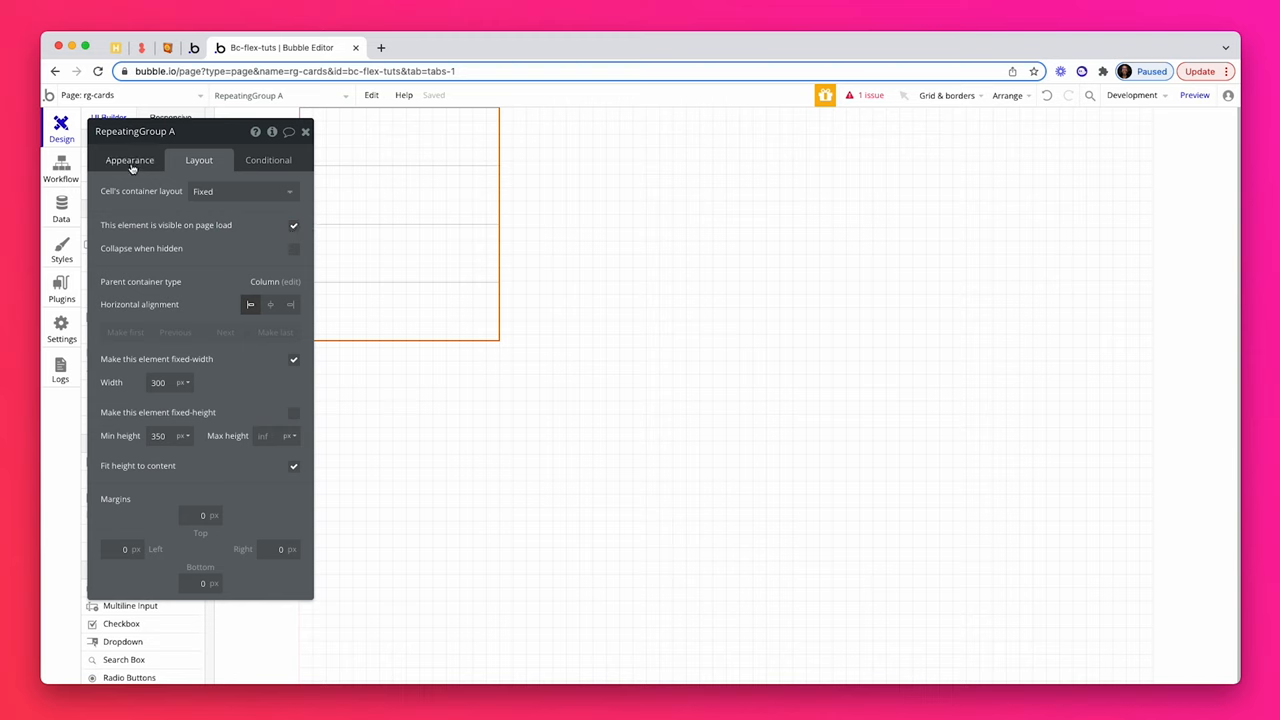
click(128, 160)
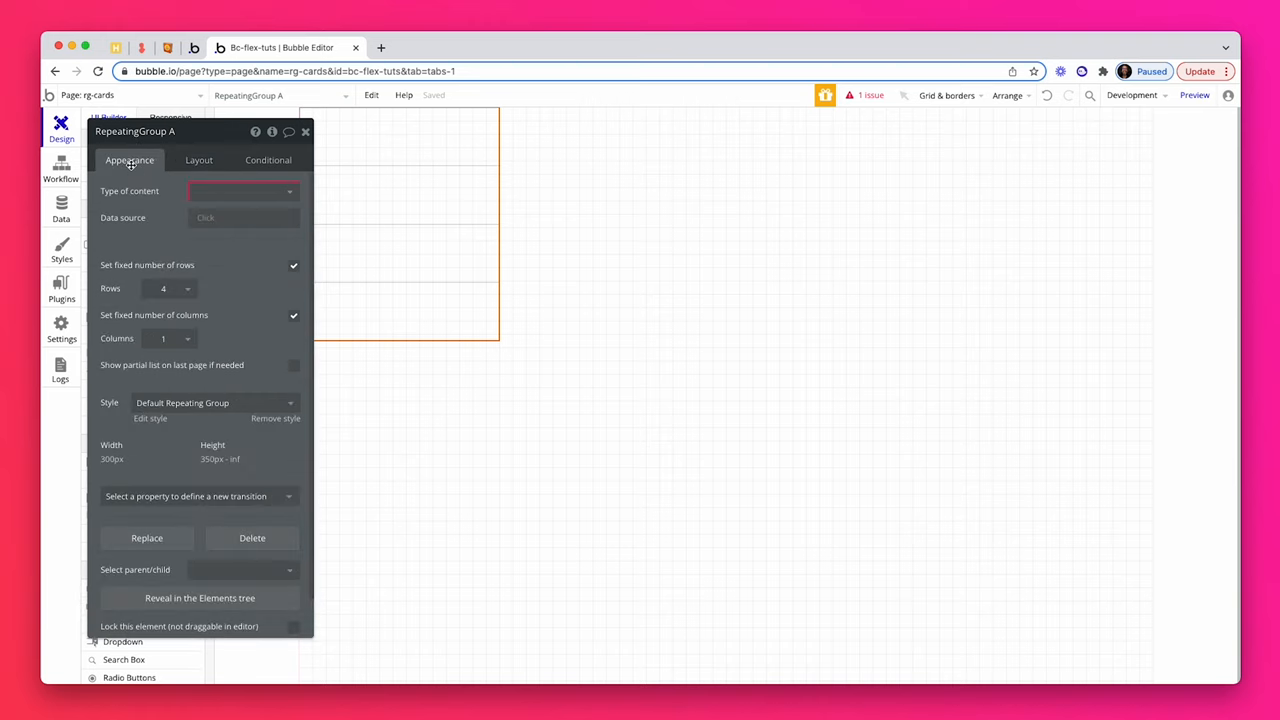
click(240, 192)
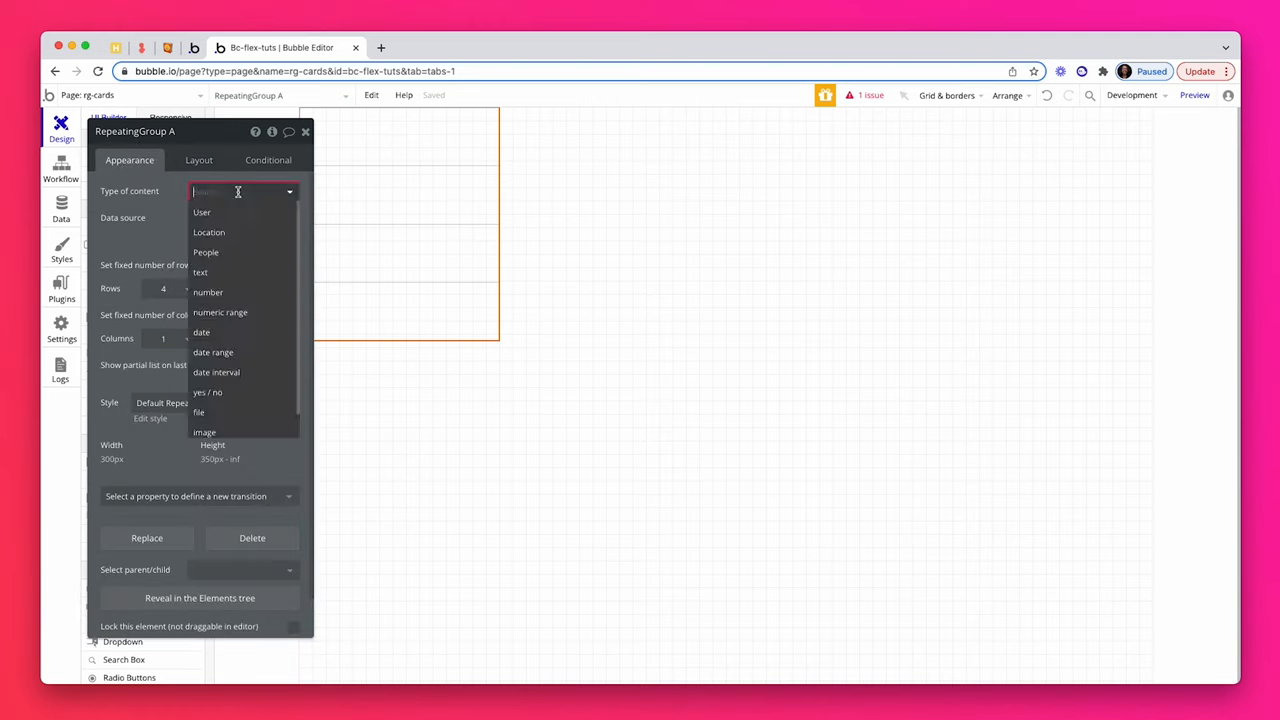
mouse_move(240, 232)
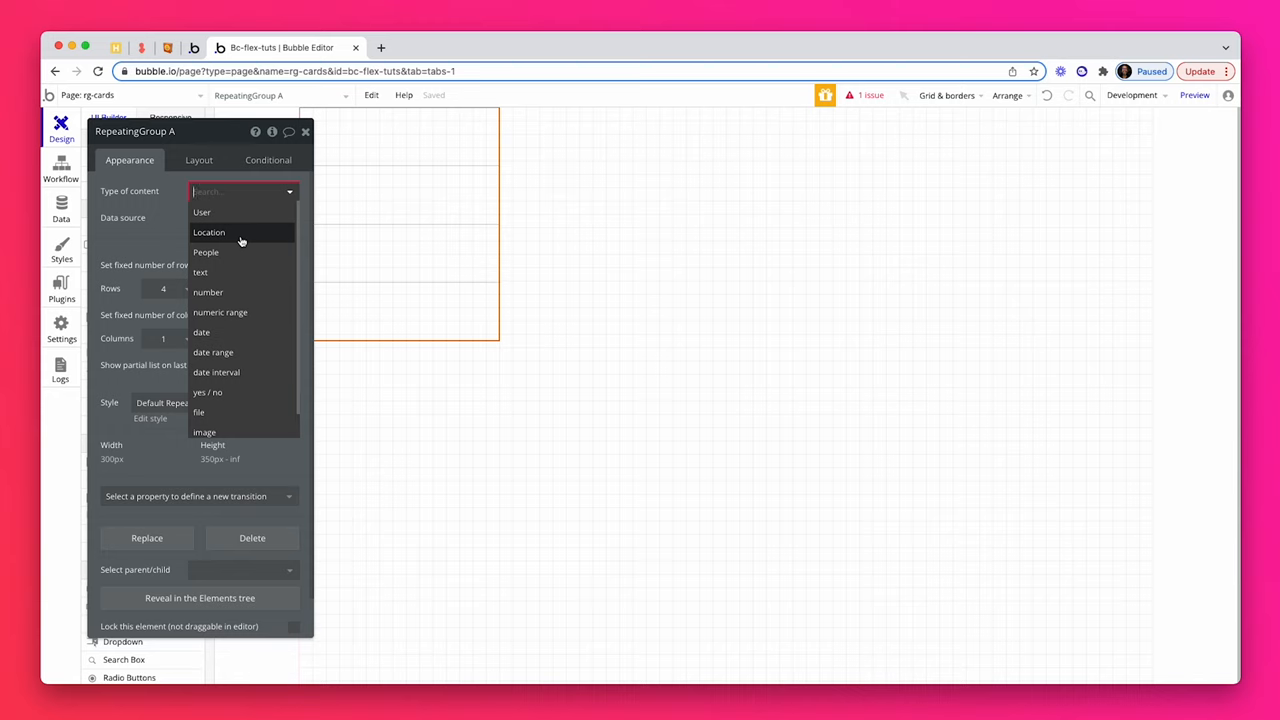
click(208, 232)
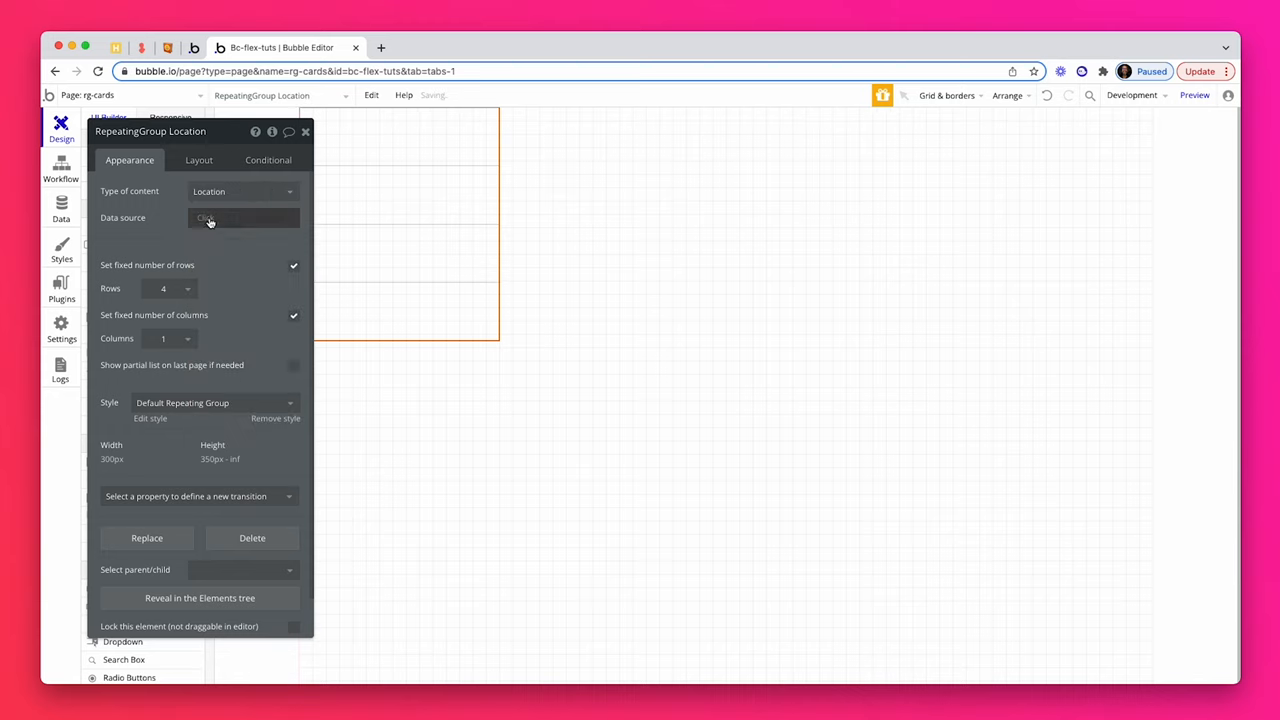
click(244, 216)
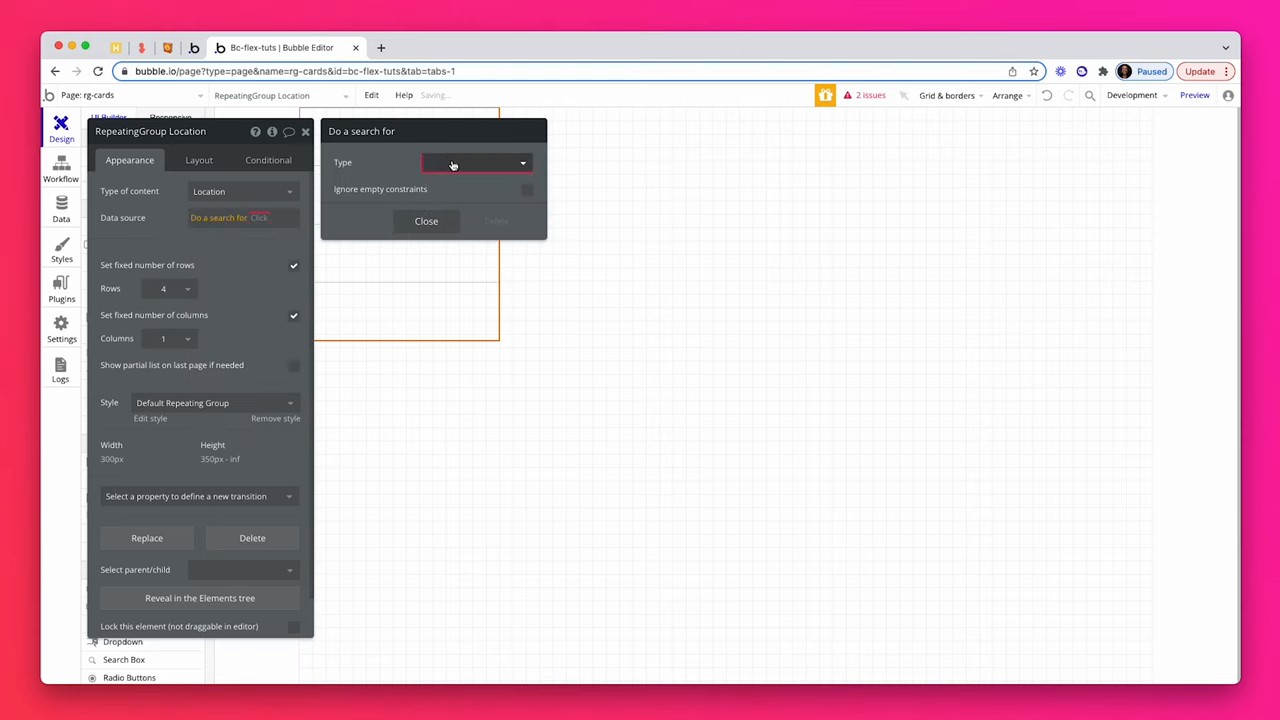
click(476, 164)
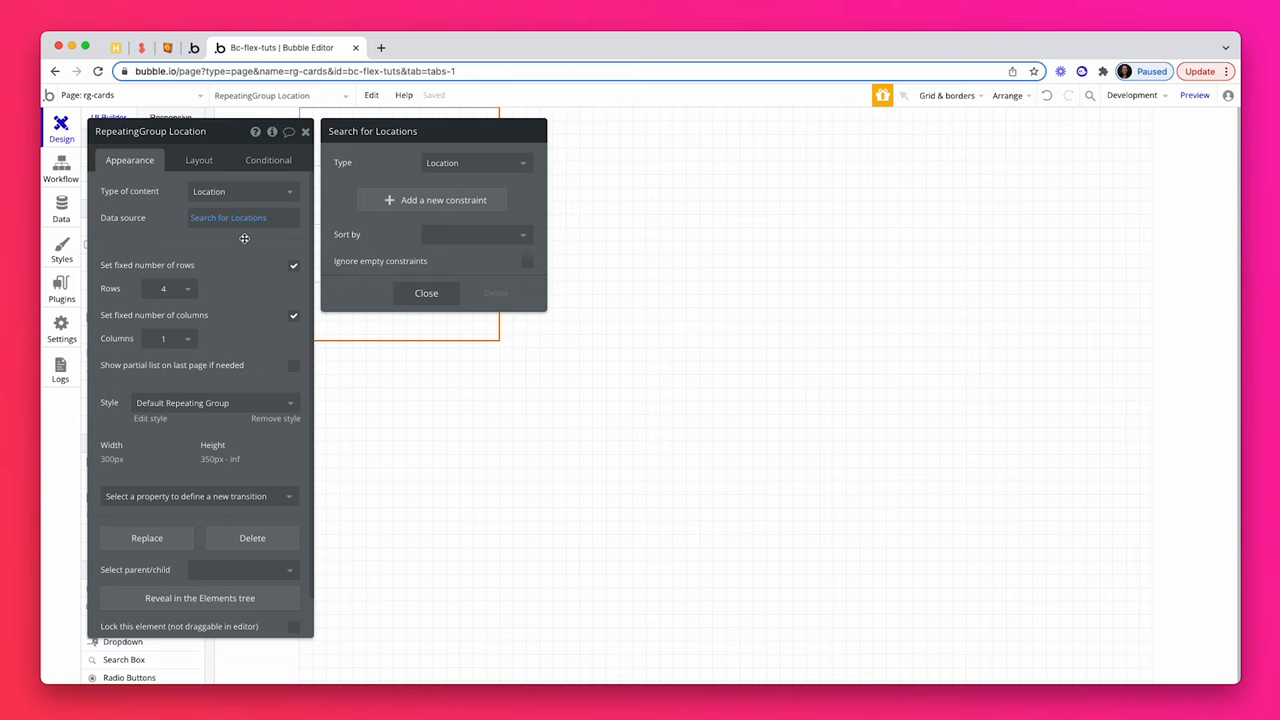
click(426, 292)
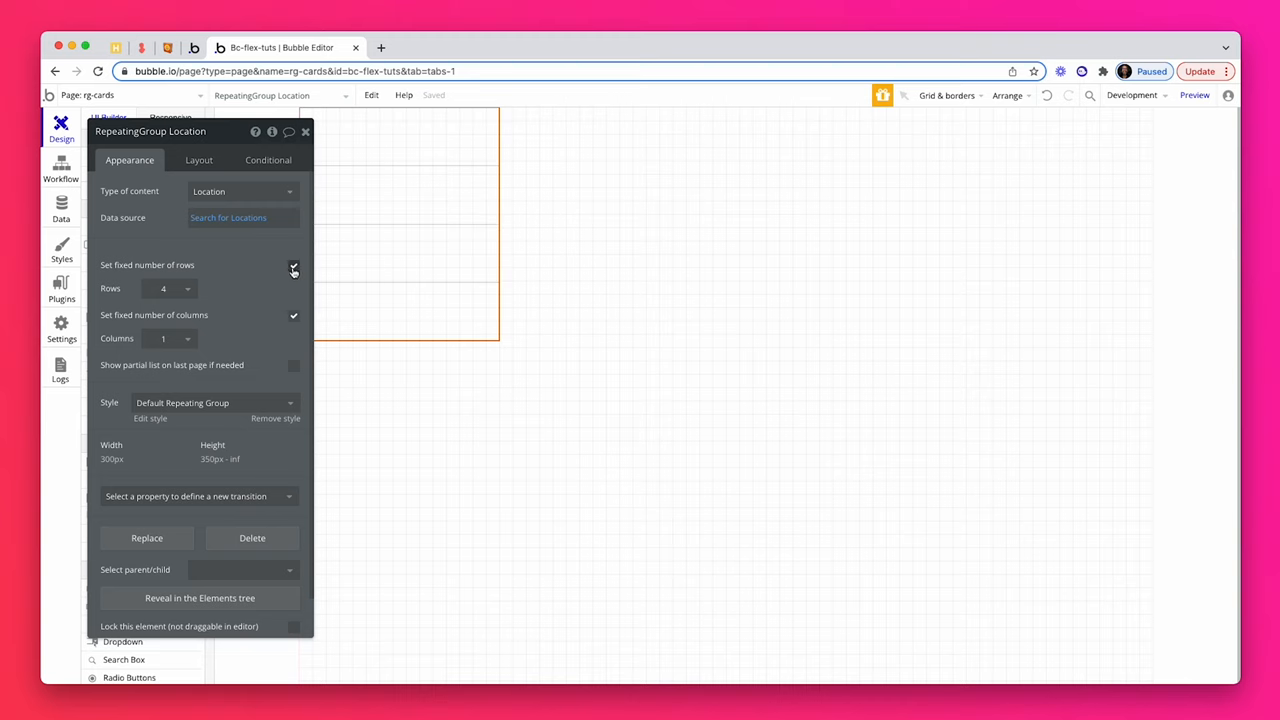
- Turn off fixed rows and fixed columns and set the minimum column width to 320 px
click(292, 268)
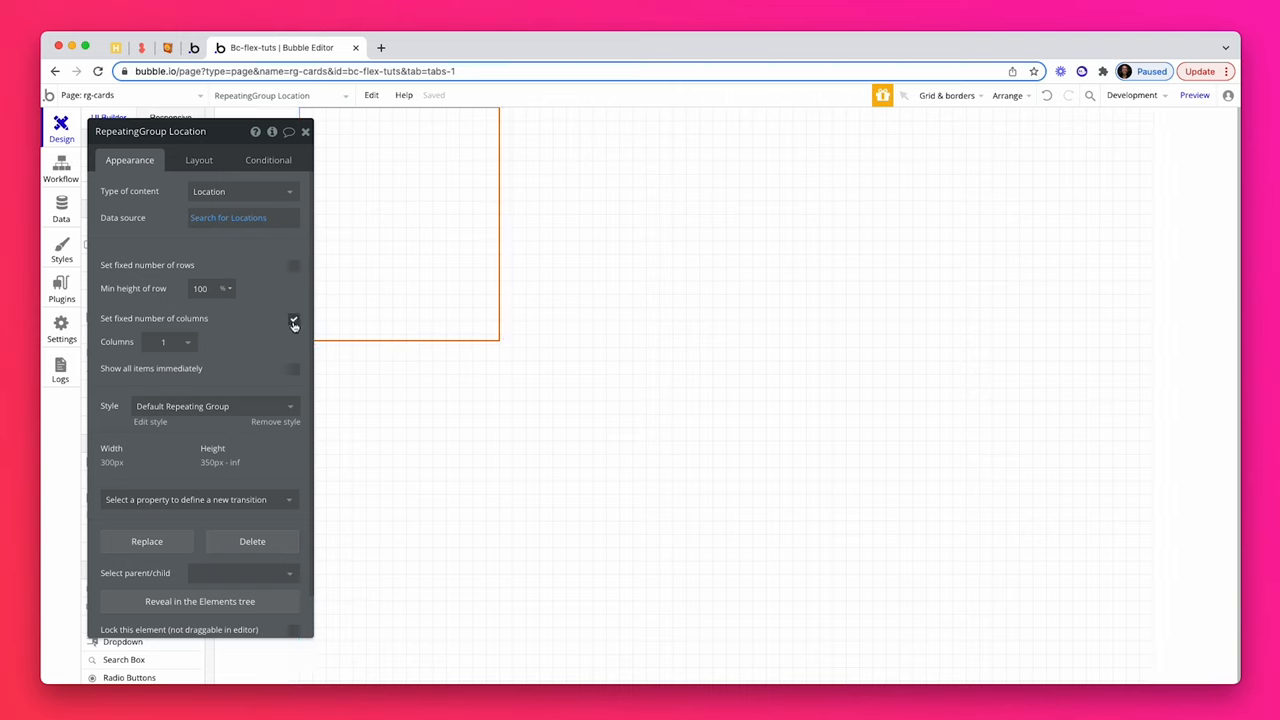
click(294, 320)
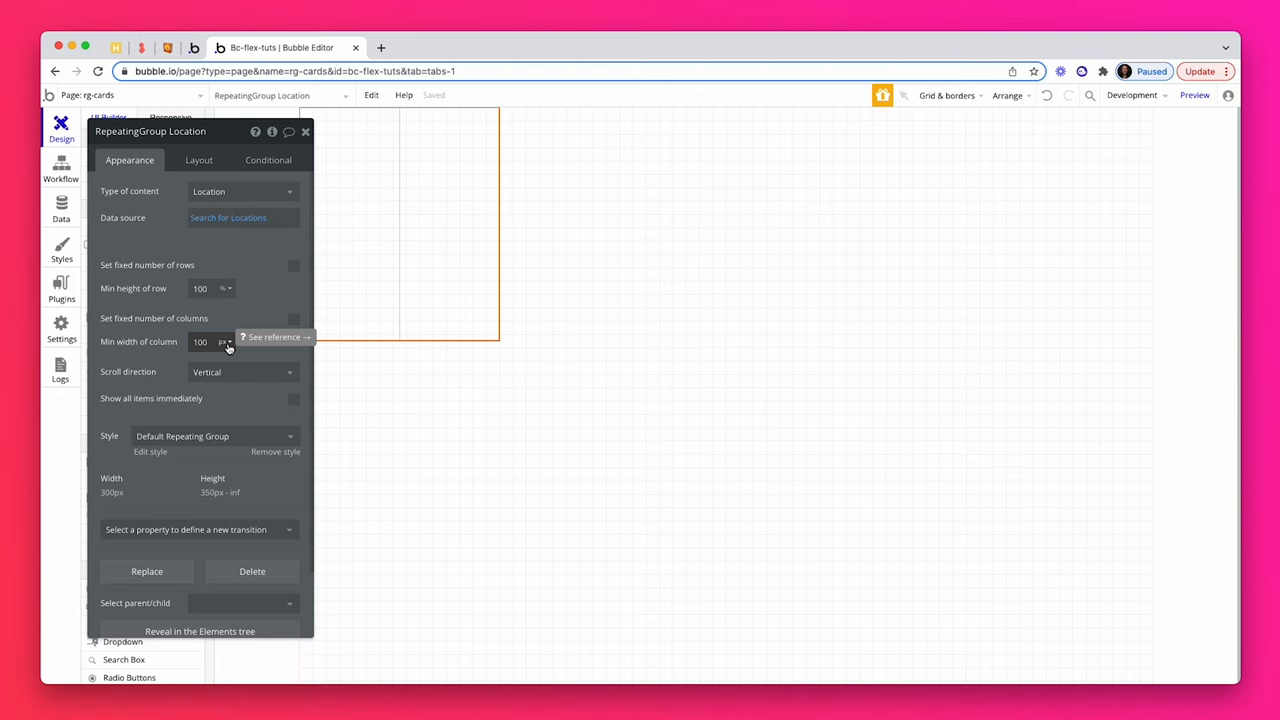
click(200, 342)
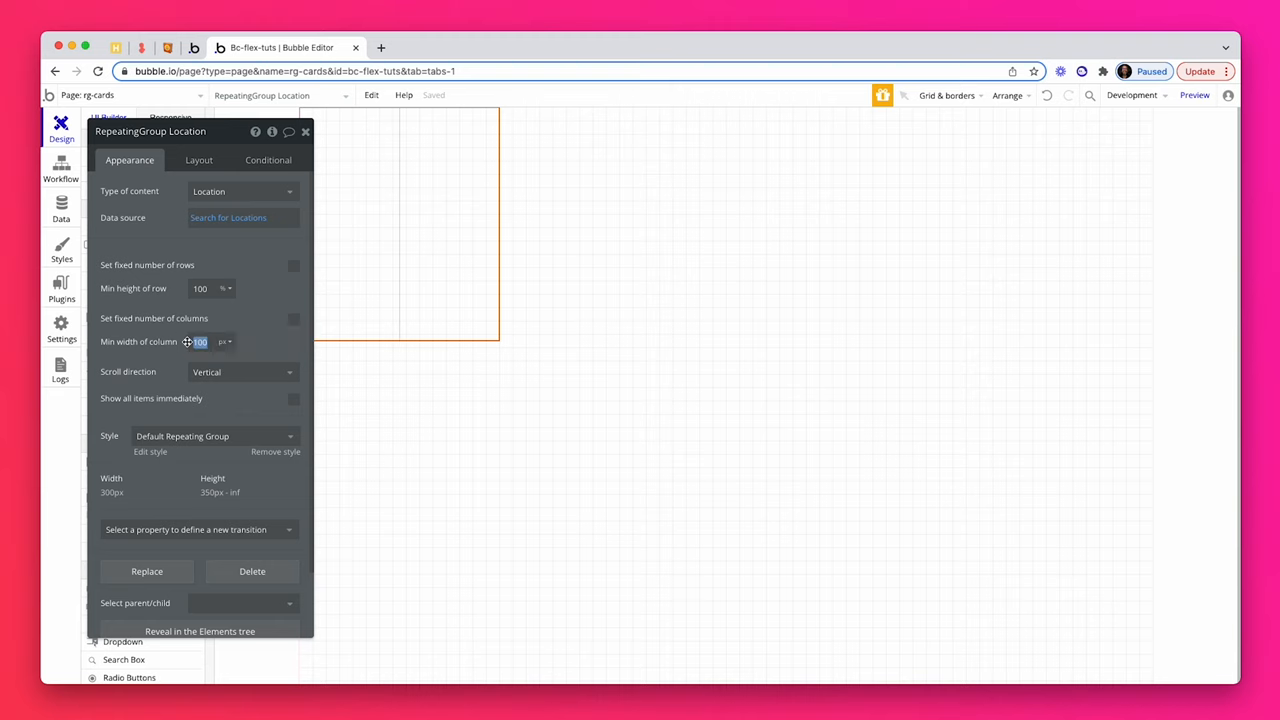
text(320)
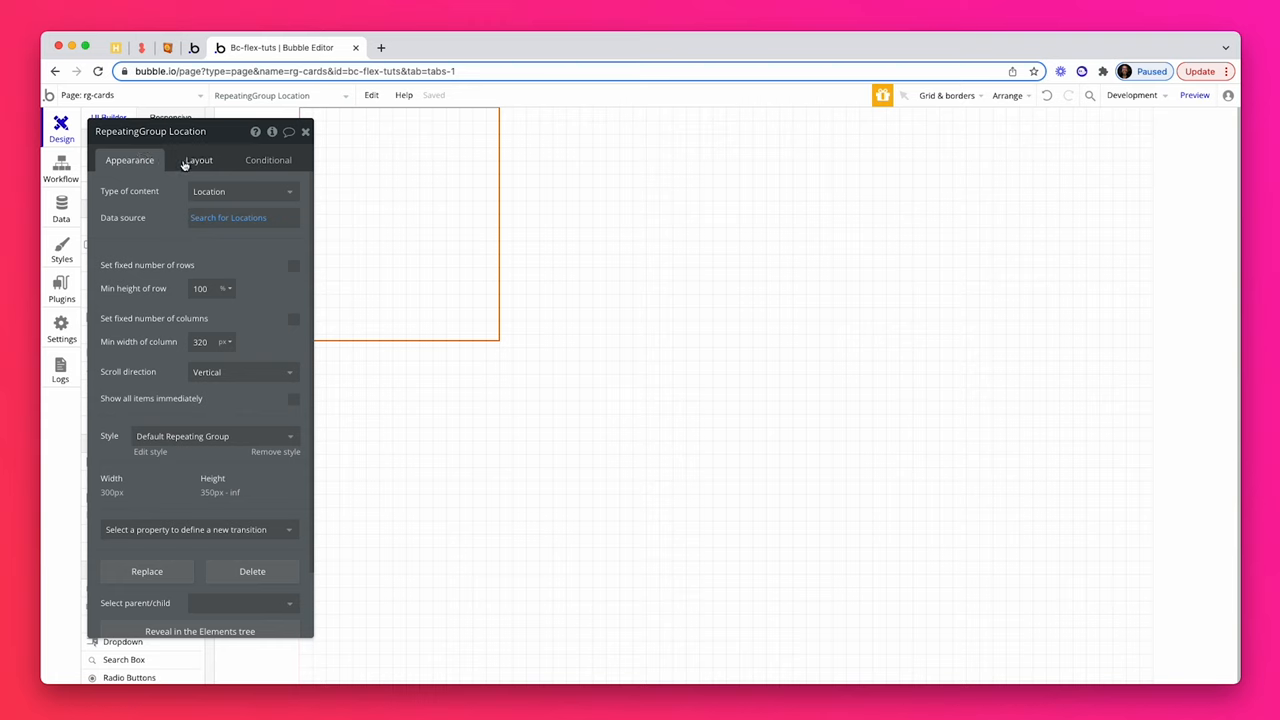
- Make the cells column containers, center the group and let its width flex up to 1280 px
click(198, 160)
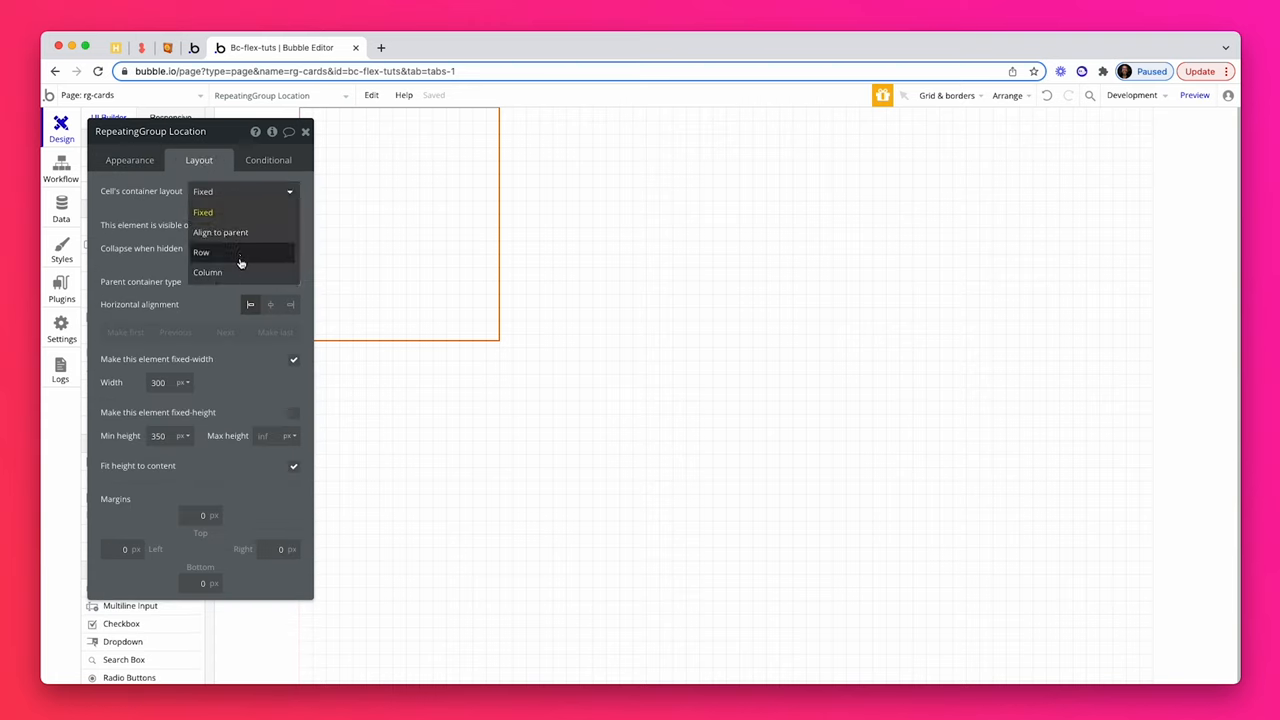
click(208, 272)
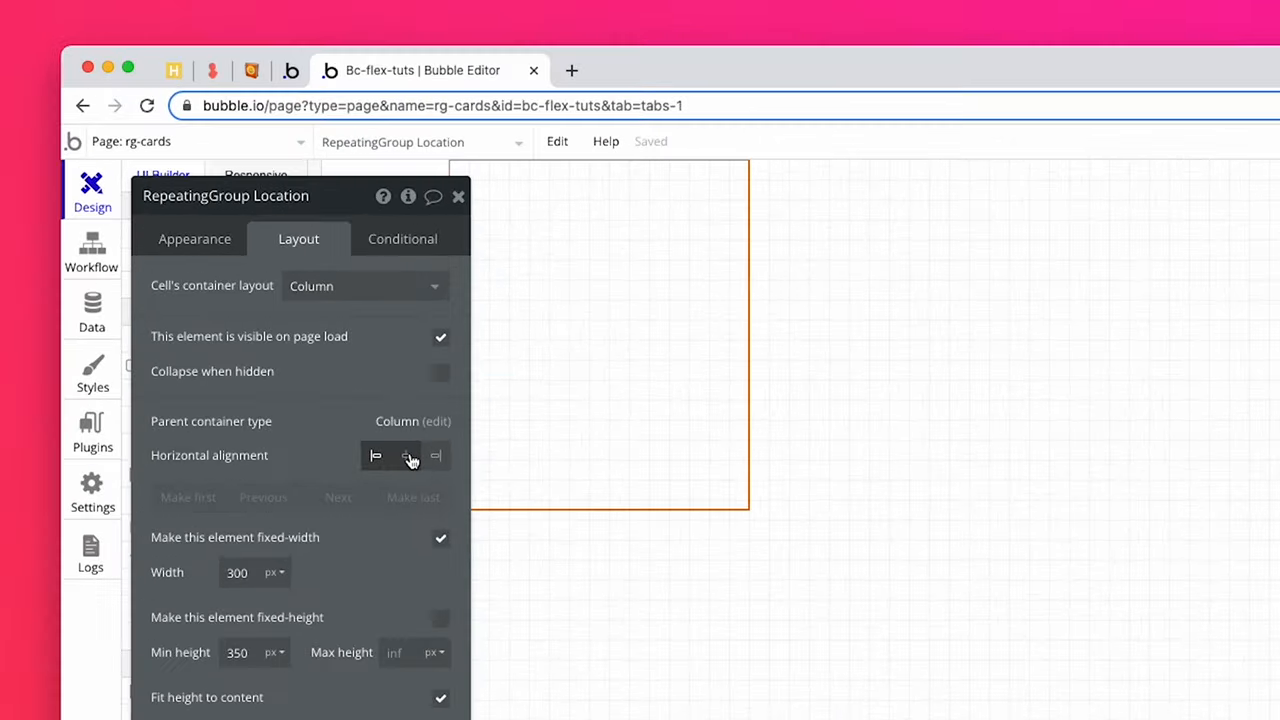
click(408, 456)
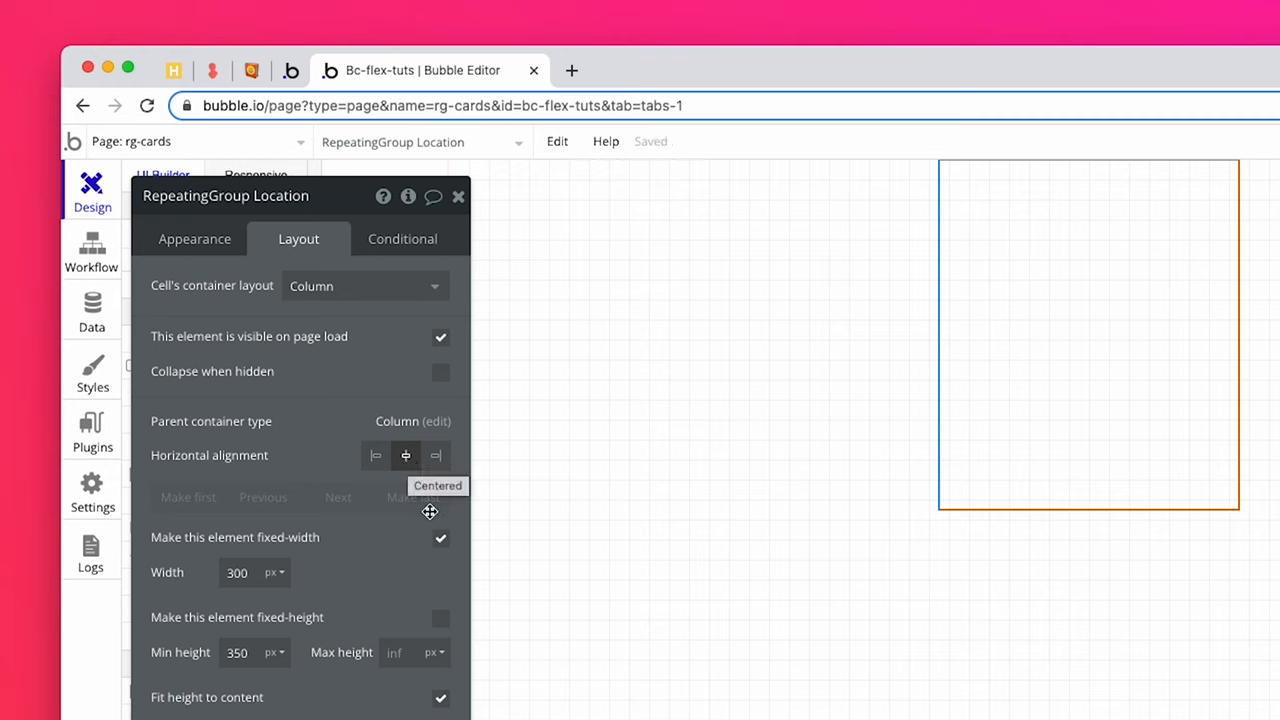
click(440, 538)
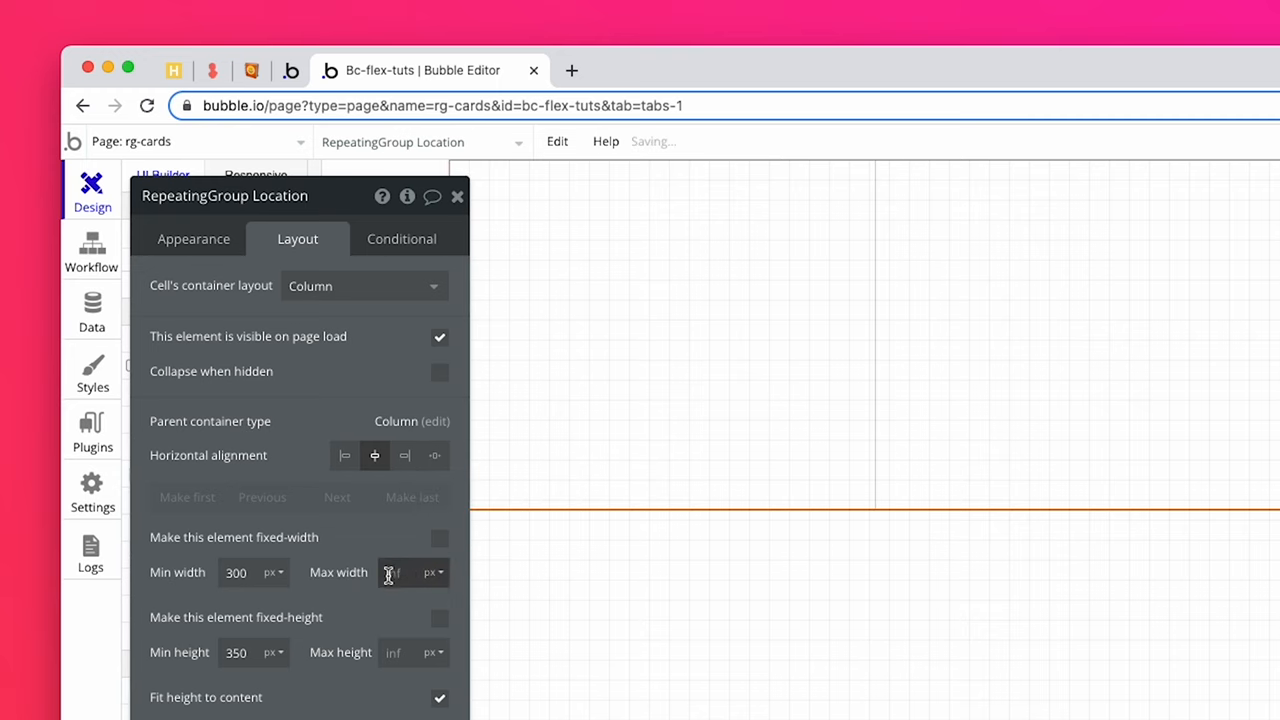
text(1280)
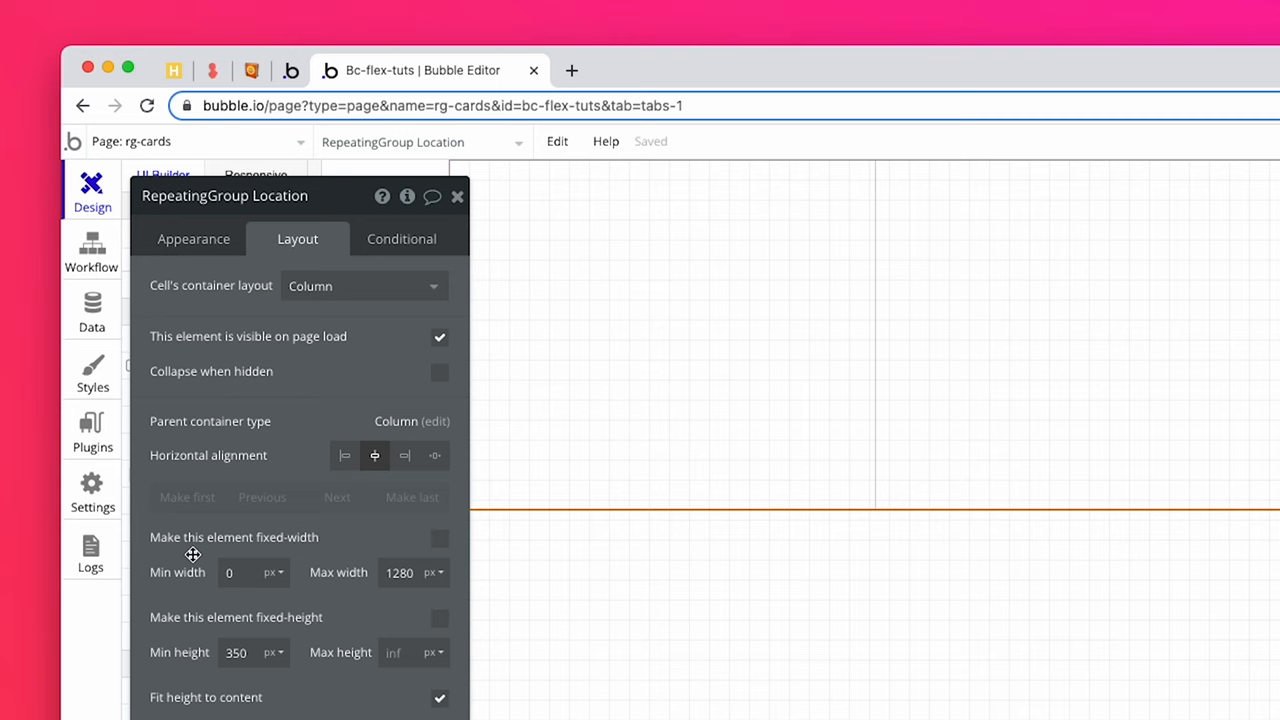
mouse_move(254, 648)
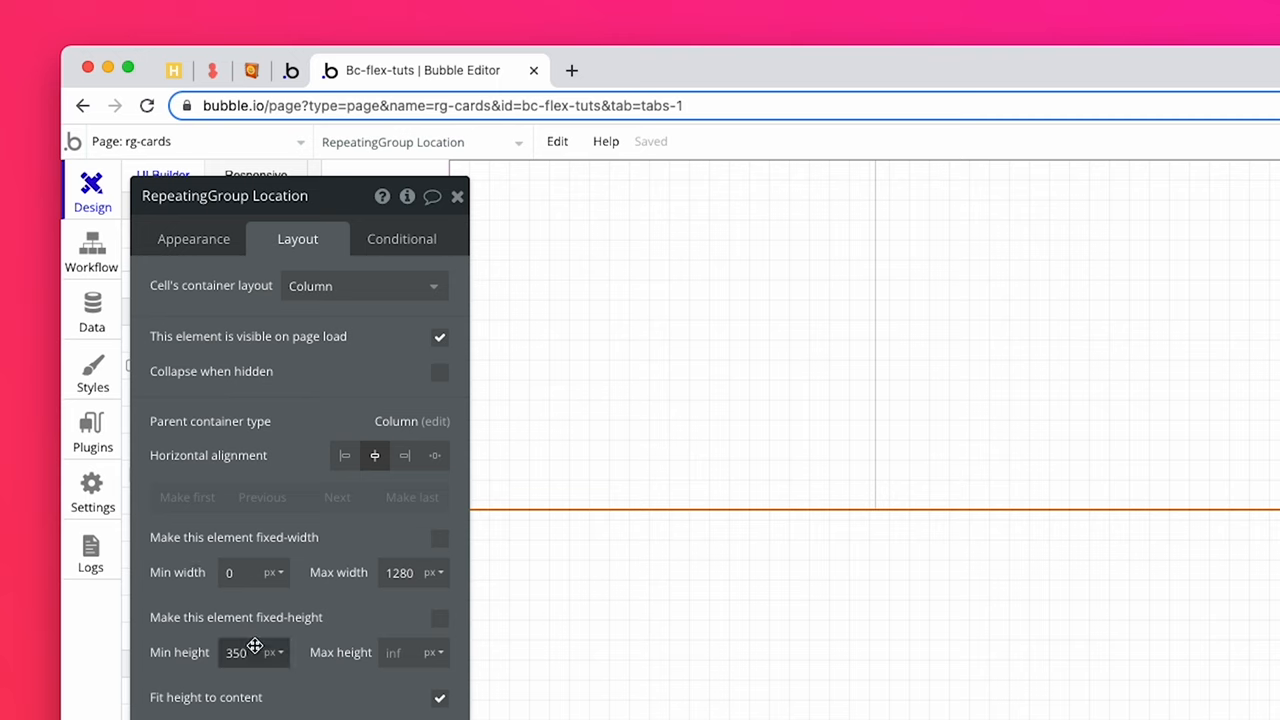
- Set the repeating group's minimum height to 600 px and top margin to 100 px
text(600)
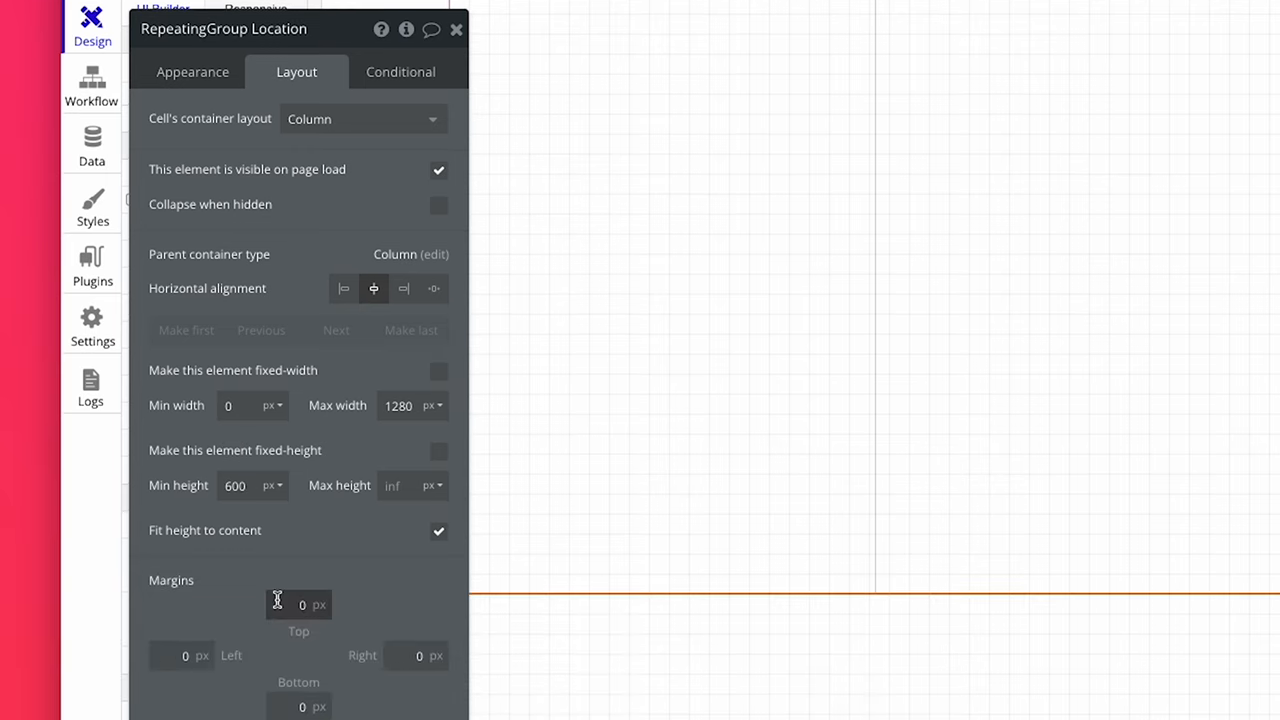
text(10)
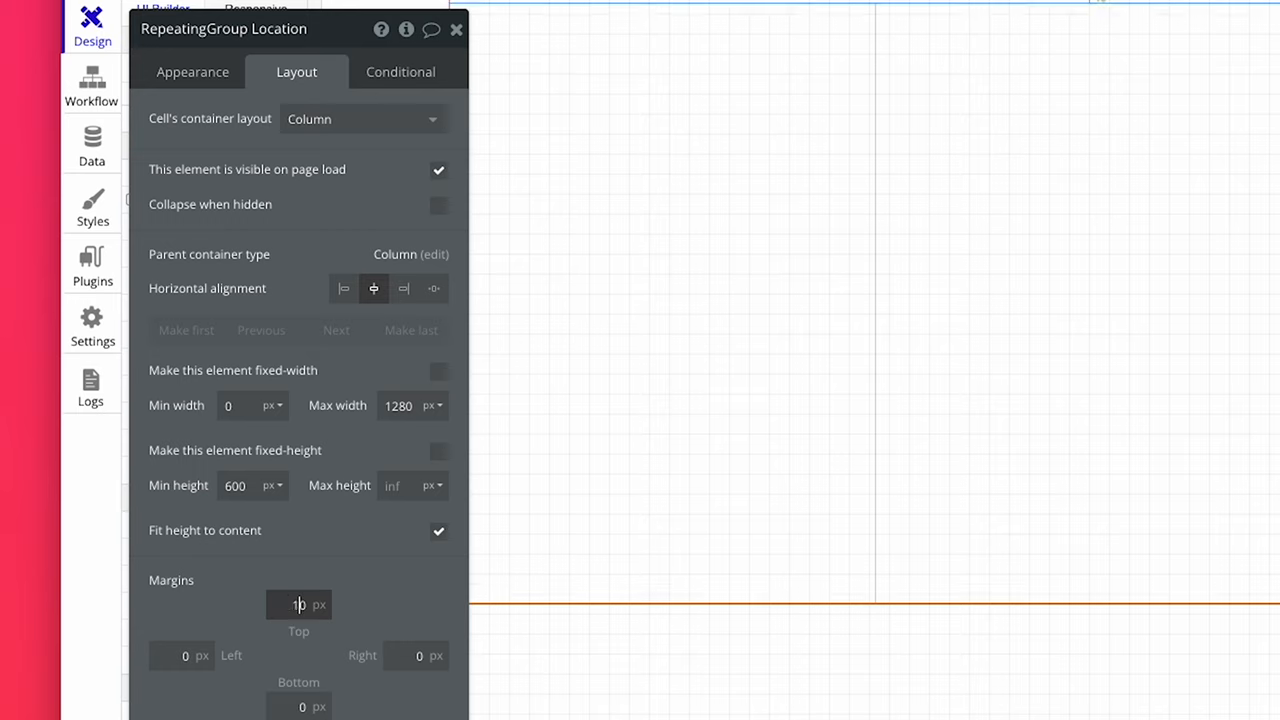
text(100)
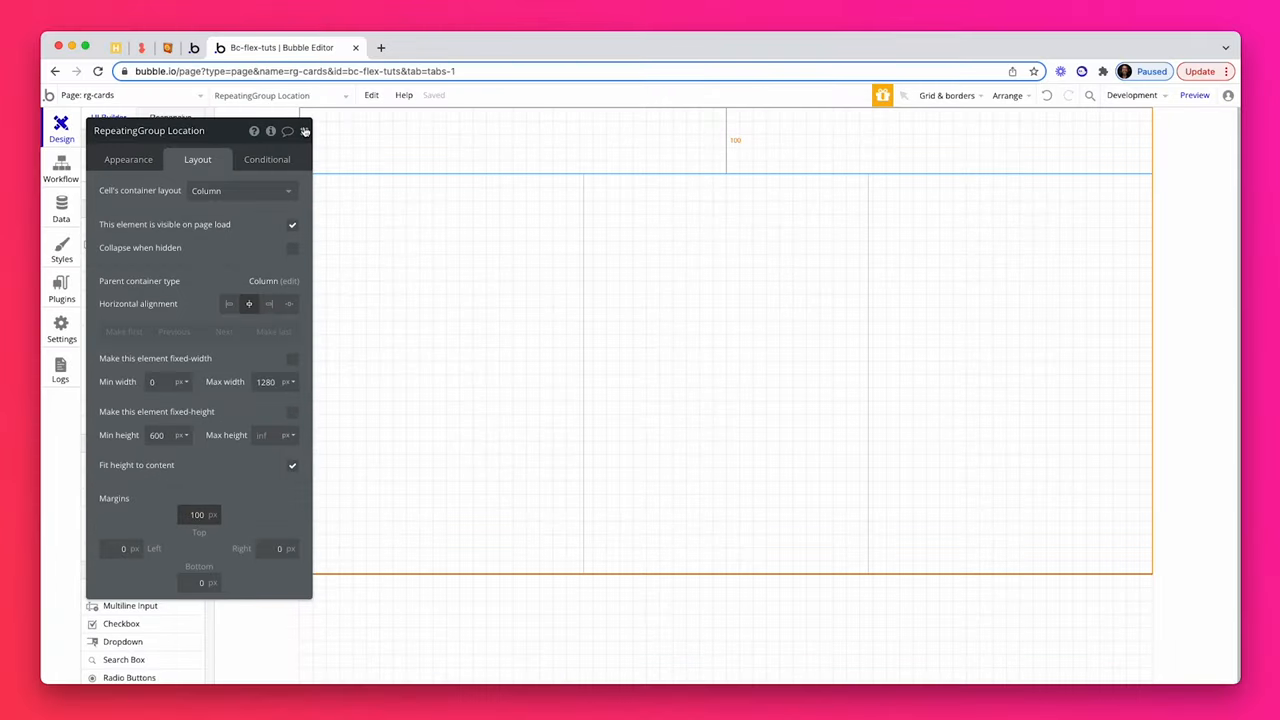
- Set Group A in the first cell to an align-to-parent container layout
click(304, 132)
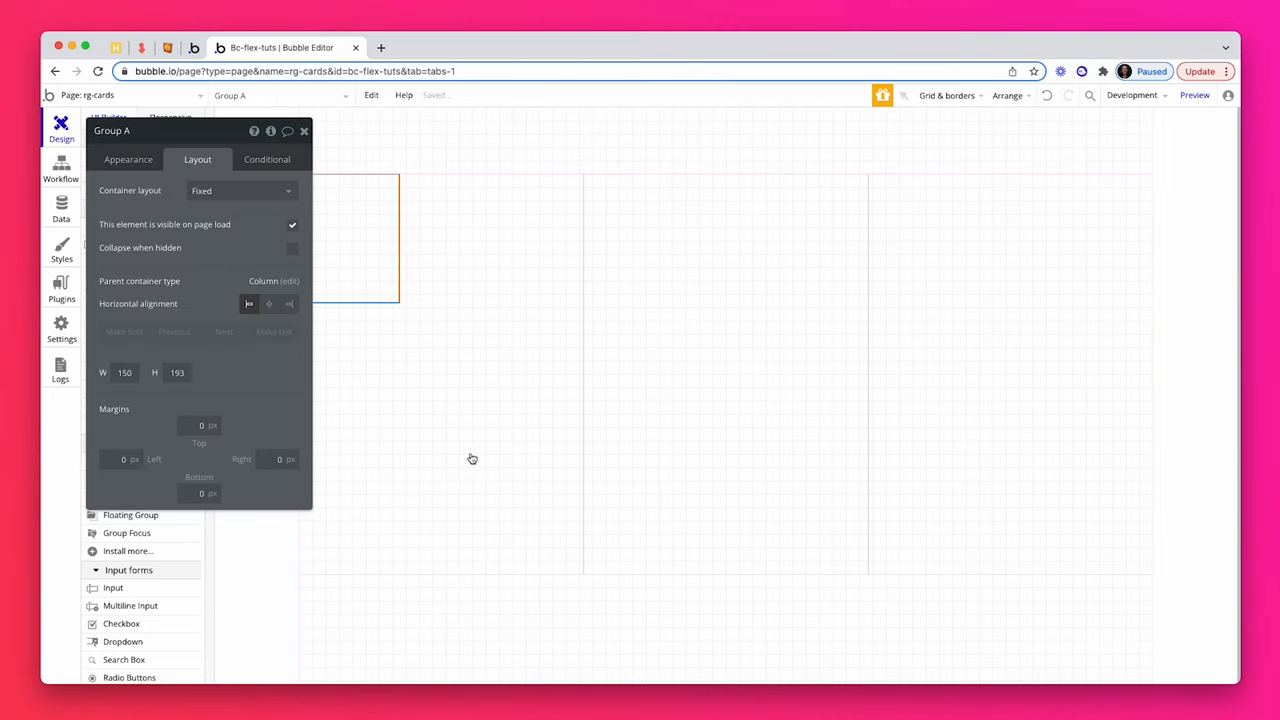
click(240, 192)
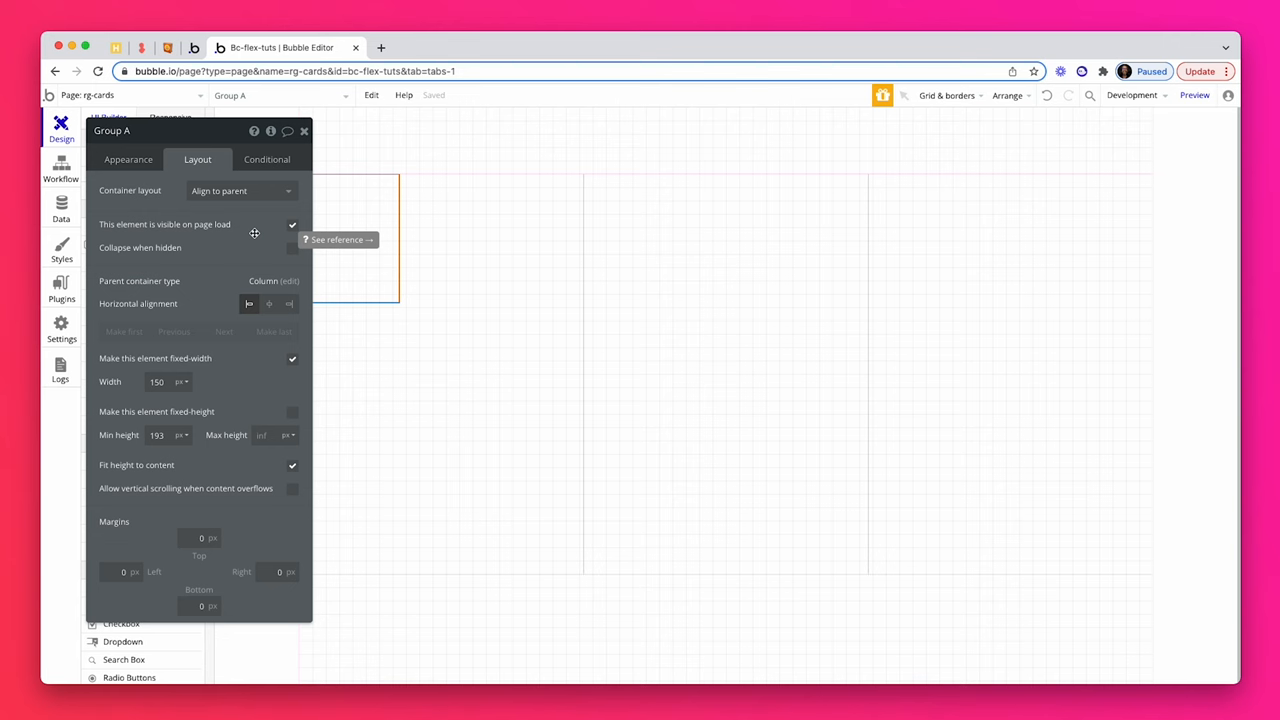
mouse_move(254, 232)
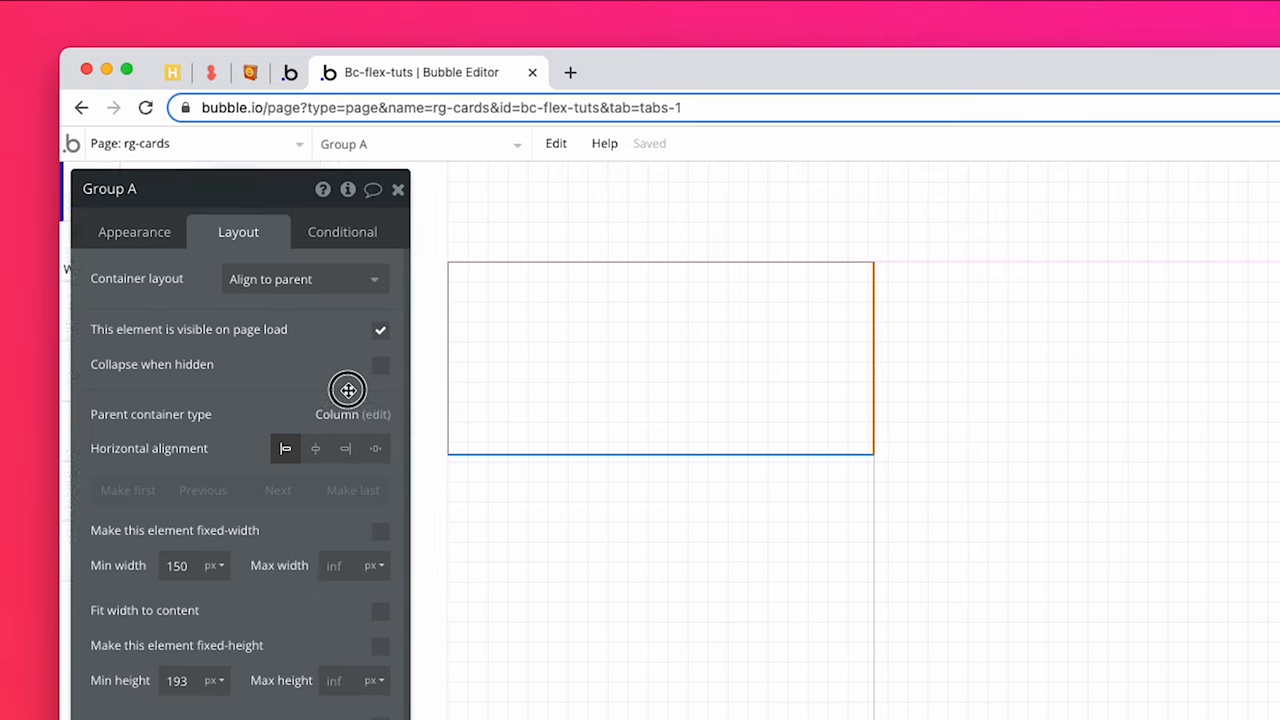
- Apply the Wire style to Group A with a 280 px minimum width and 0 minimum height
click(134, 232)
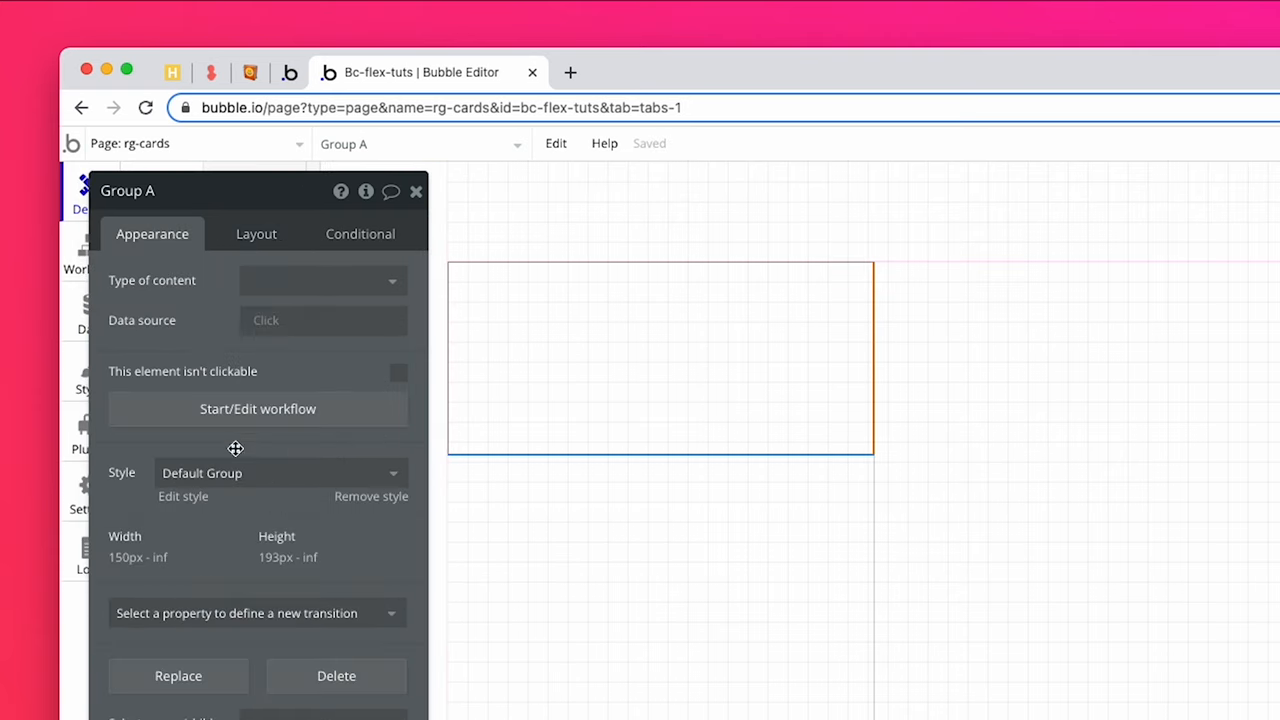
click(280, 472)
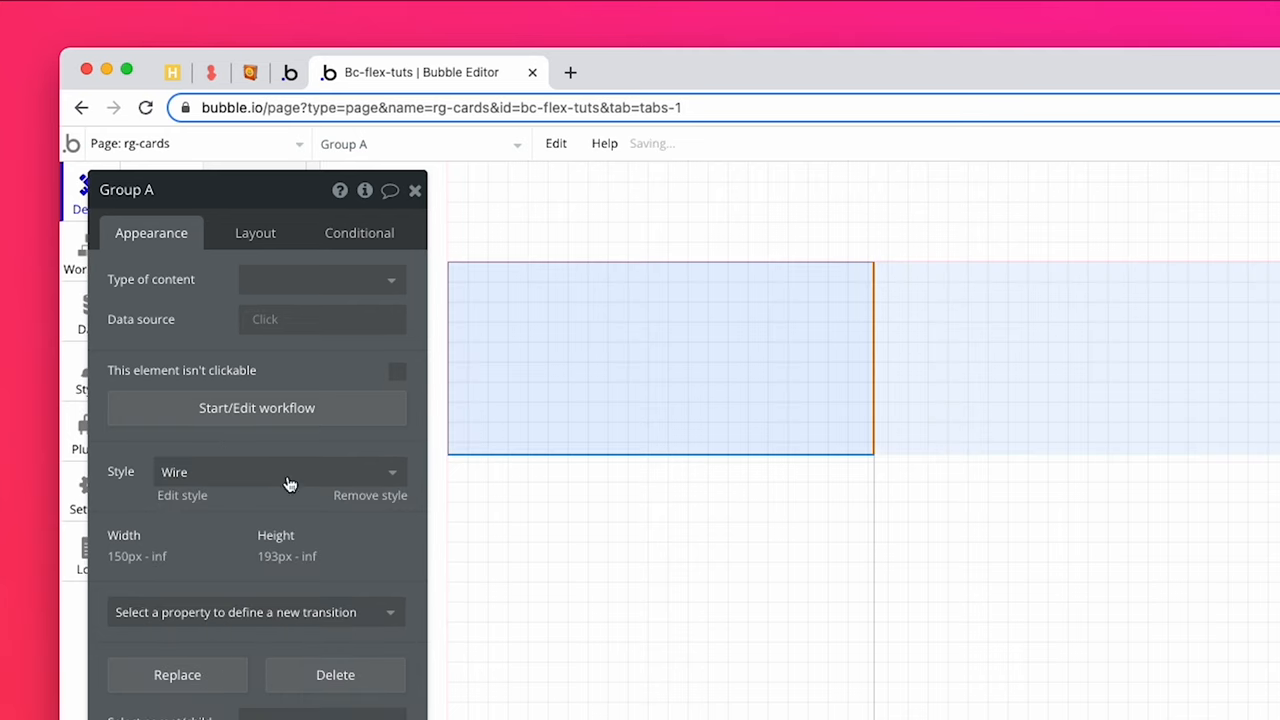
click(256, 232)
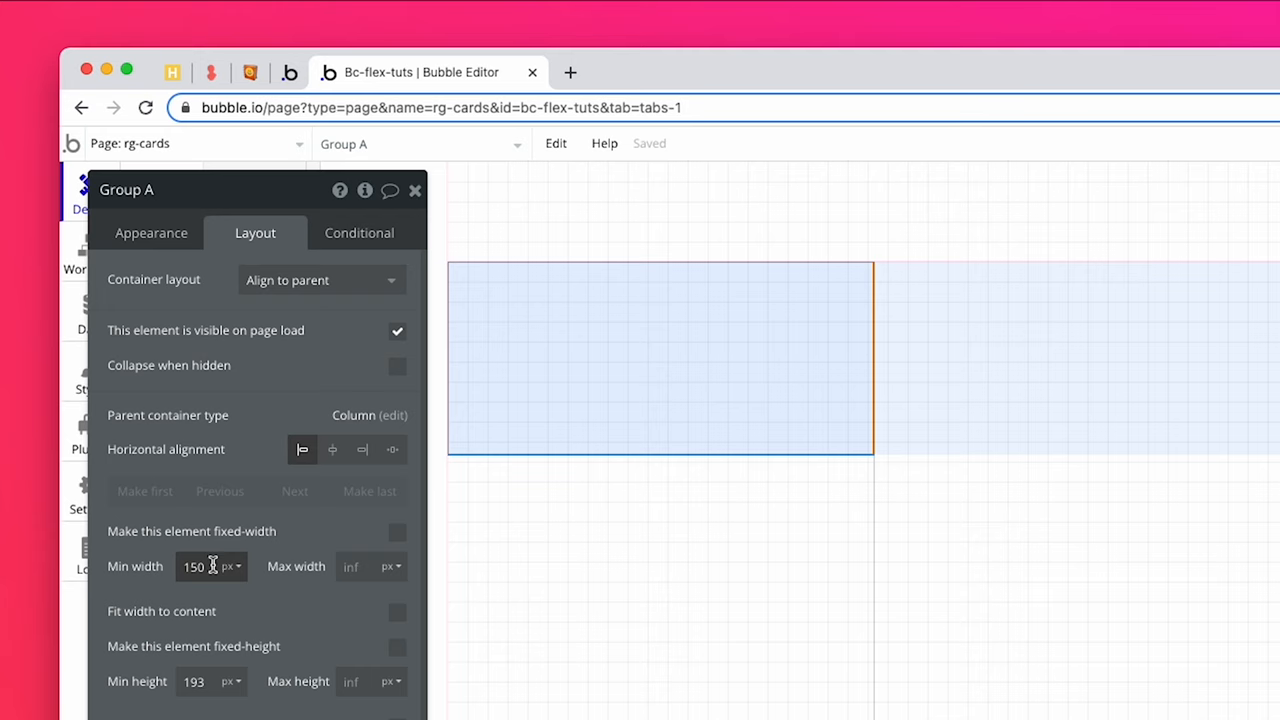
text(280)
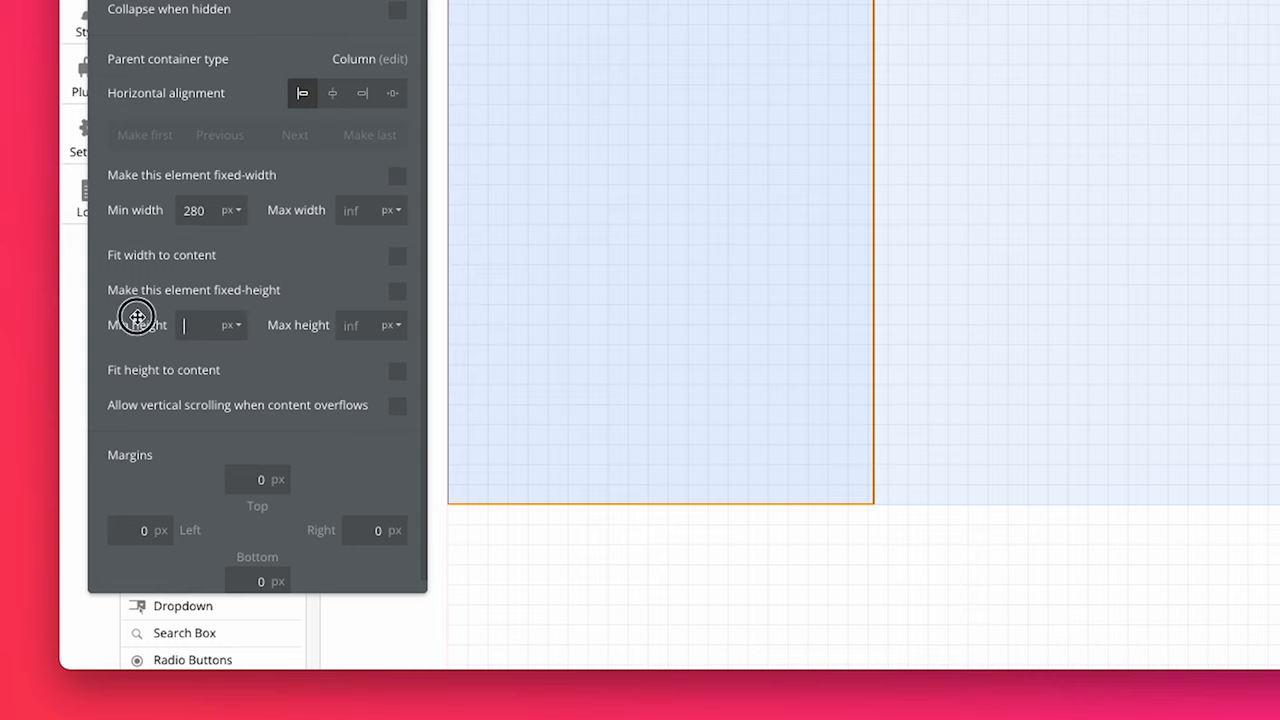
text(0)
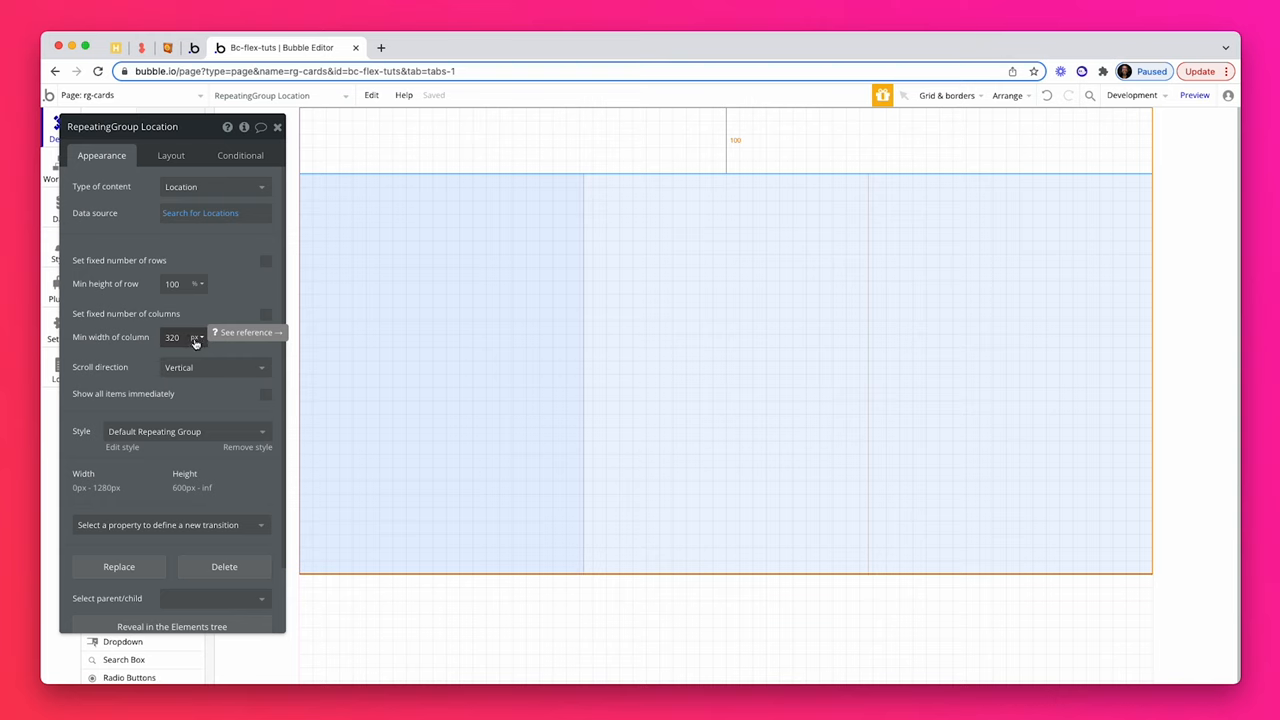
mouse_move(172, 160)
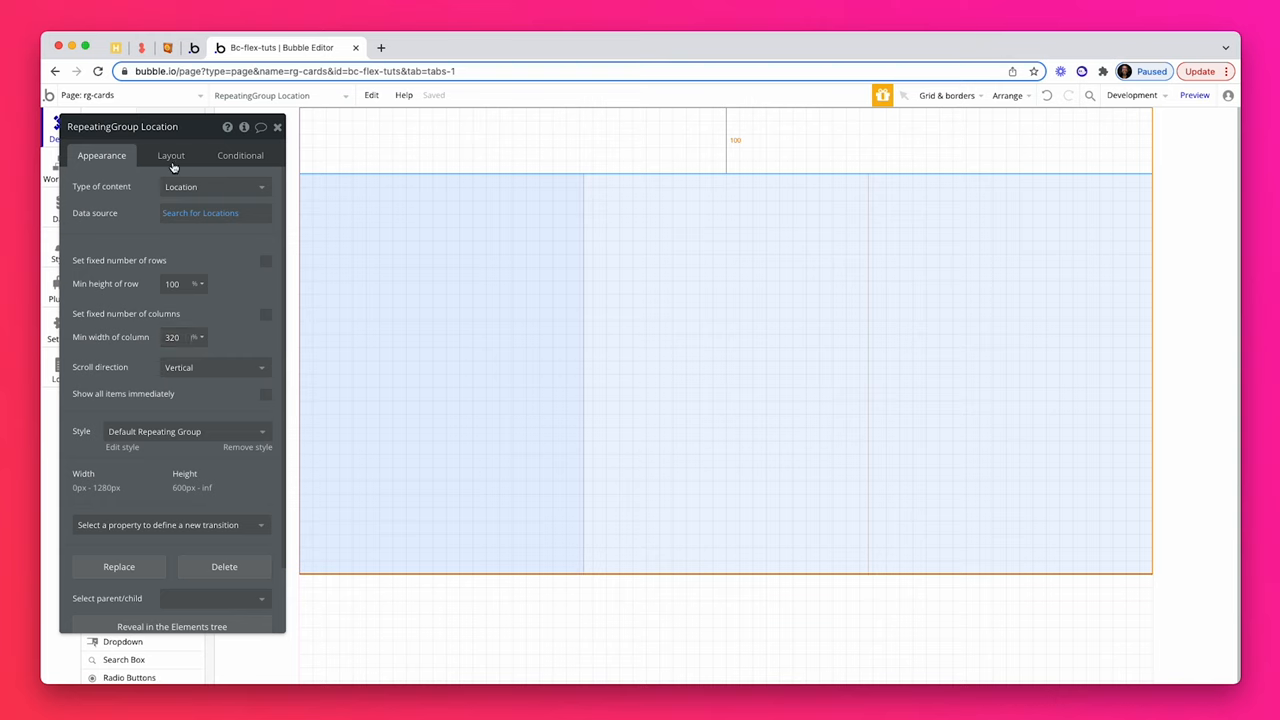
- Give Group A 20 px left, right and bottom margins to space the cards
click(170, 156)
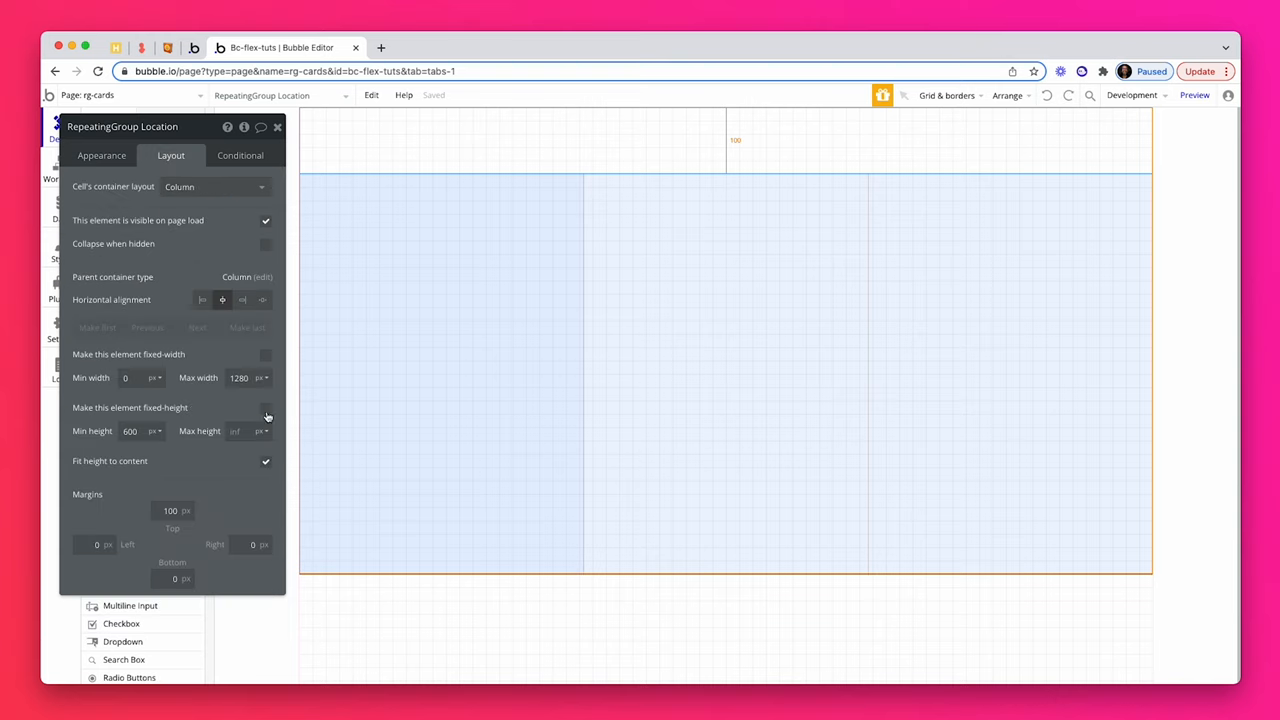
click(440, 376)
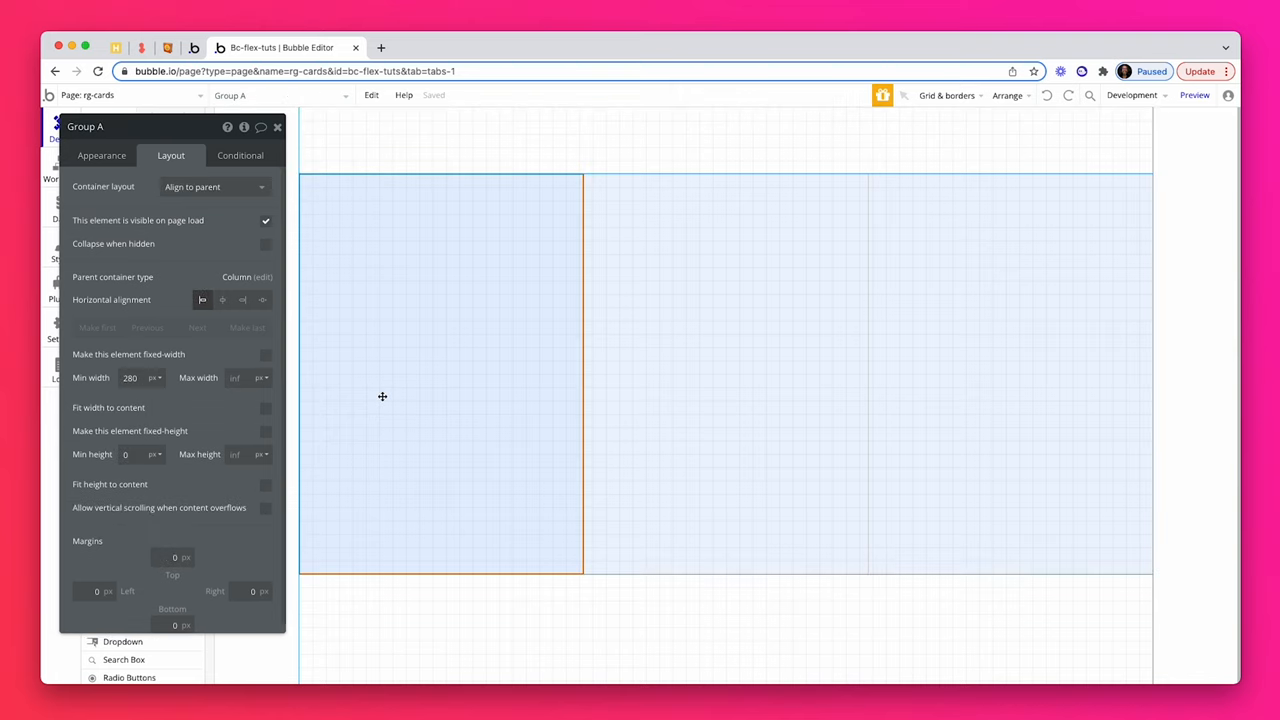
mouse_move(380, 396)
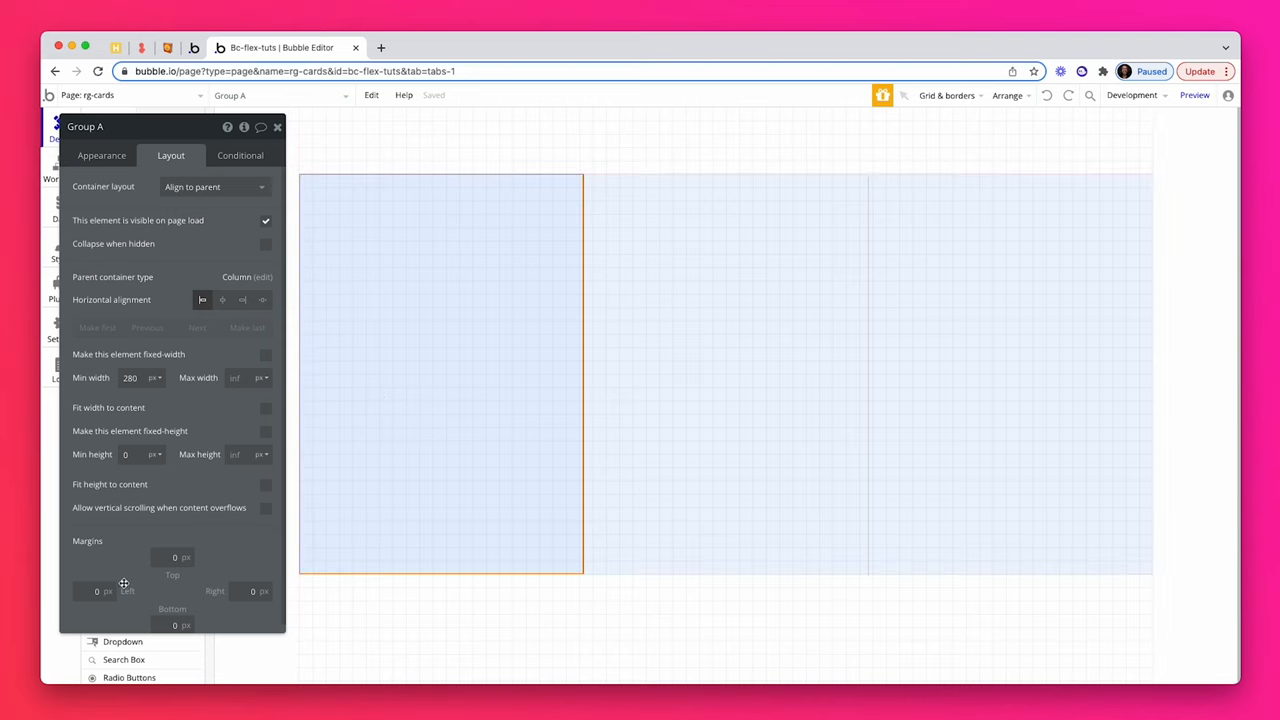
text(20)
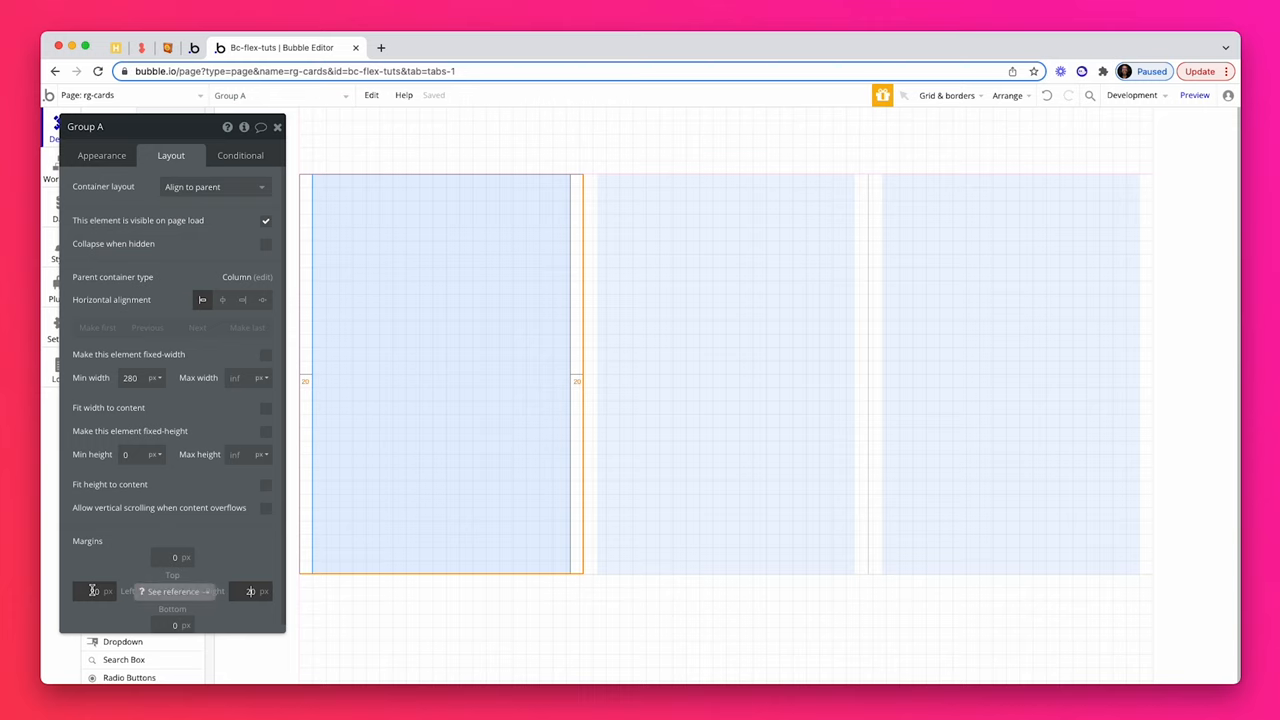
text(20)
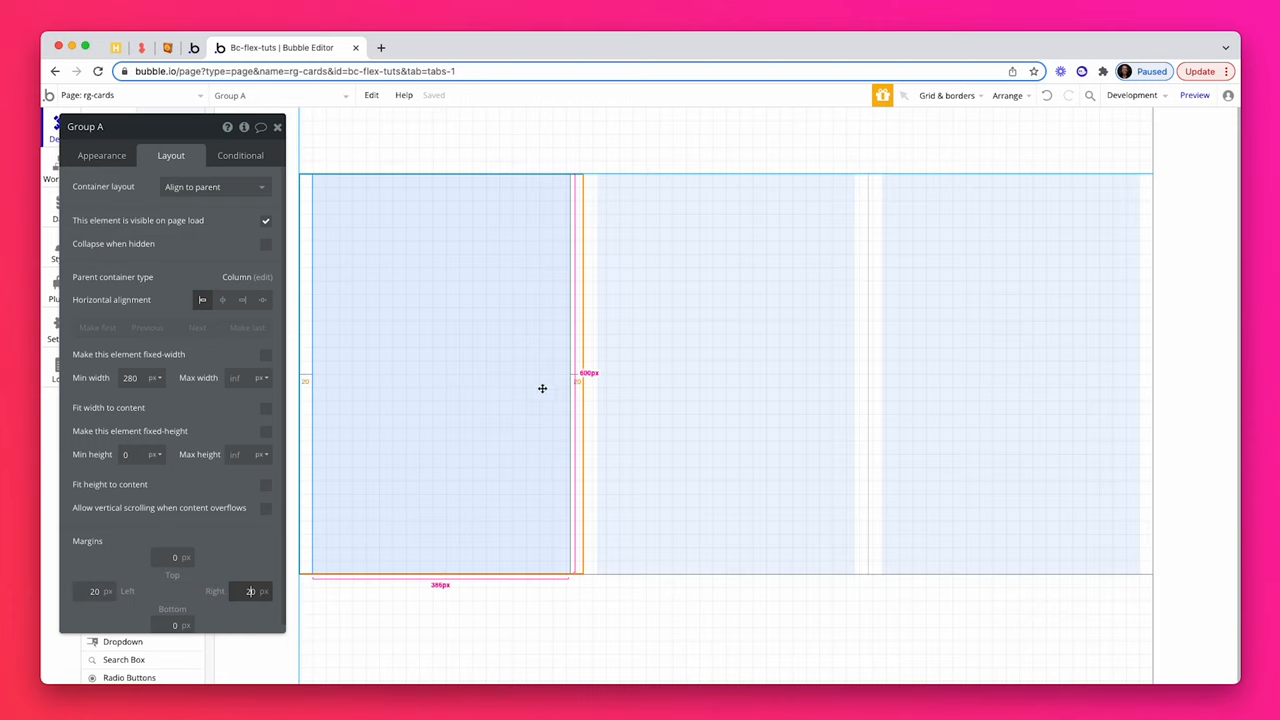
text(20)
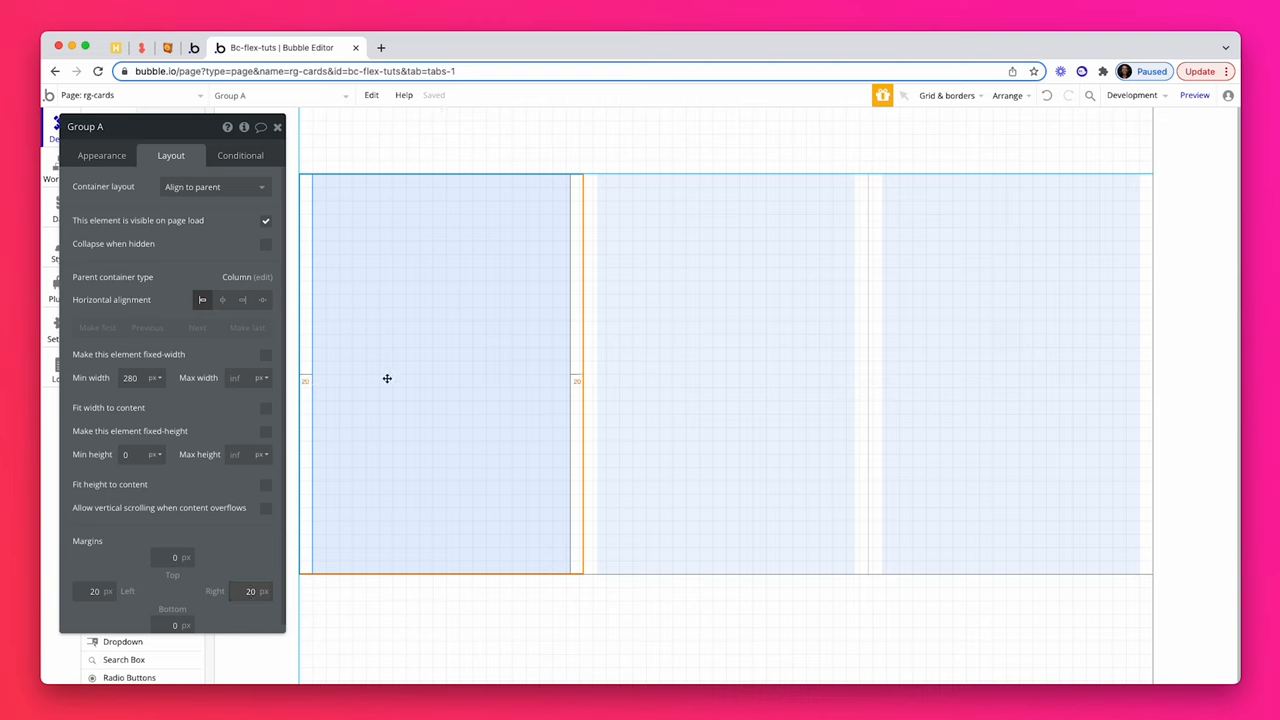
mouse_move(364, 388)
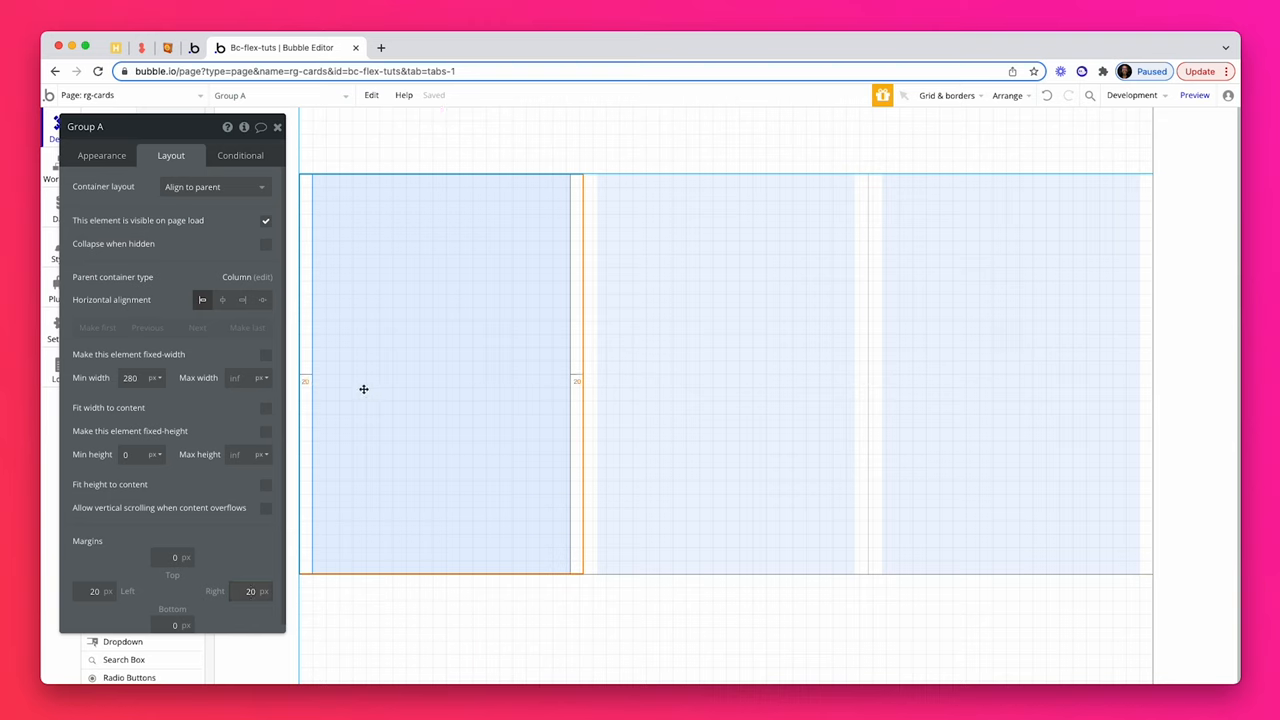
mouse_move(522, 408)
text(20)
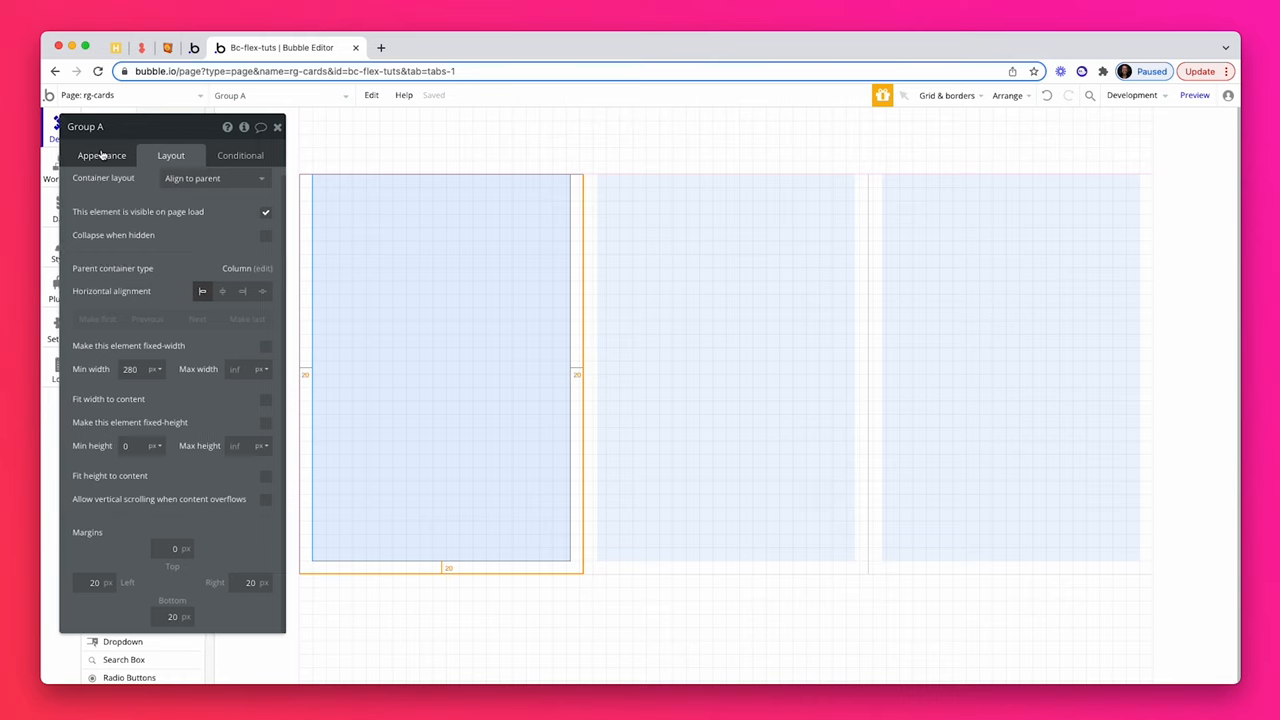
- Remove Group A's style and set its background to the current cell's Location's image, centered, with roundness 10
click(100, 156)
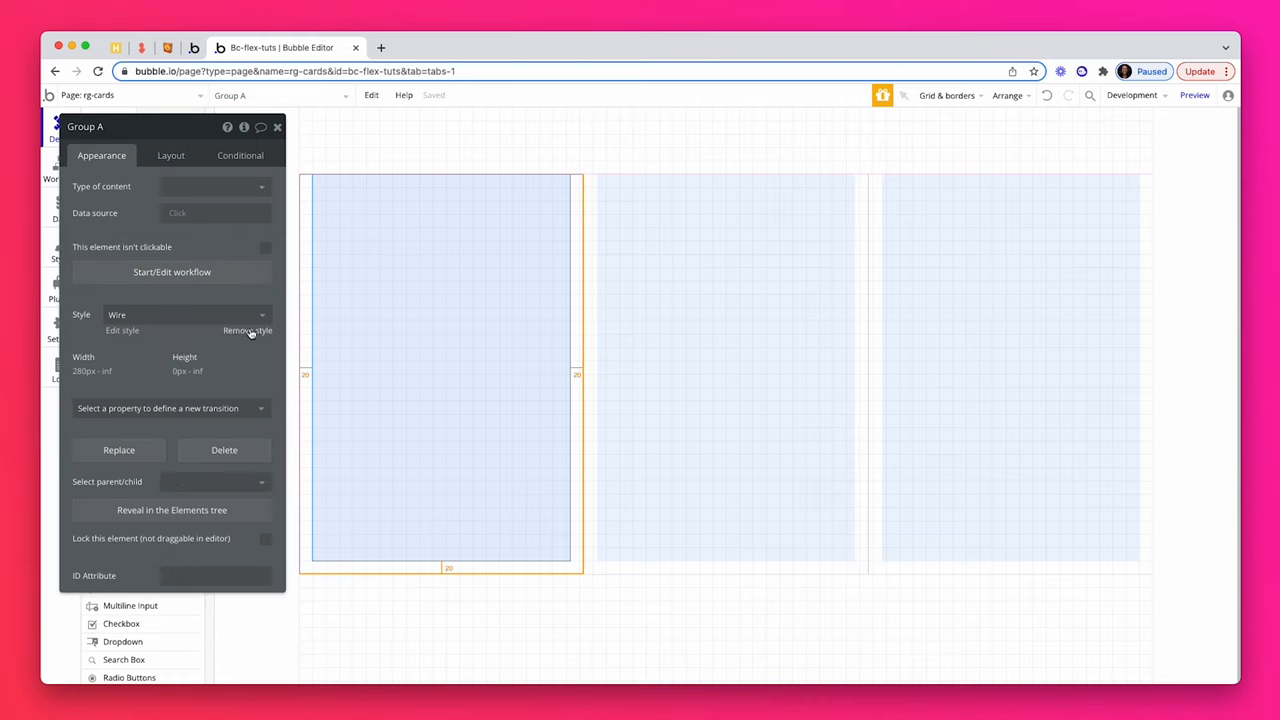
click(248, 330)
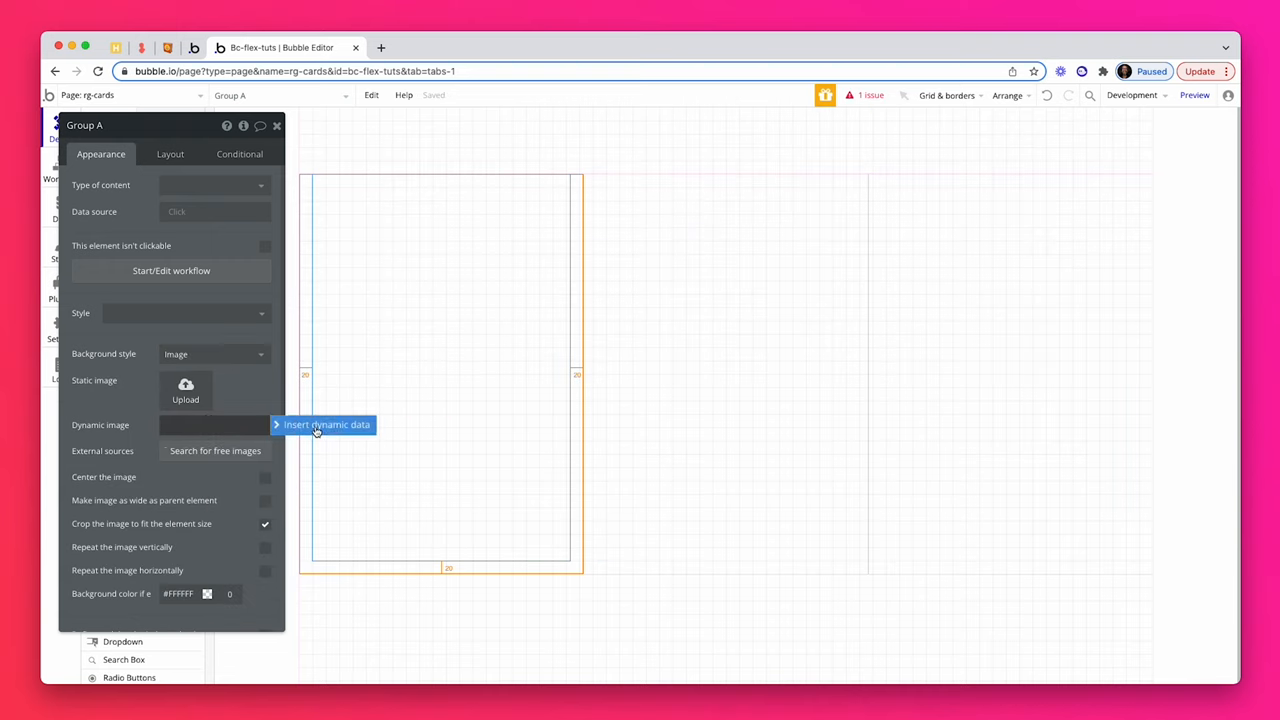
click(328, 424)
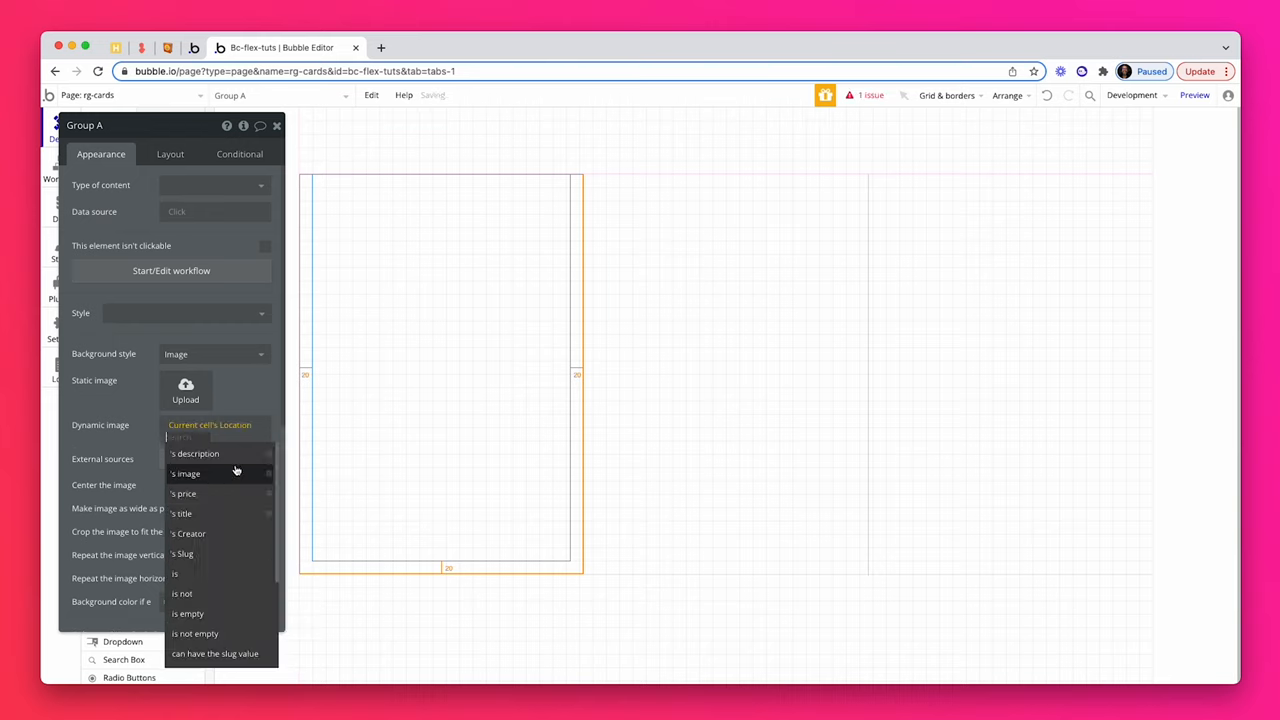
click(184, 472)
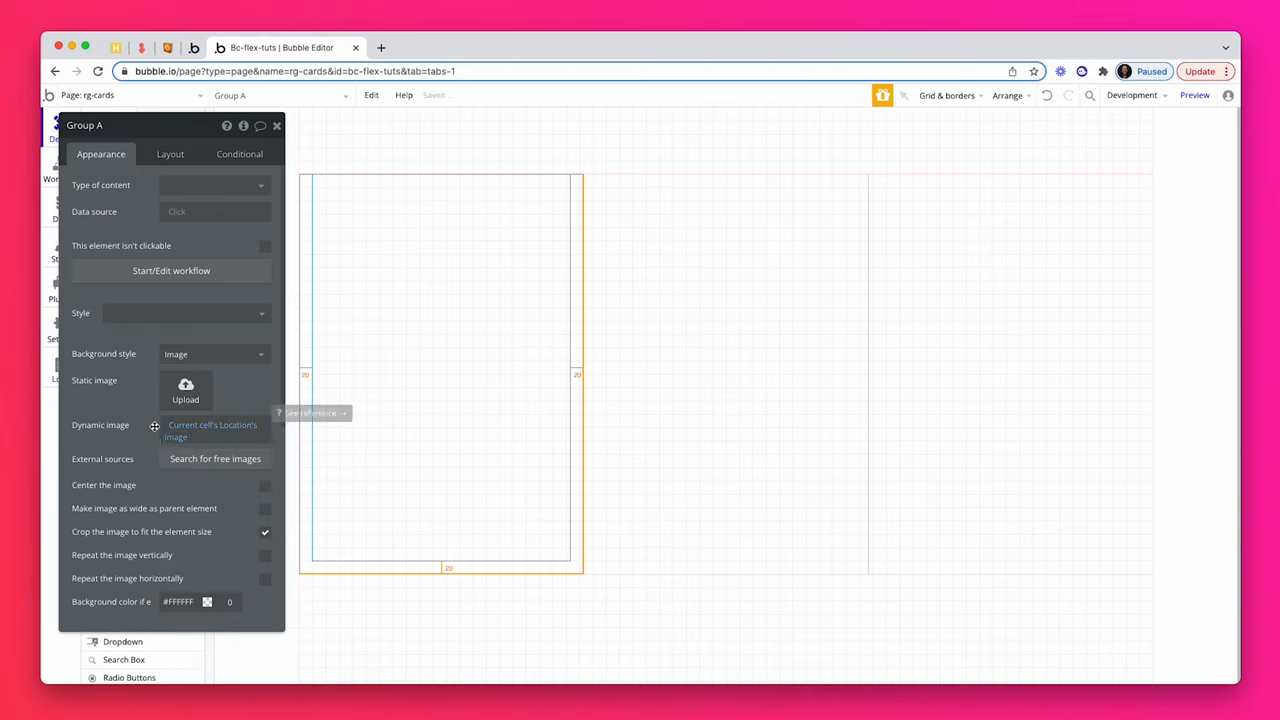
click(264, 488)
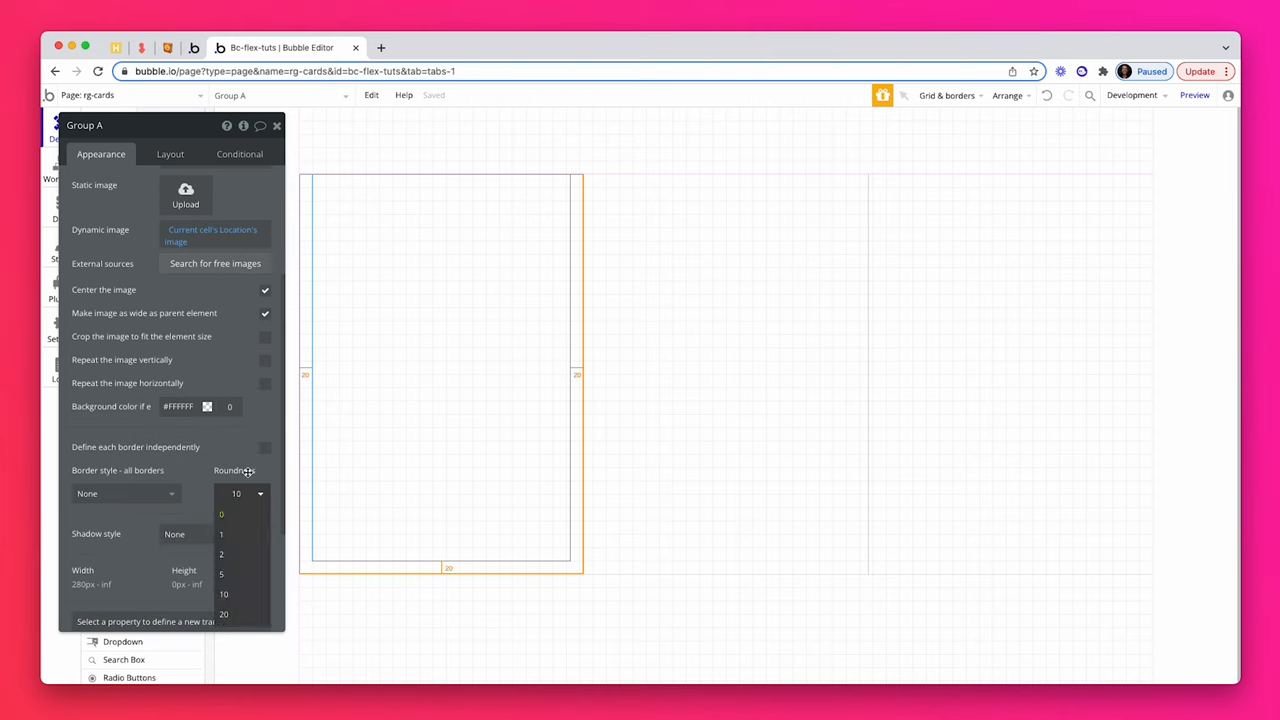
click(236, 492)
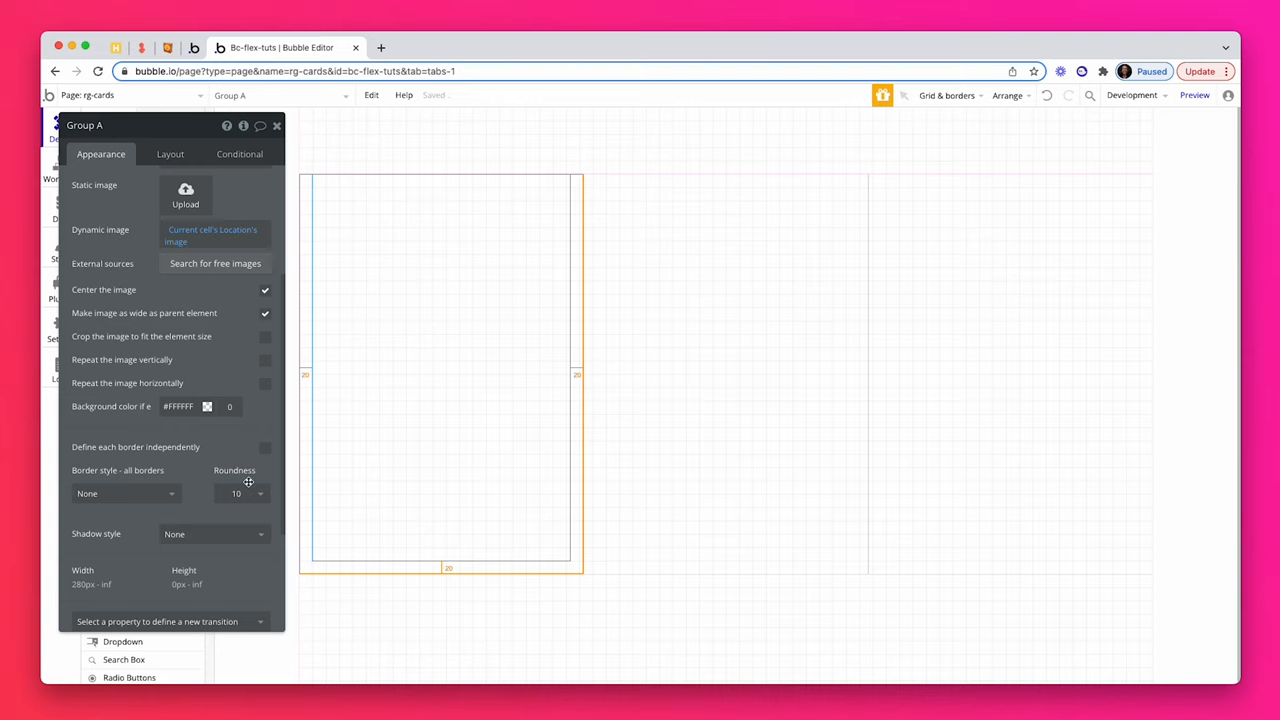
- Preview the page to check the image cards, then return to the editor
click(1194, 96)
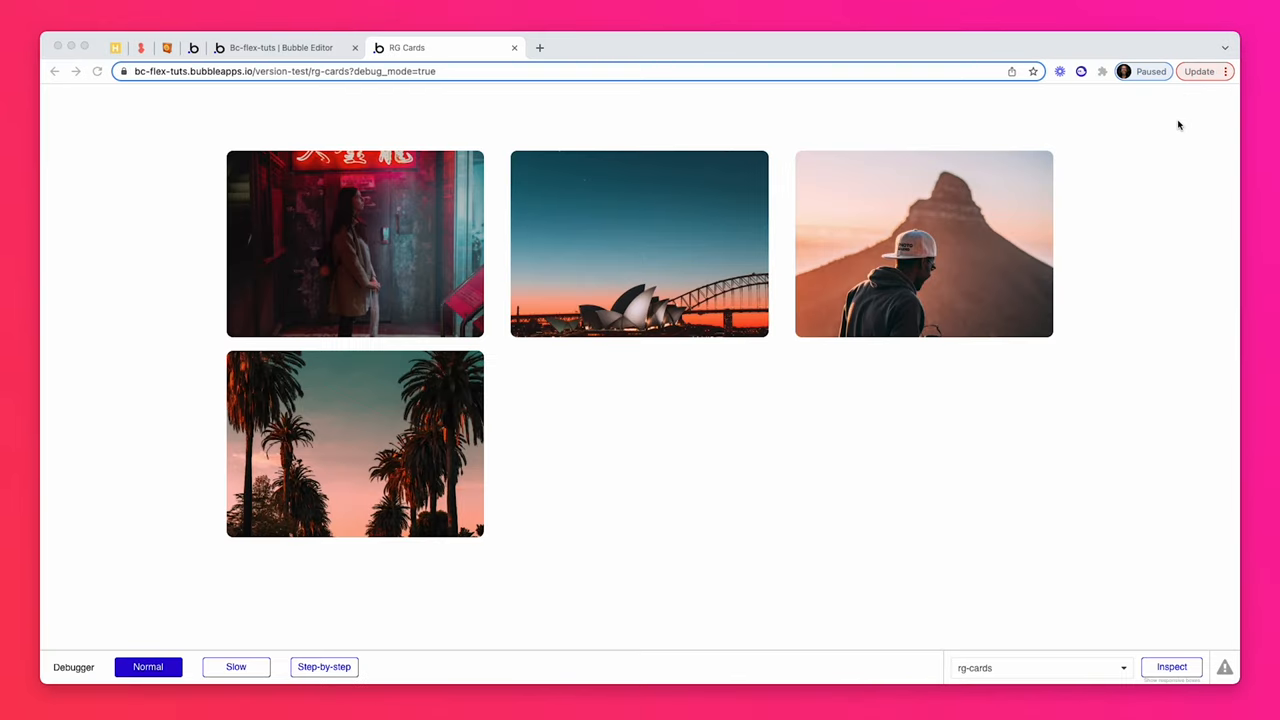
click(284, 48)
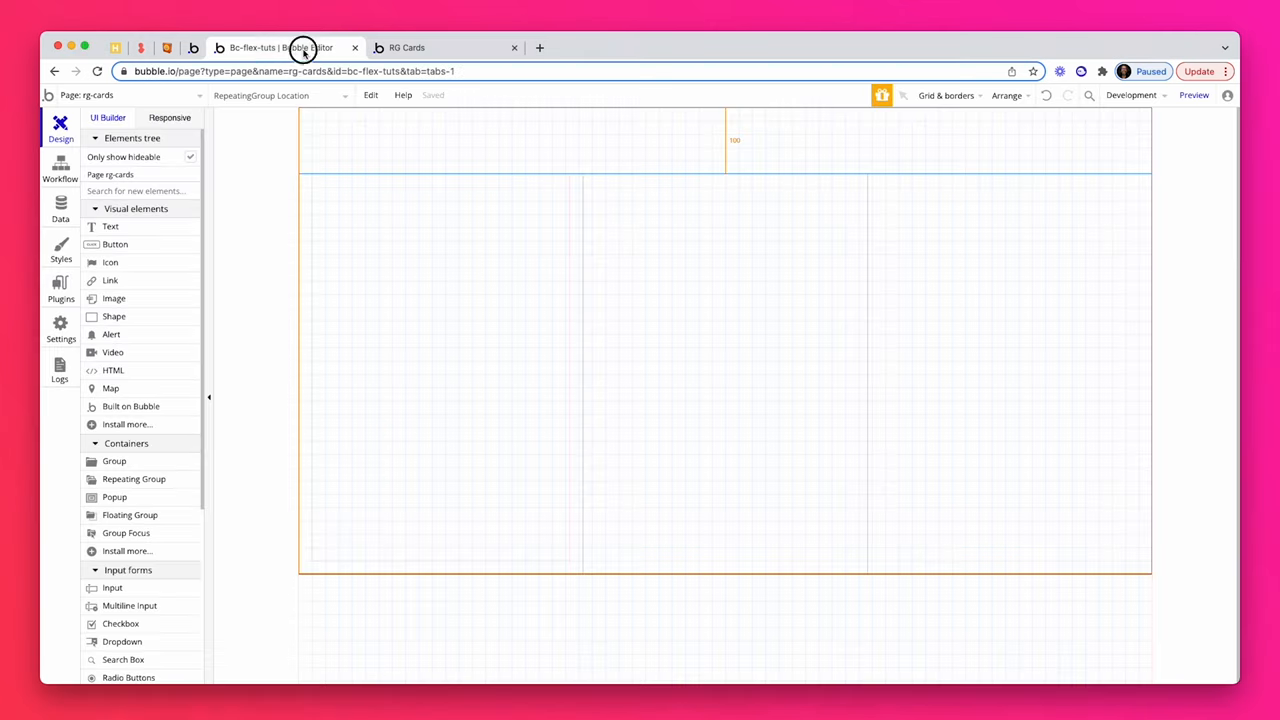
- Set Group A's minimum height to 600 px and check the taller cards in preview
click(440, 370)
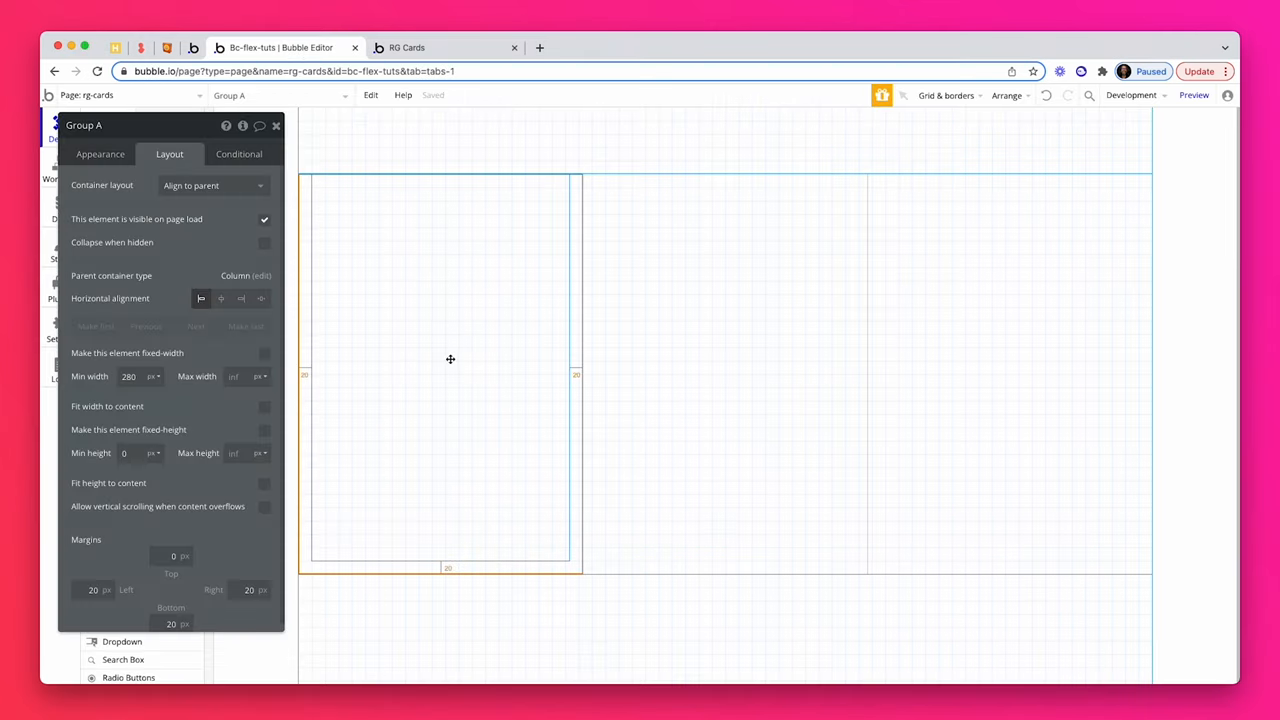
click(124, 452)
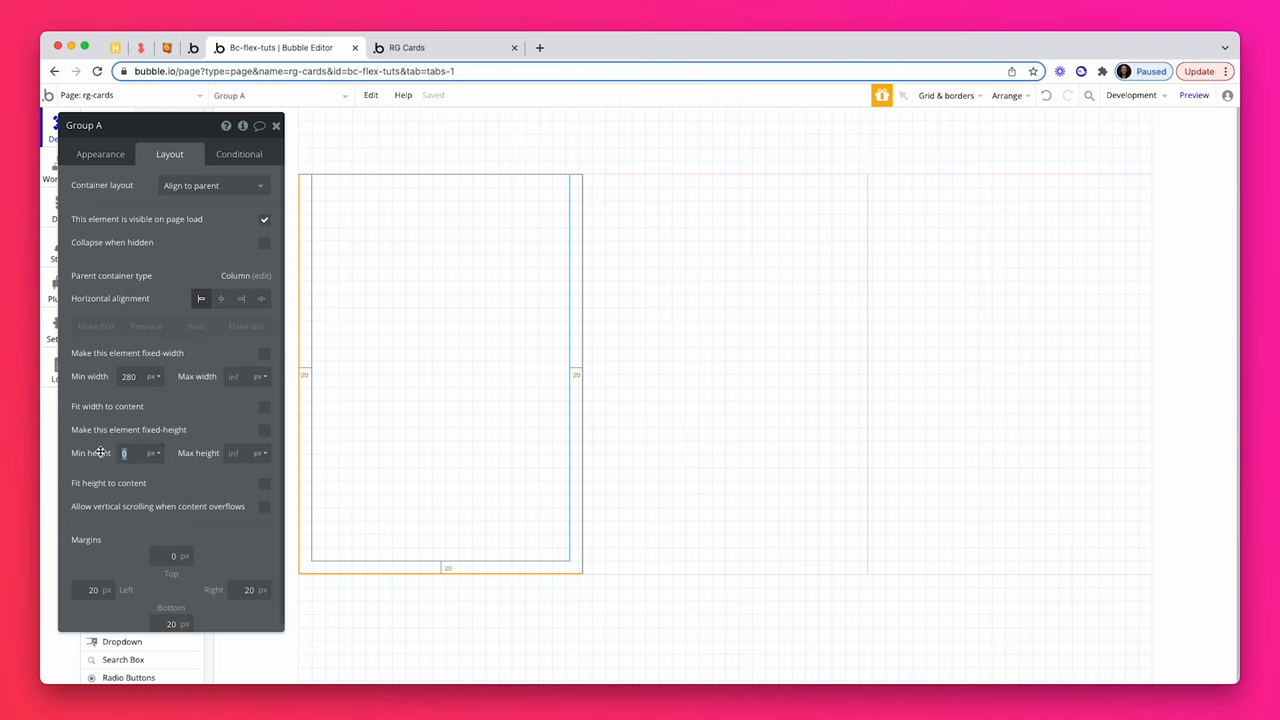
text(600)
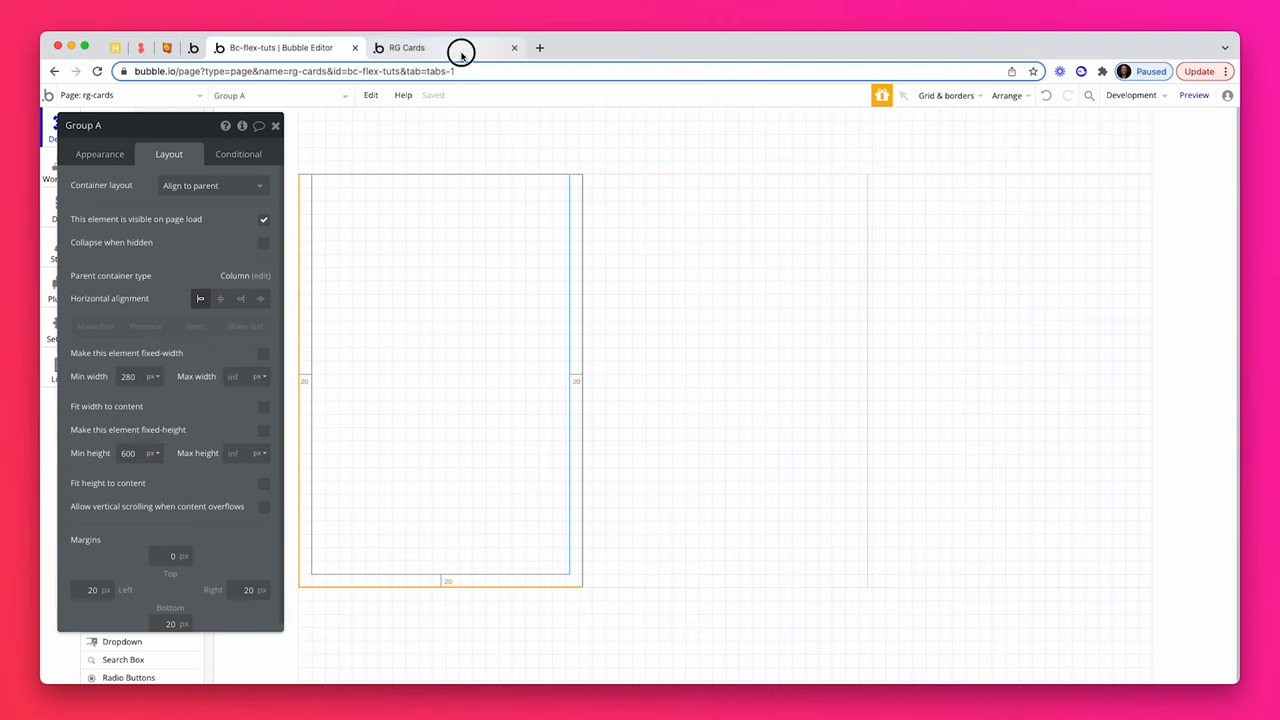
click(408, 48)
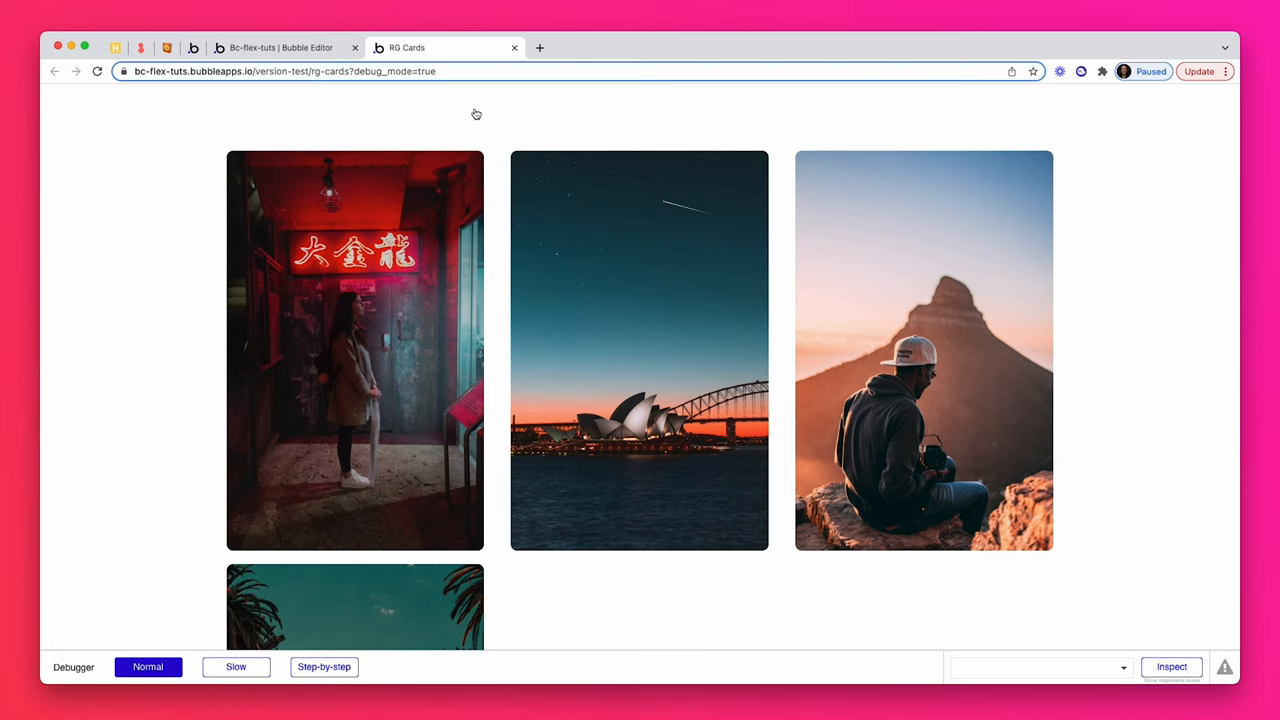
mouse_move(704, 248)
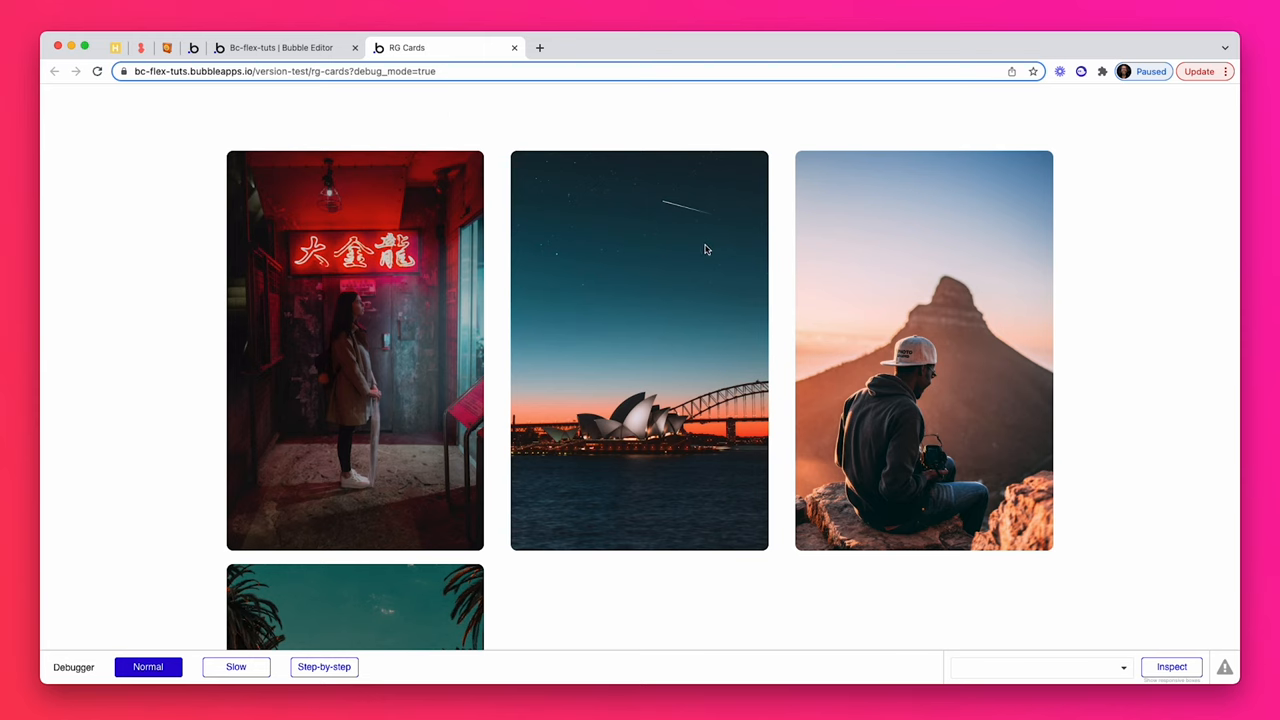
click(280, 48)
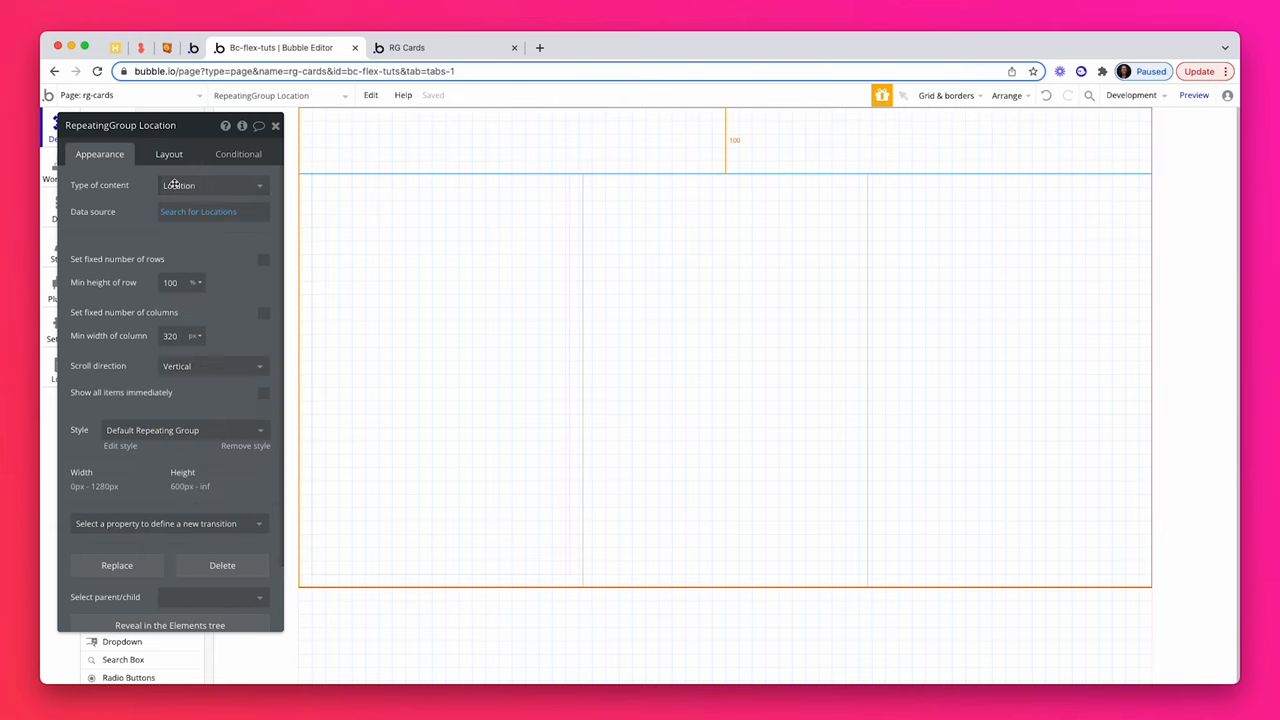
- Add ':items from #2' to the Search for Locations data source and check it in preview
click(212, 212)
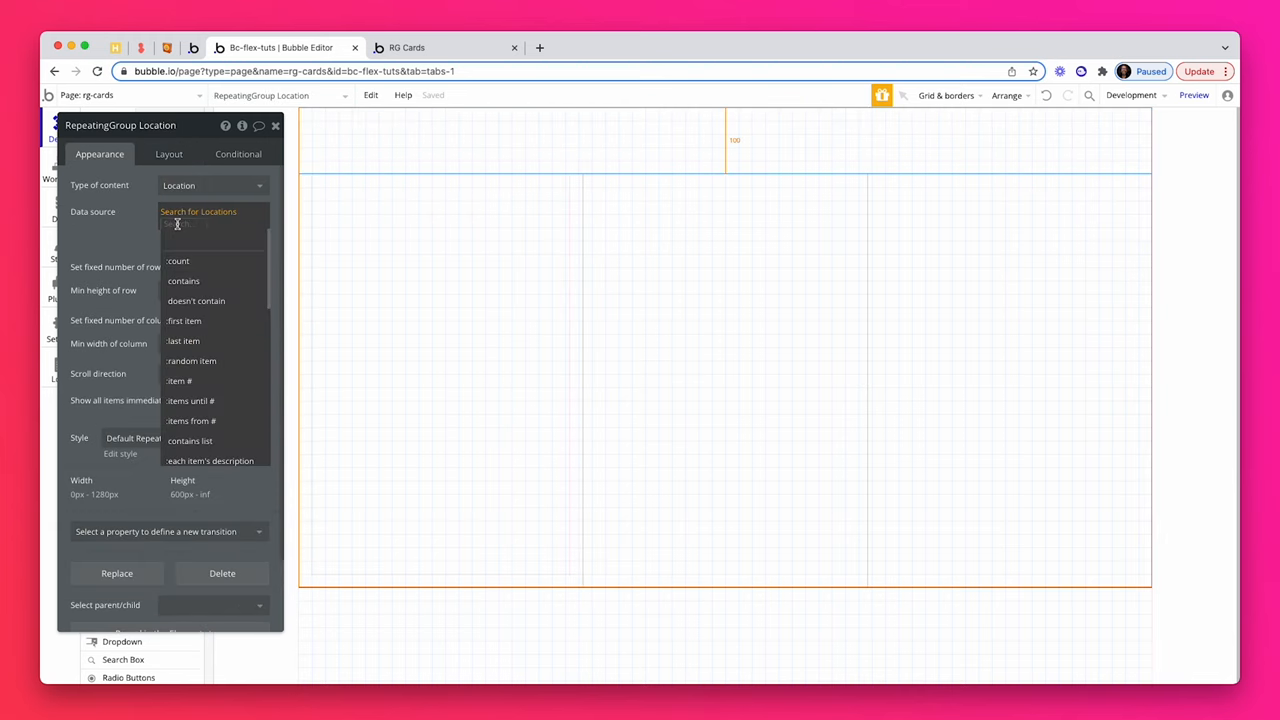
click(190, 420)
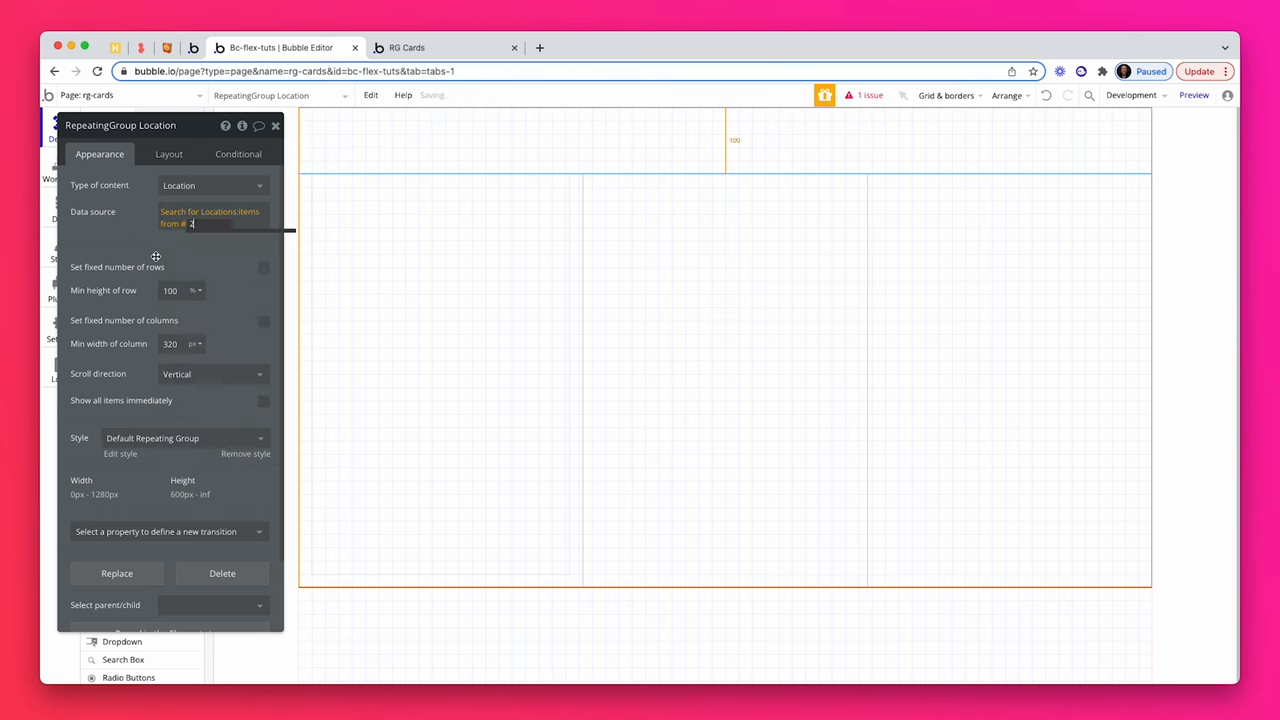
click(444, 48)
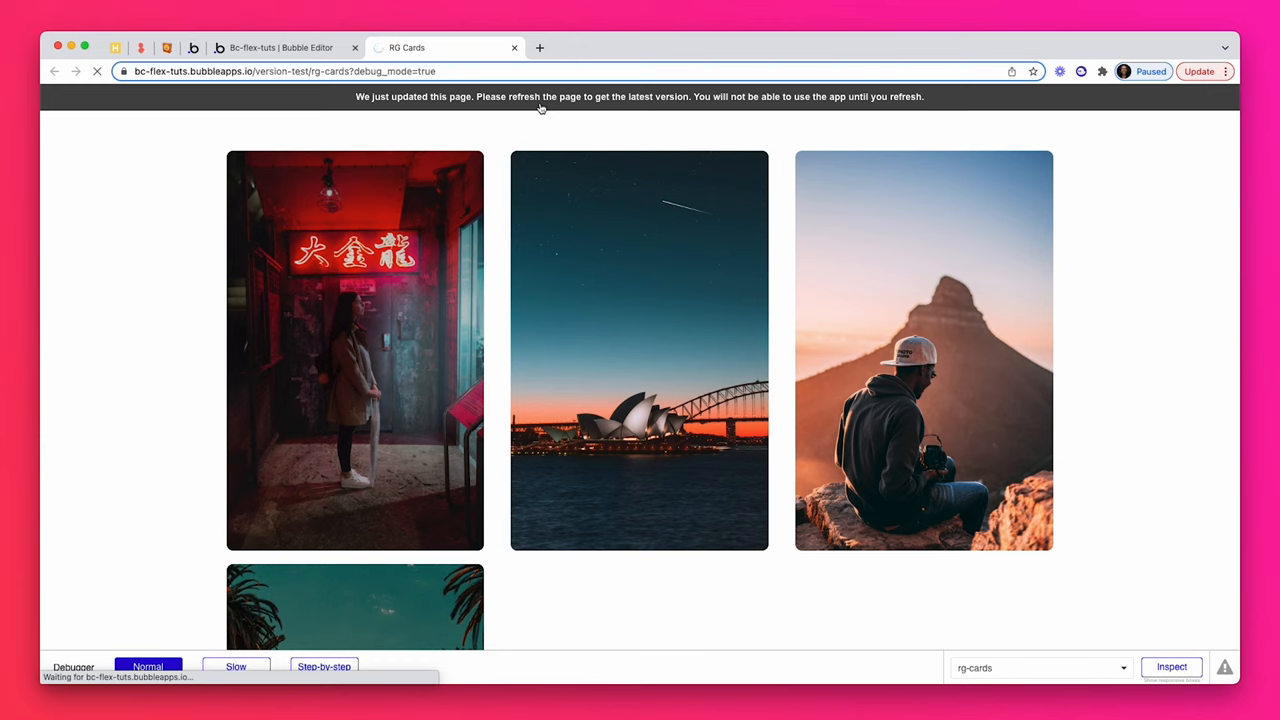
- Reload the debug preview and hover the RepeatingGroup and Group A with Inspect
click(96, 72)
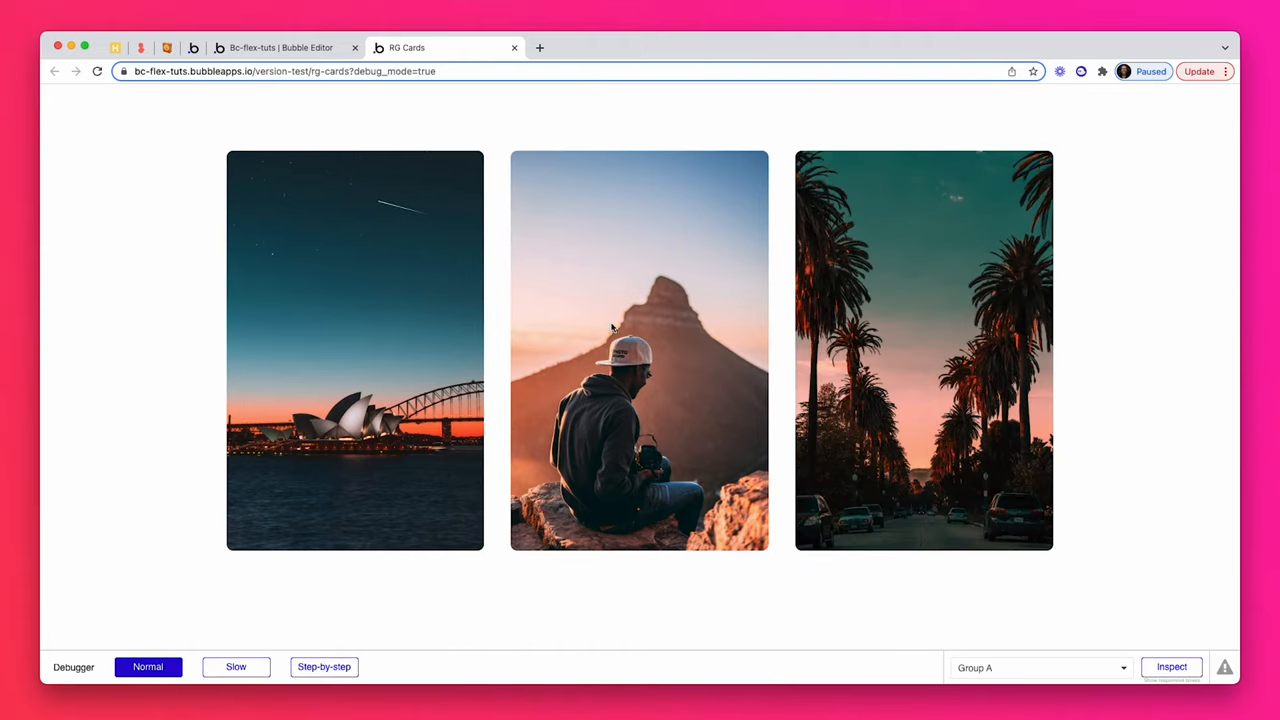
mouse_move(312, 164)
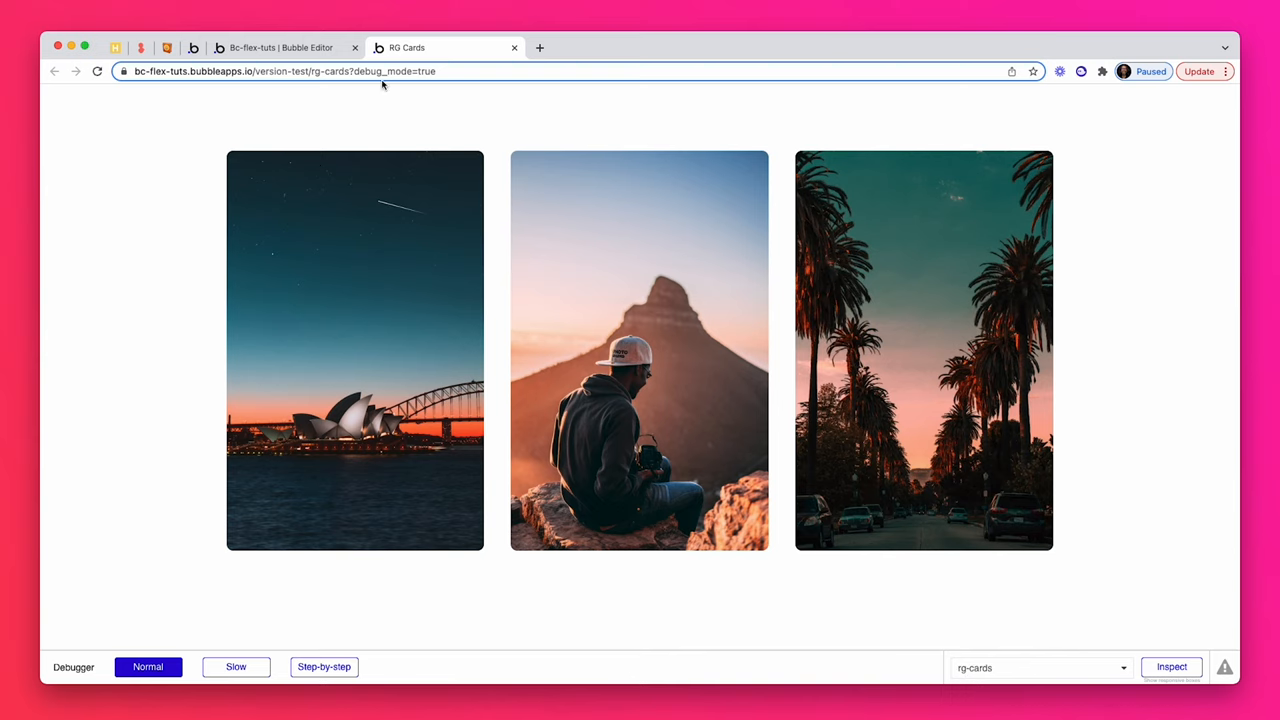
click(280, 48)
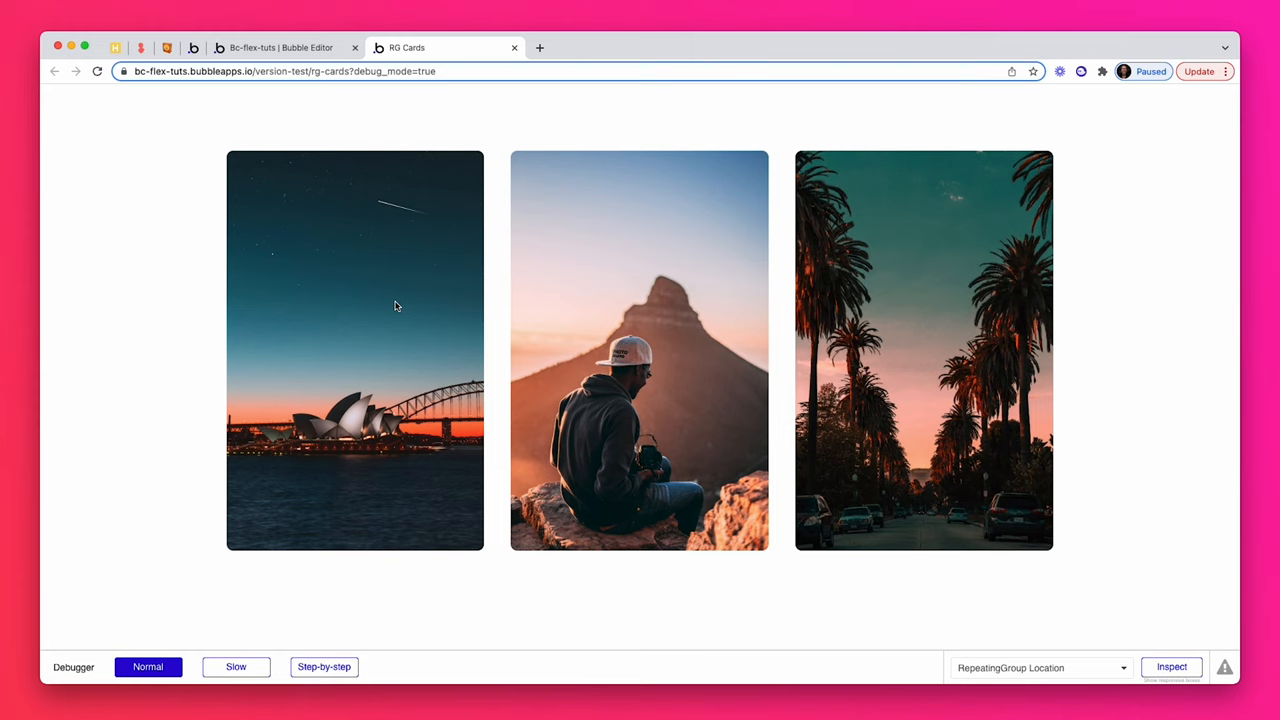
mouse_move(284, 472)
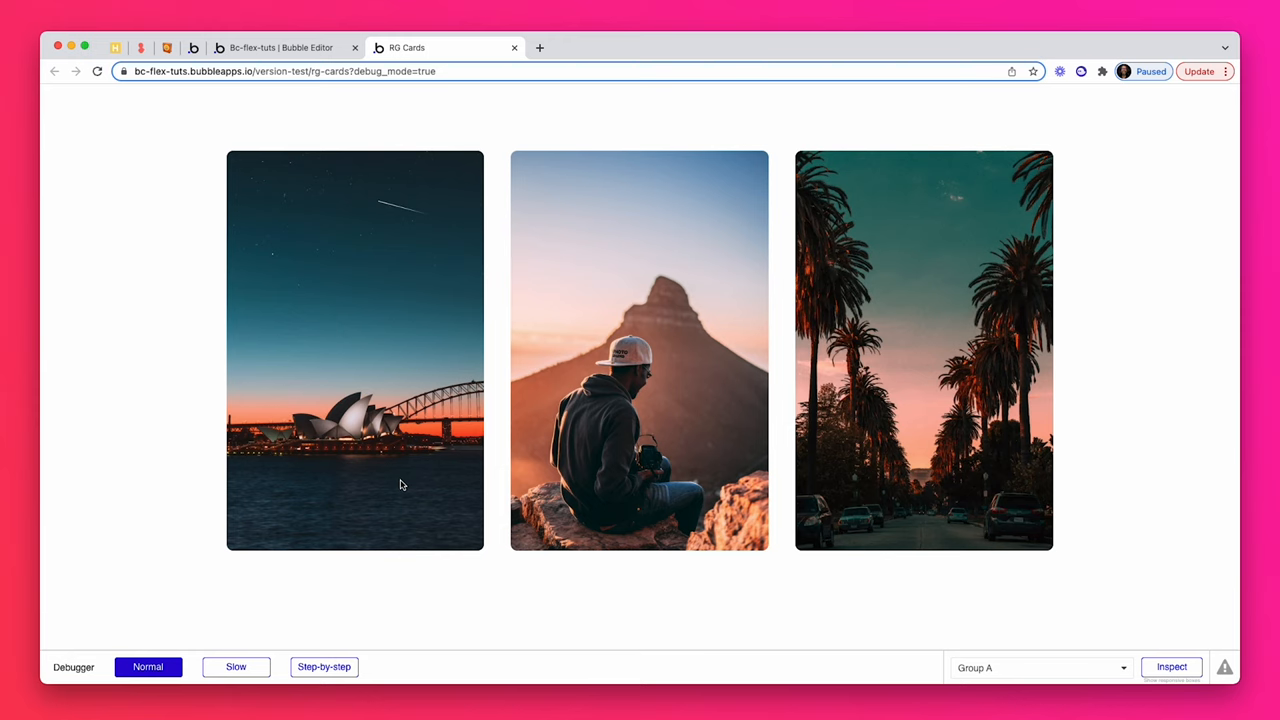
mouse_move(348, 432)
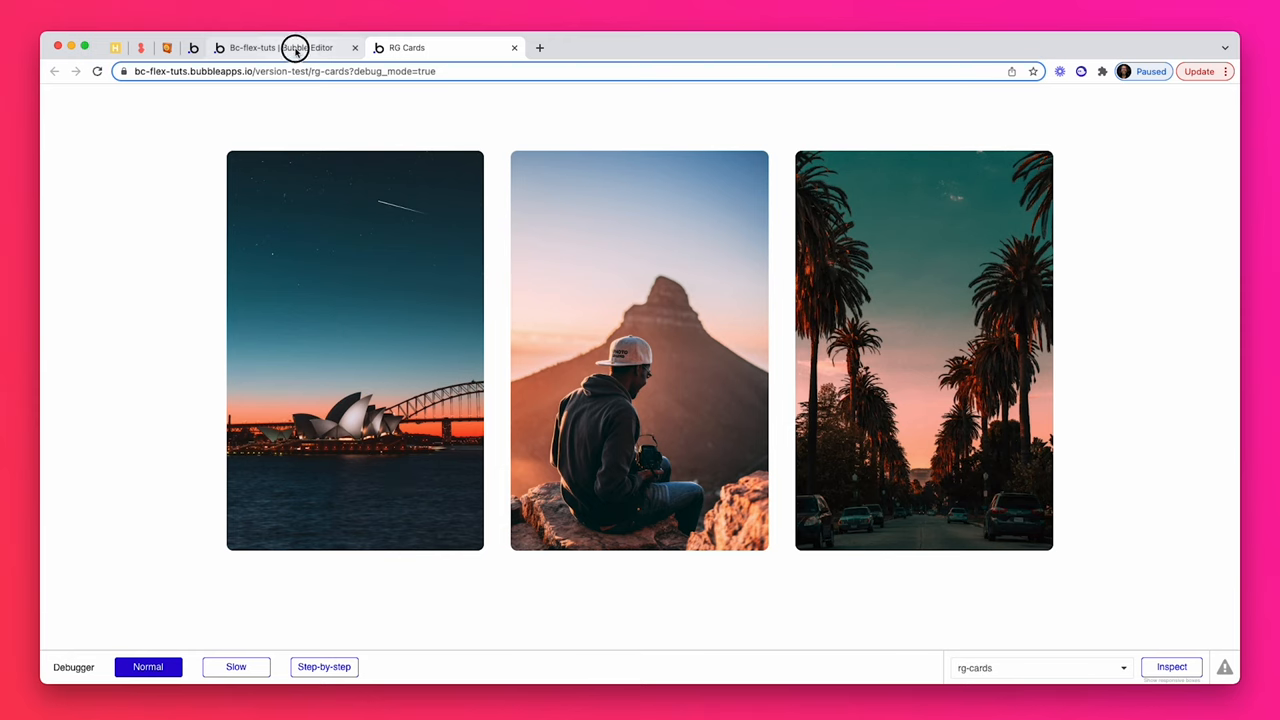
- Align Group B bottom-centre in its parent with 40 px side and bottom margins
click(284, 48)
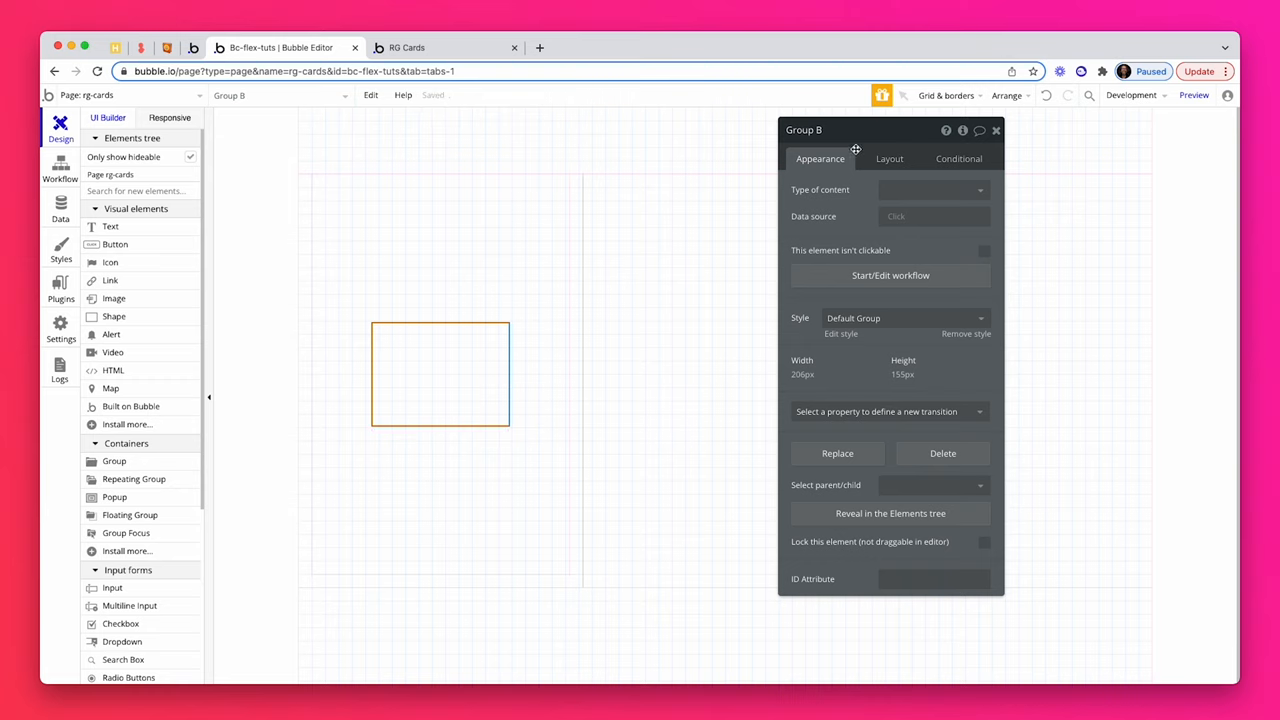
click(888, 158)
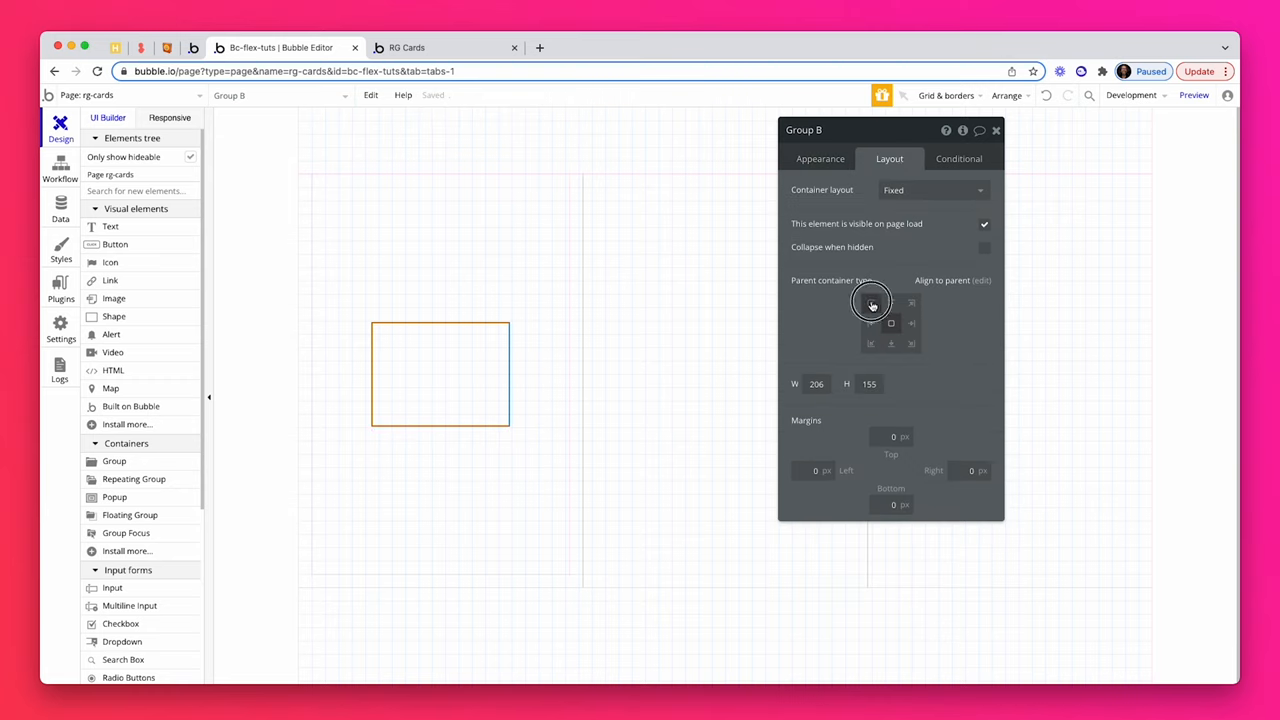
click(872, 302)
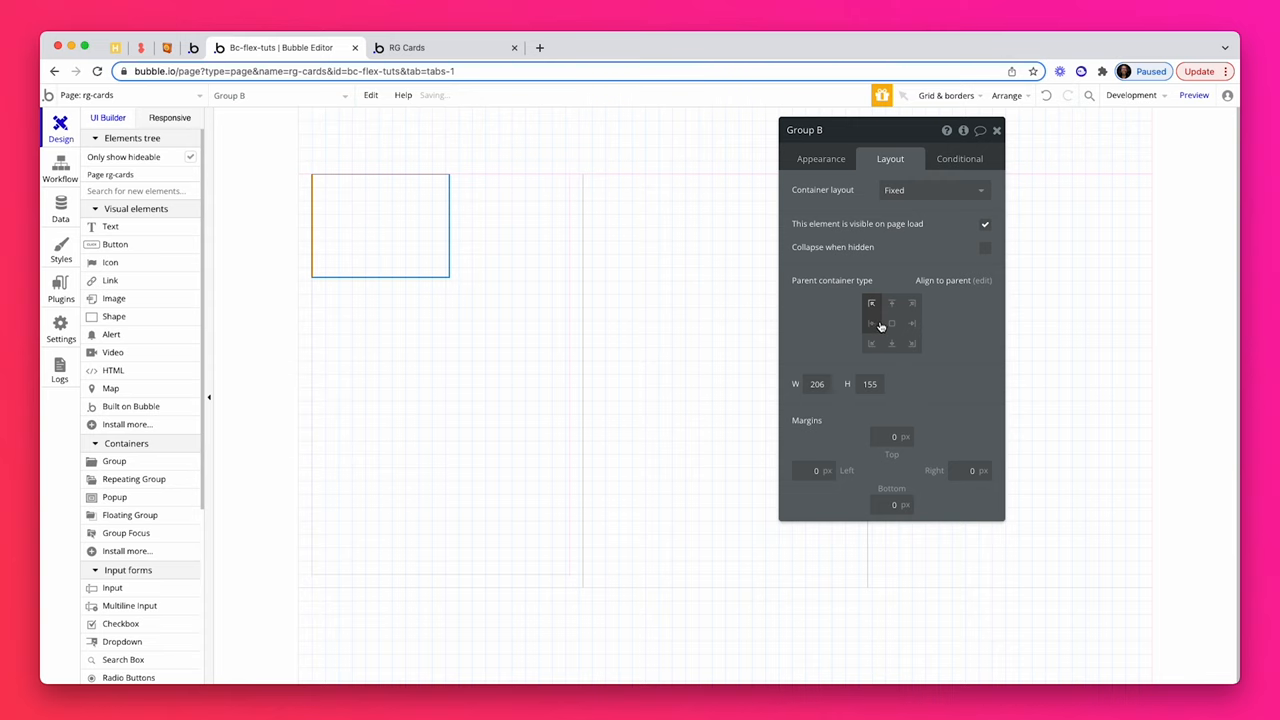
click(820, 160)
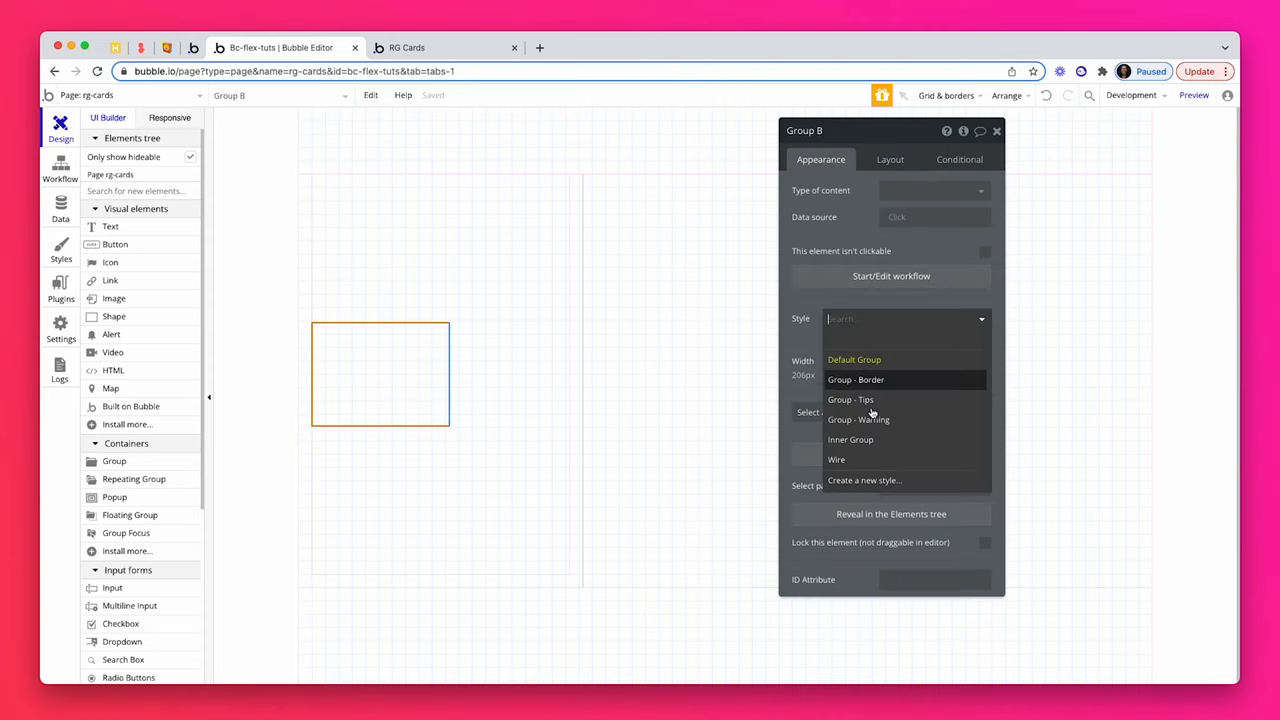
click(888, 160)
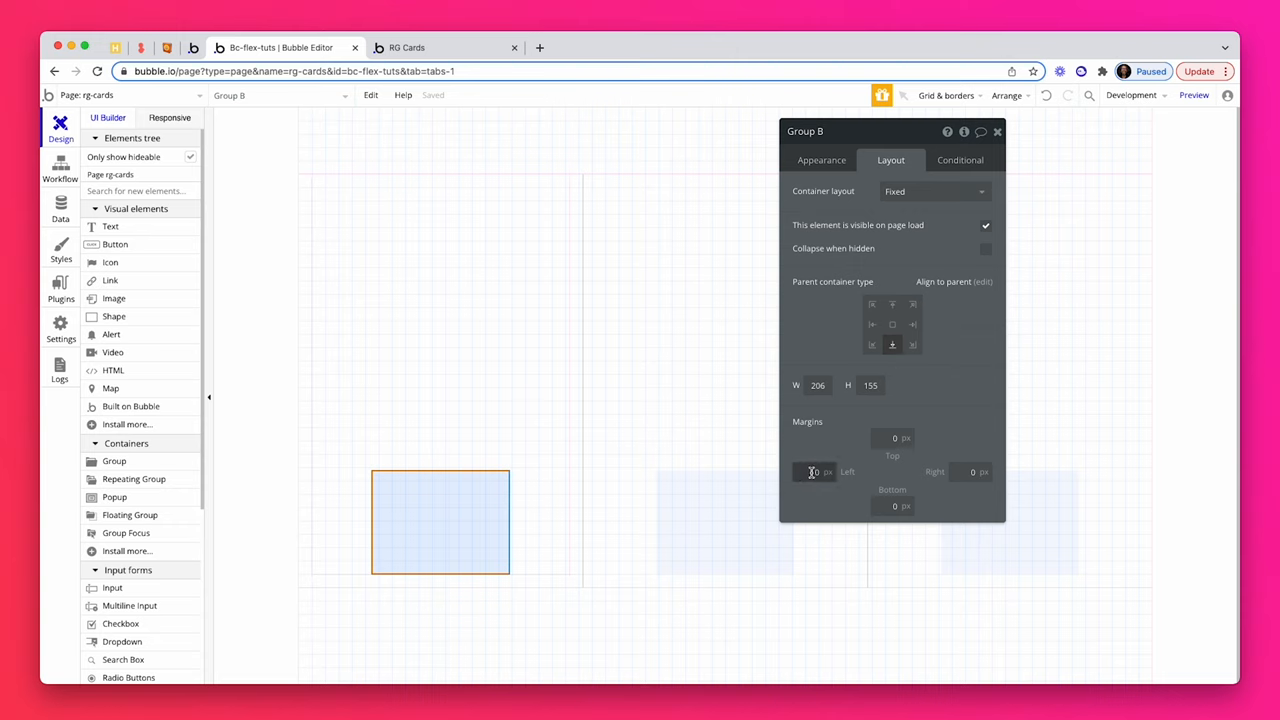
text(40)
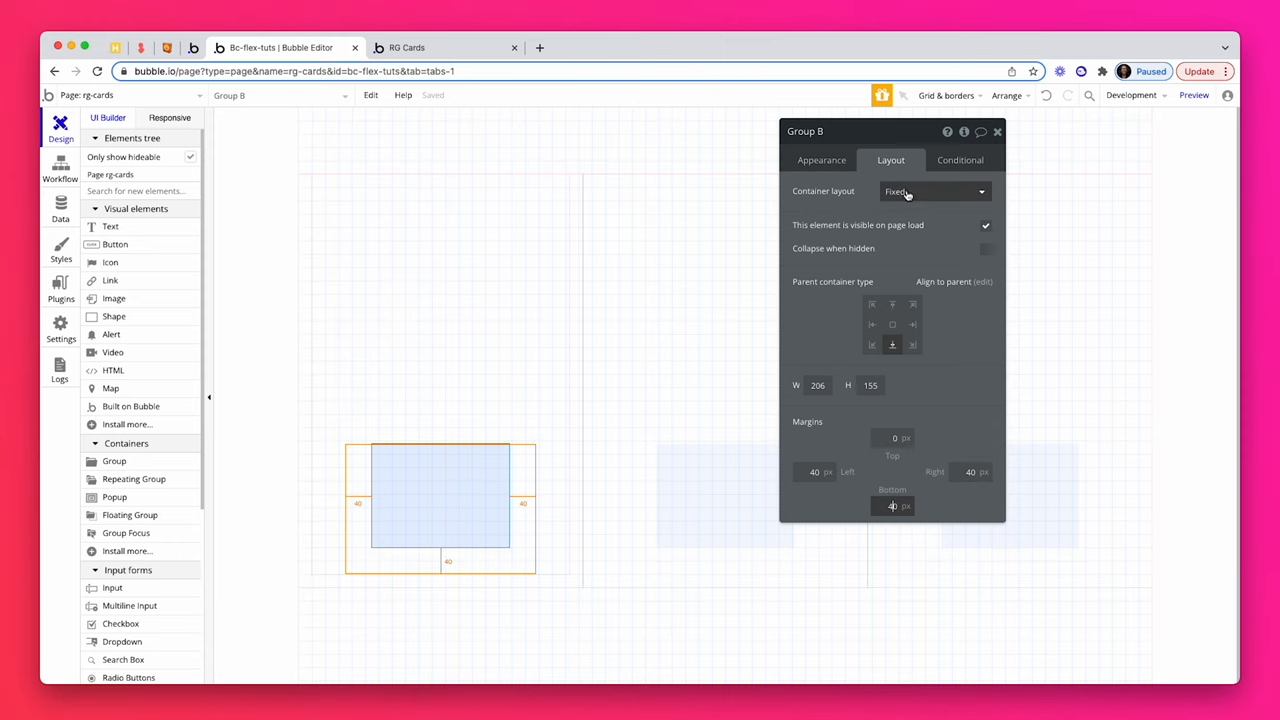
- Make Group B a Column container and stop it being fixed-width
click(932, 192)
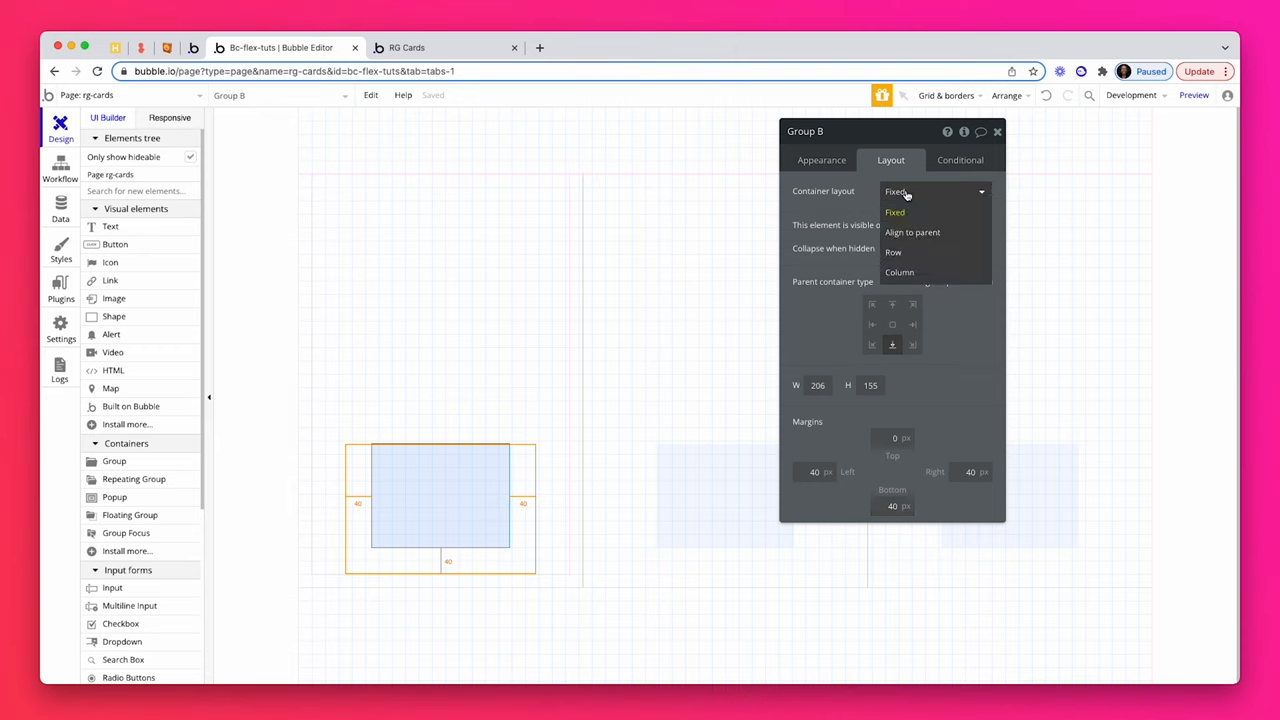
mouse_move(900, 272)
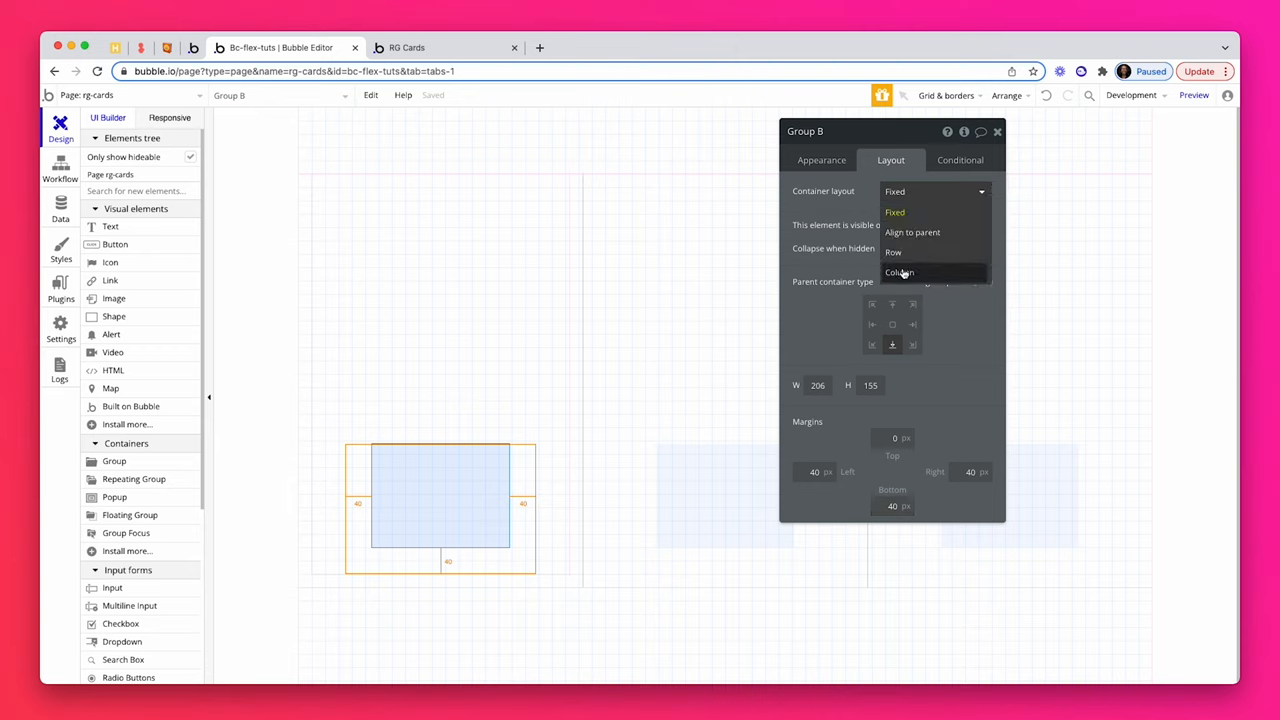
click(900, 272)
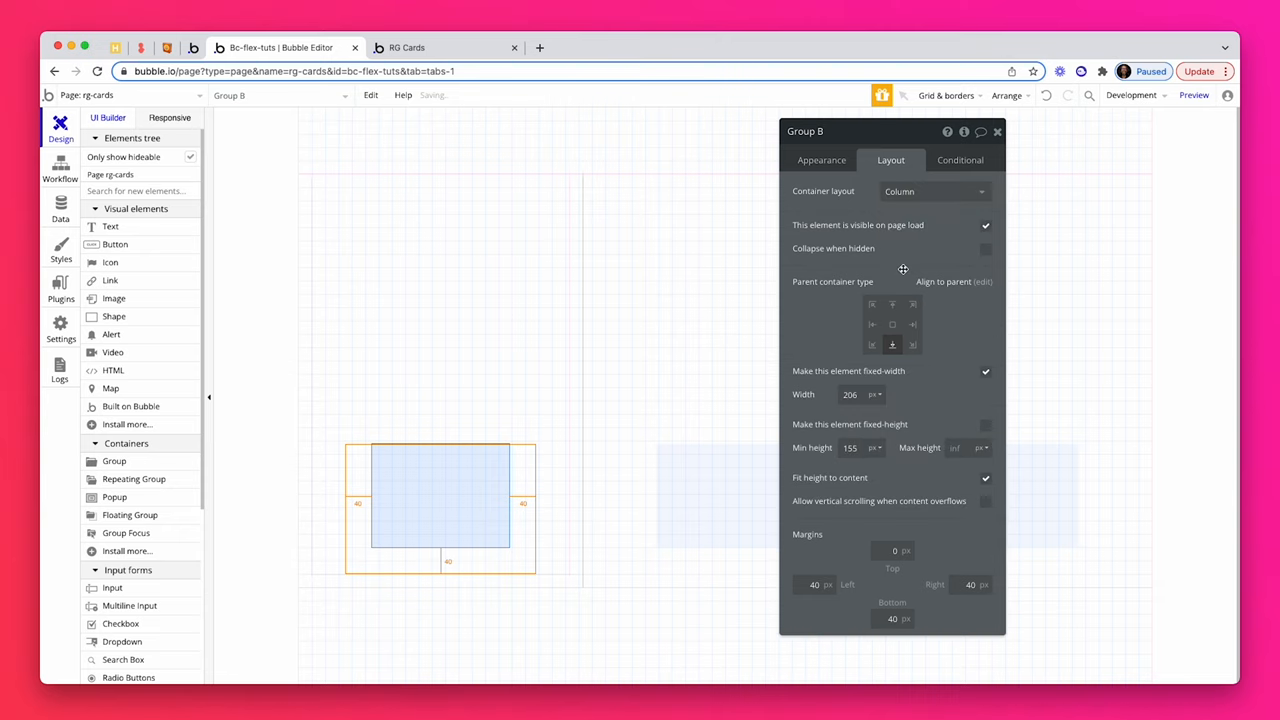
mouse_move(812, 374)
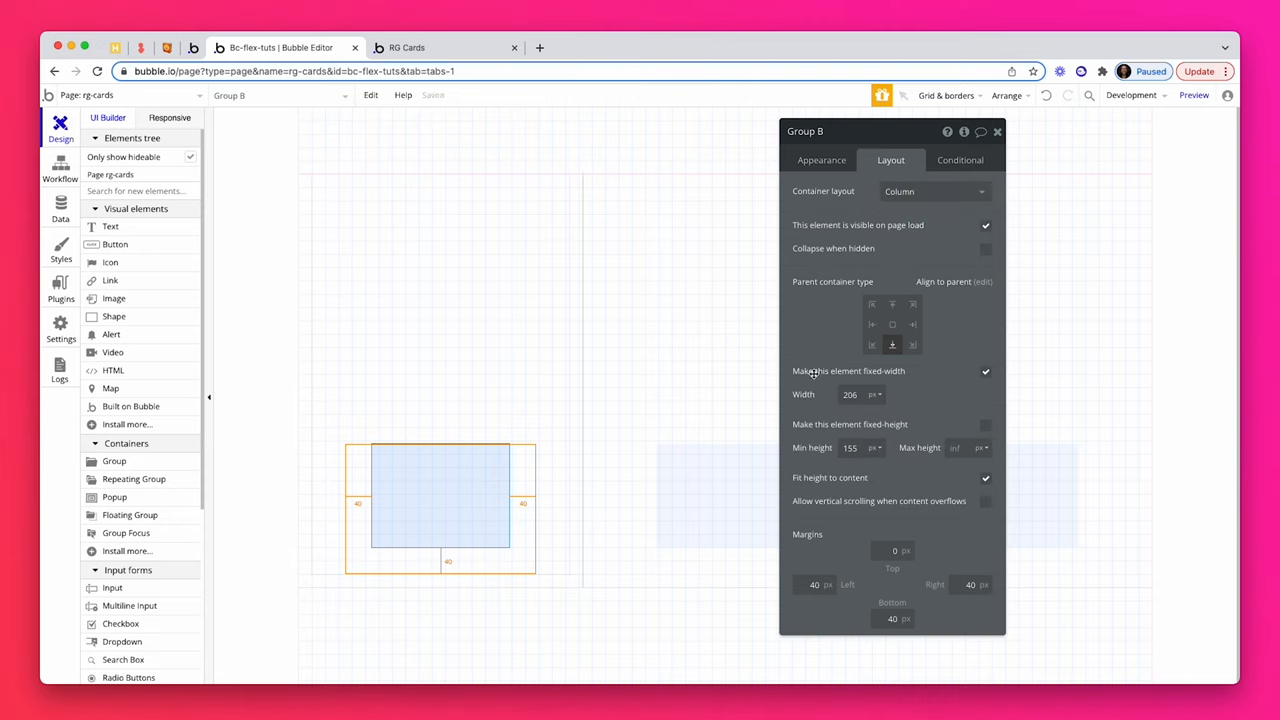
click(984, 370)
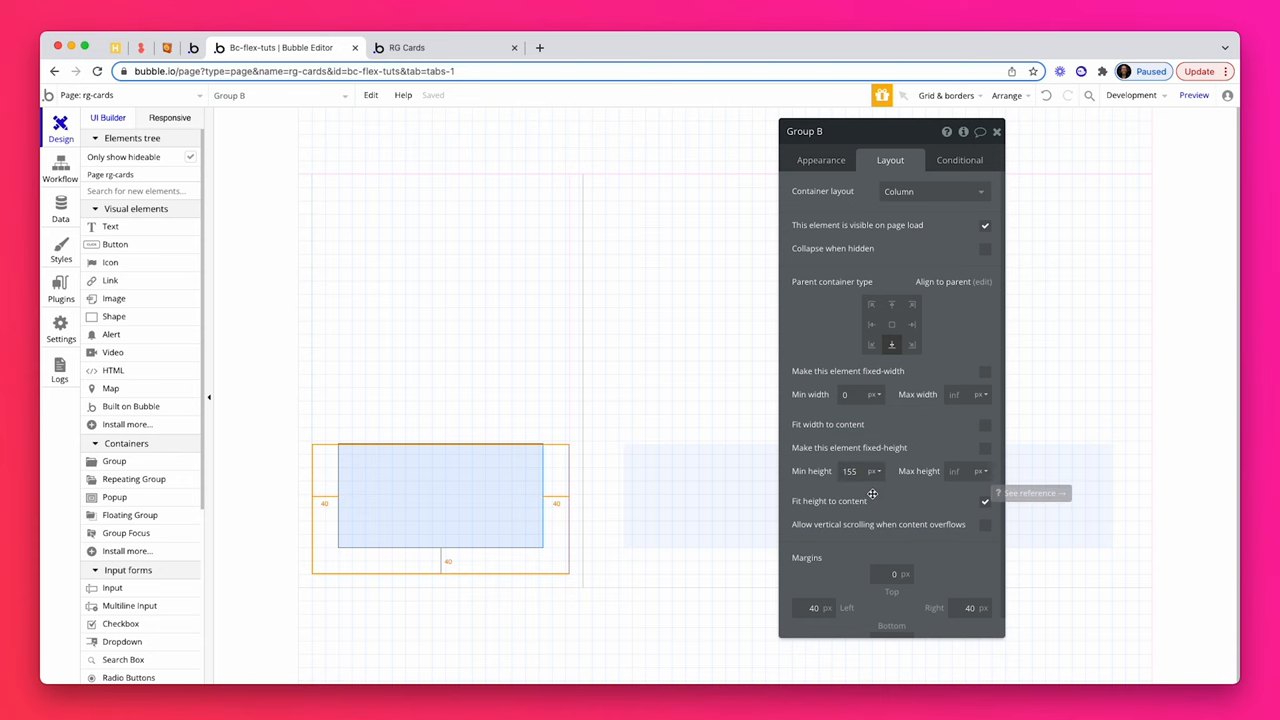
- Reload the rg-cards preview without debug_mode to check the three cards, then return to the editor
click(444, 48)
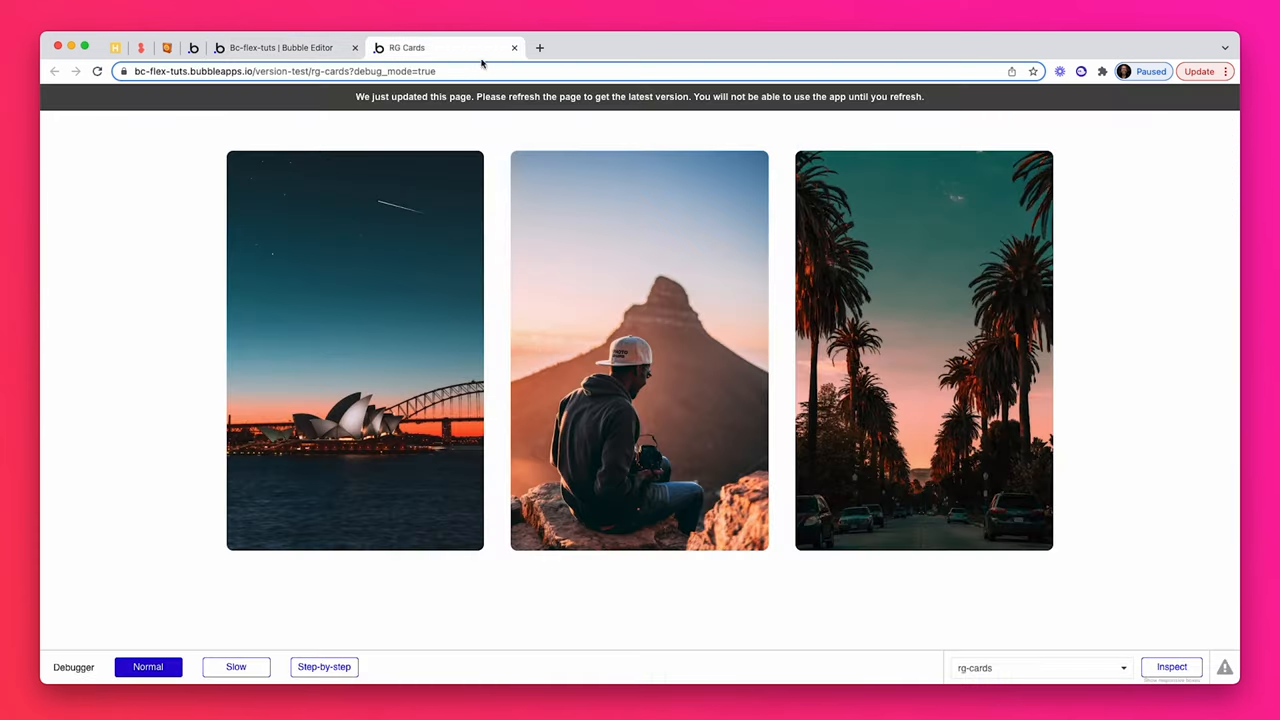
click(96, 72)
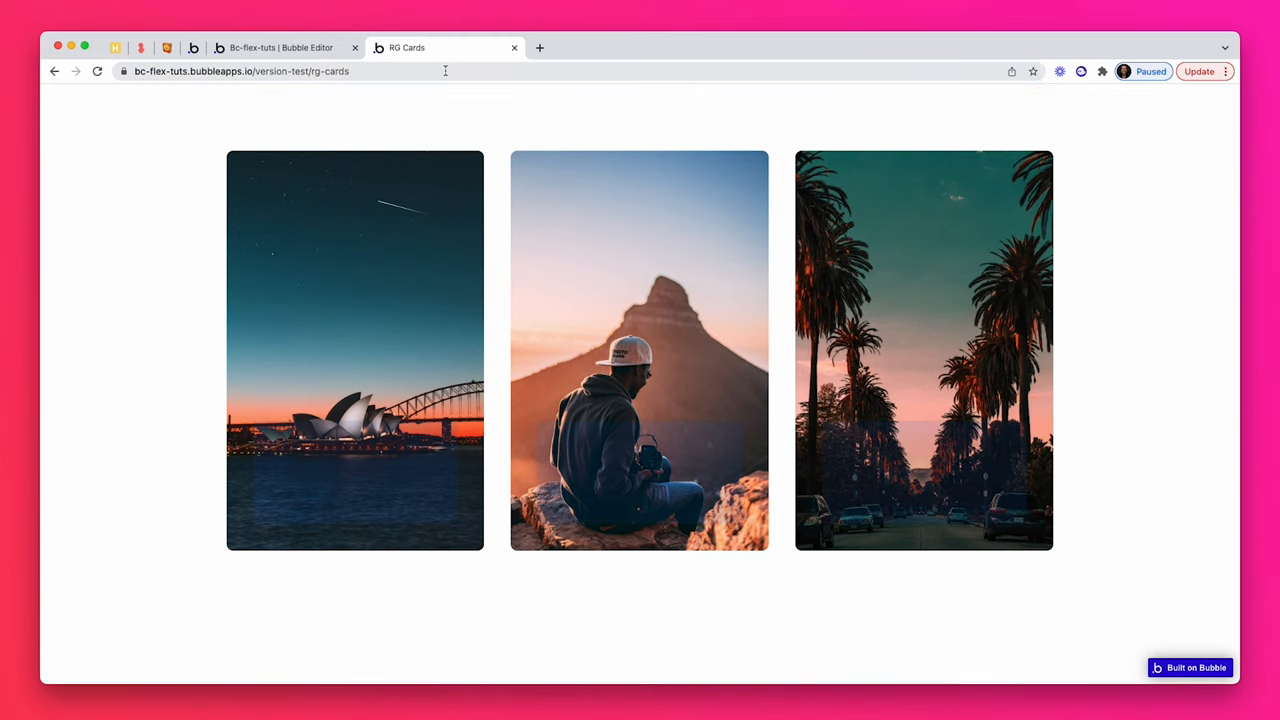
mouse_move(544, 462)
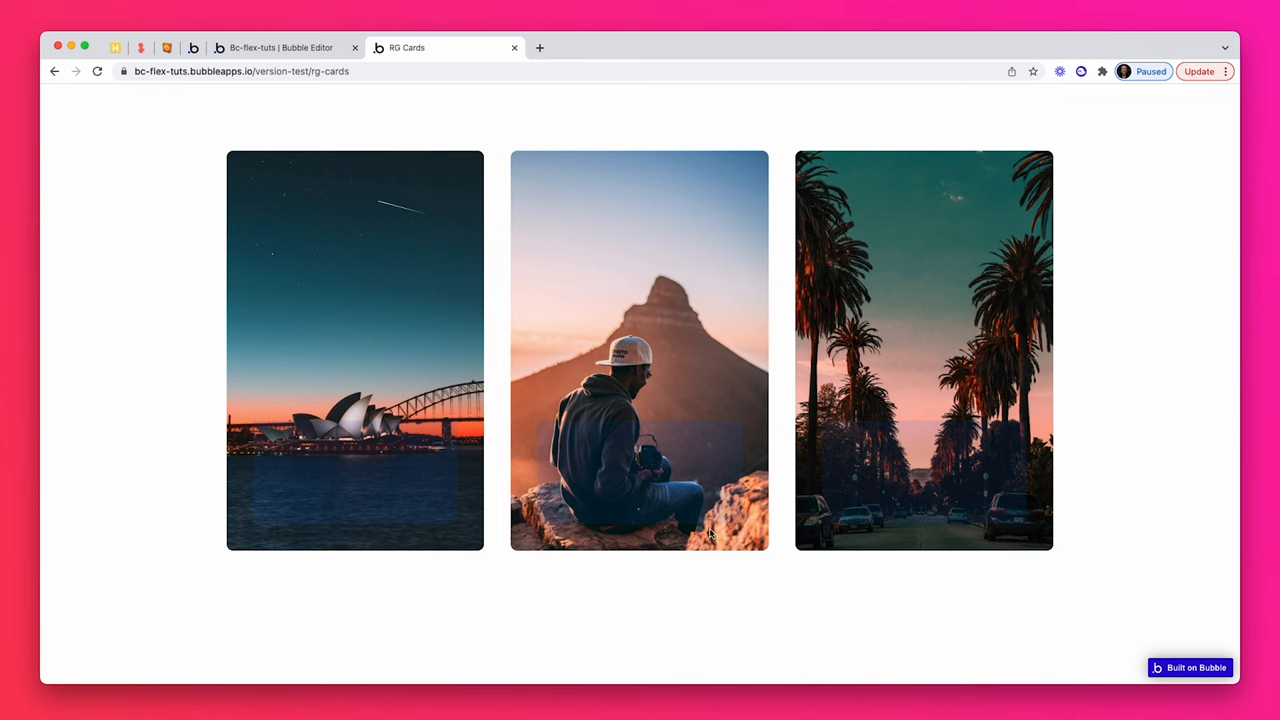
click(282, 48)
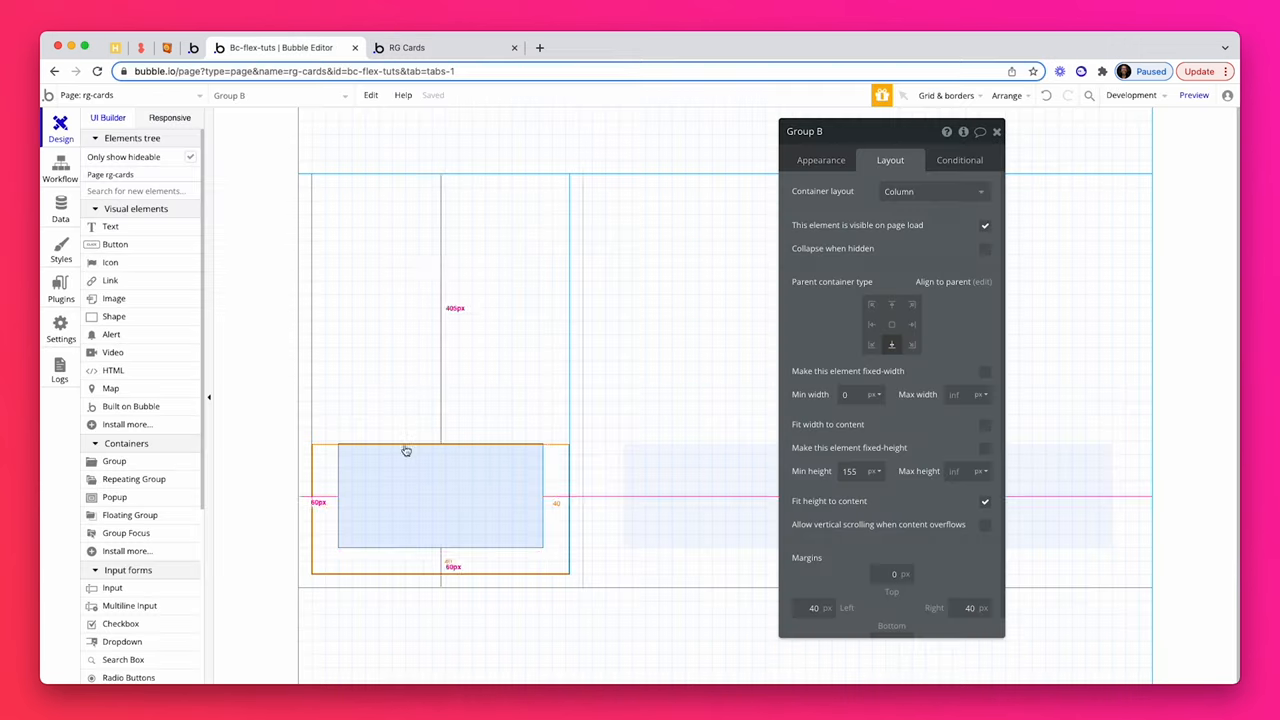
- Give Group B the blue background swatch and check the blue boxes on each card in preview
click(820, 160)
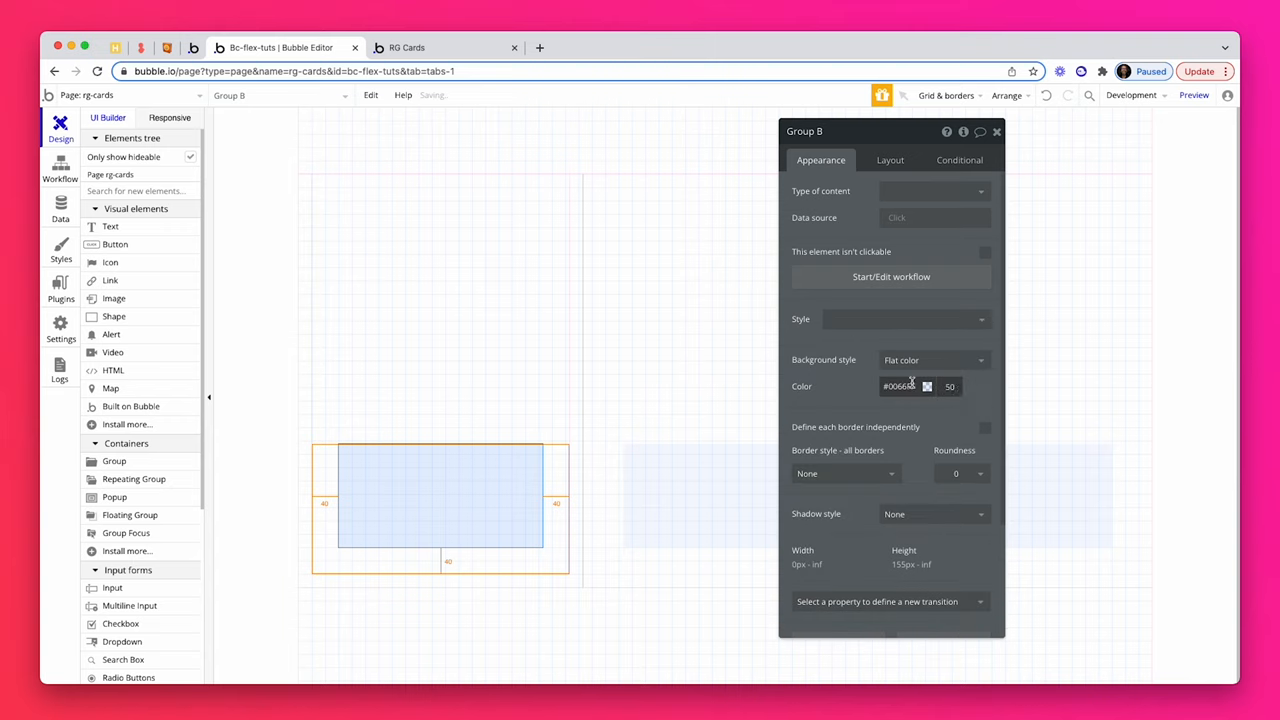
click(896, 386)
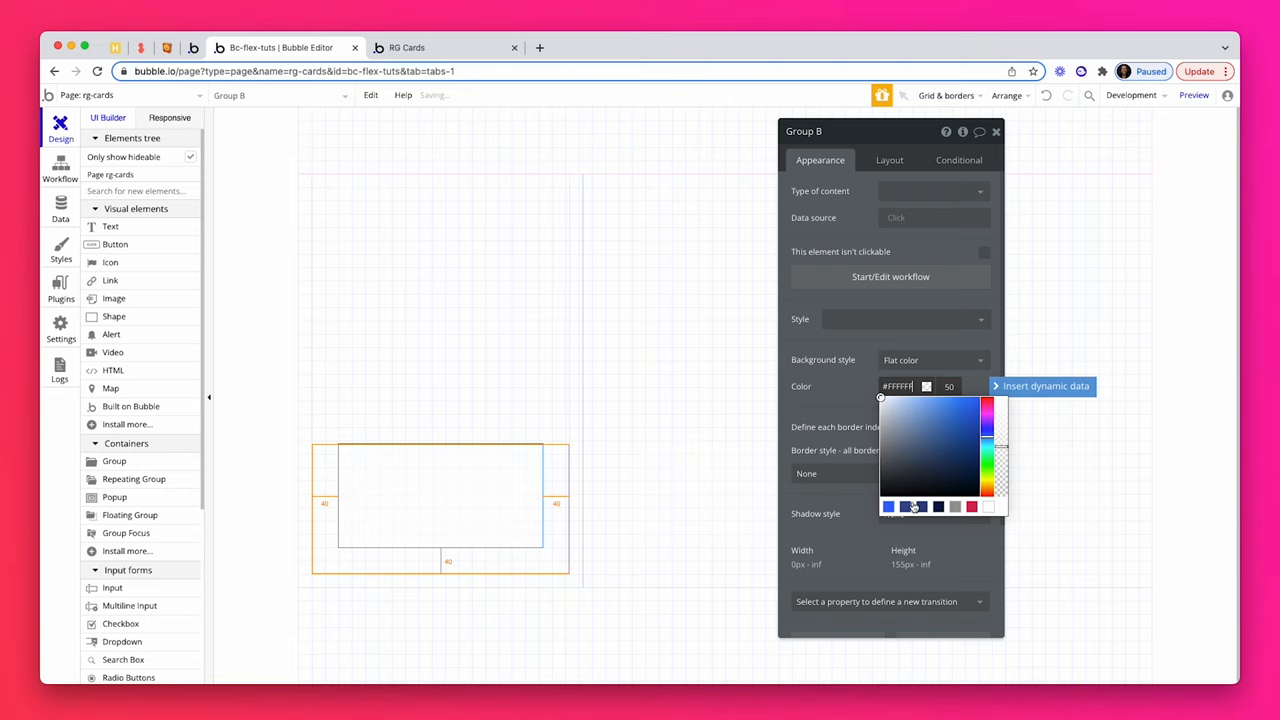
click(904, 508)
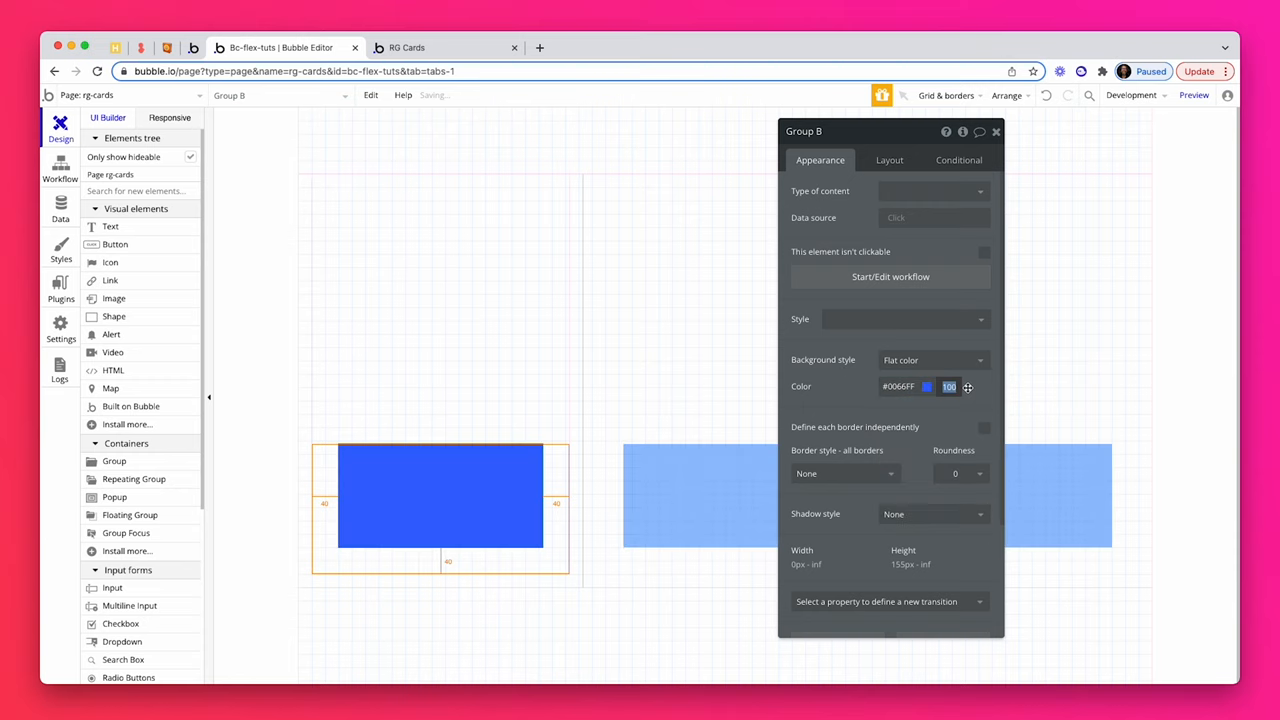
click(444, 48)
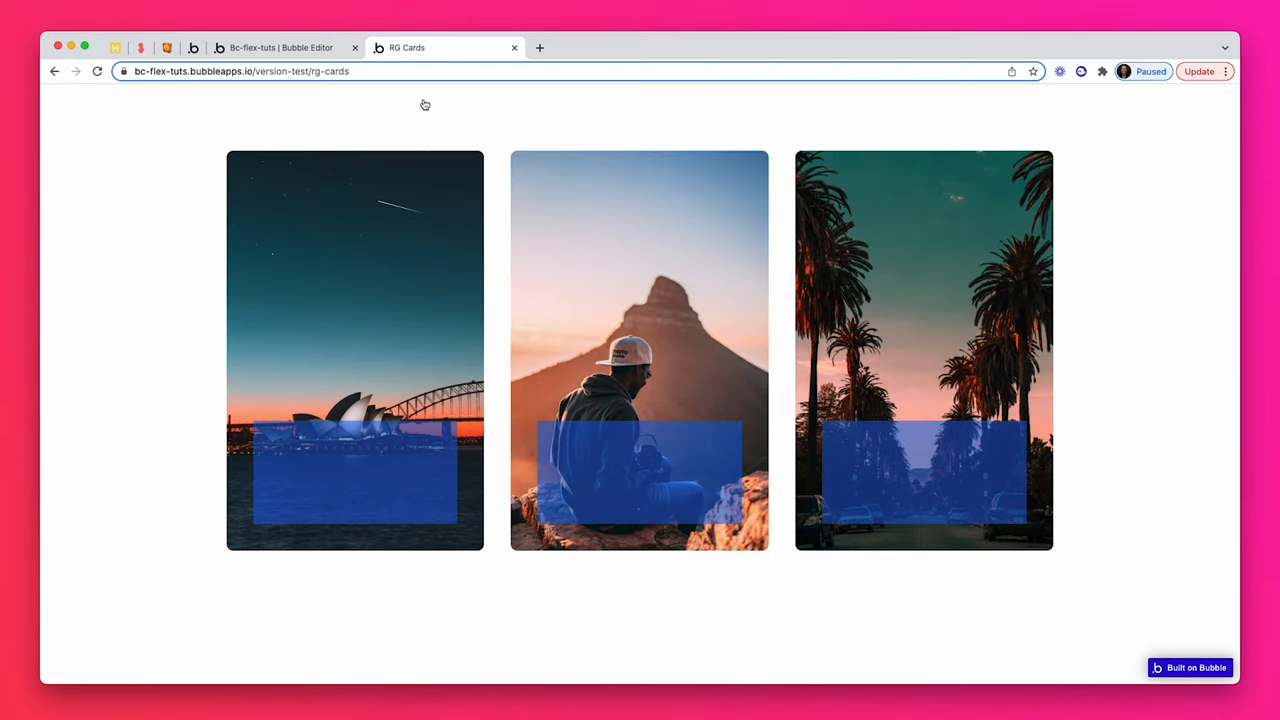
mouse_move(318, 84)
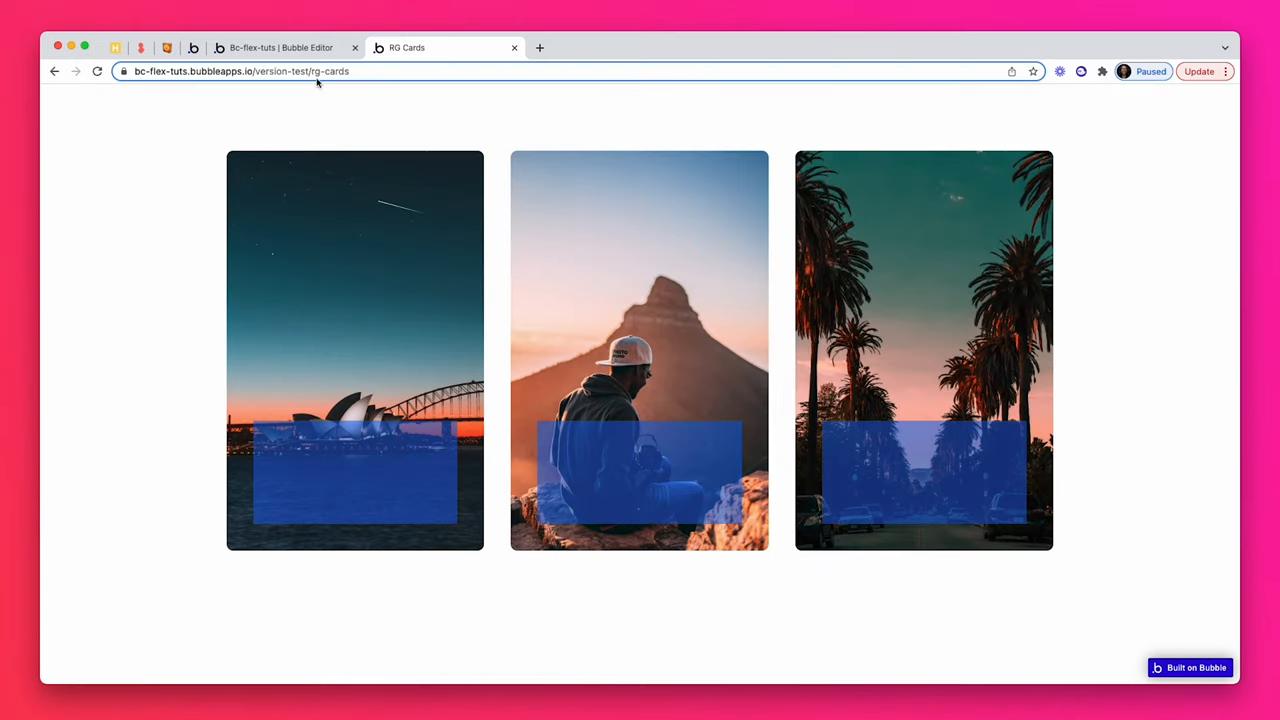
click(280, 48)
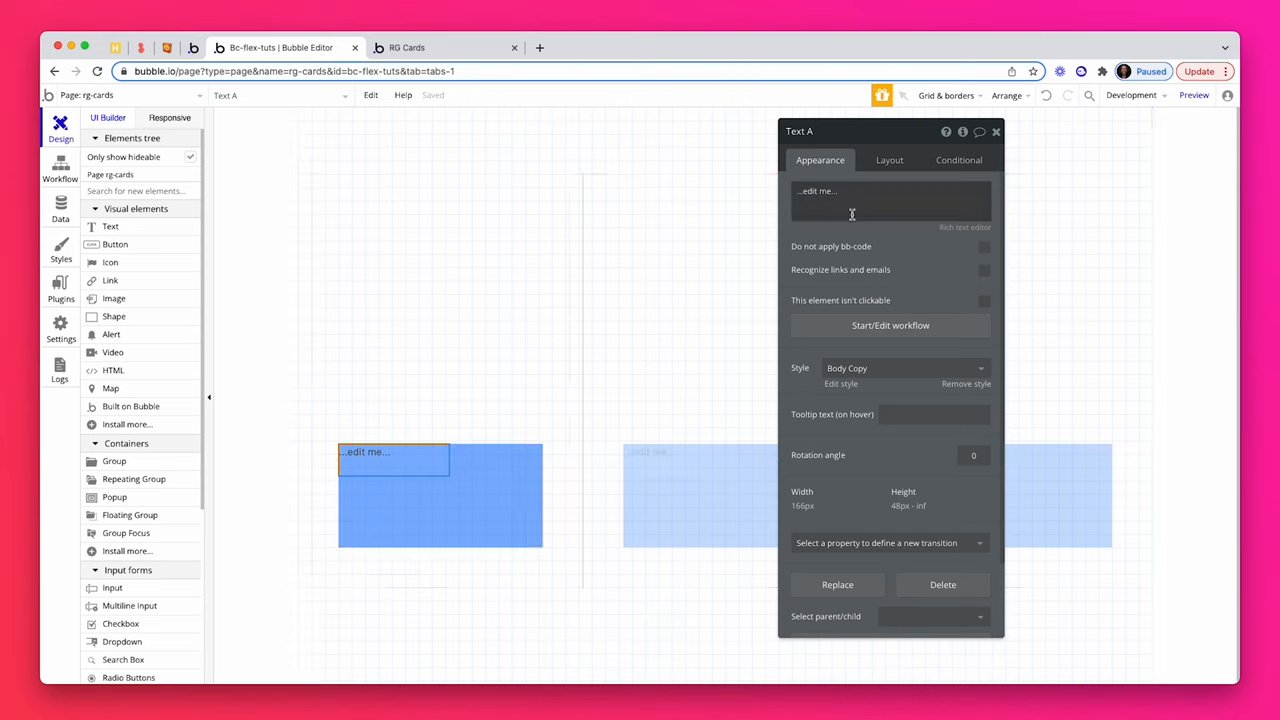
- Set the image card group's Type of content to Location
click(850, 200)
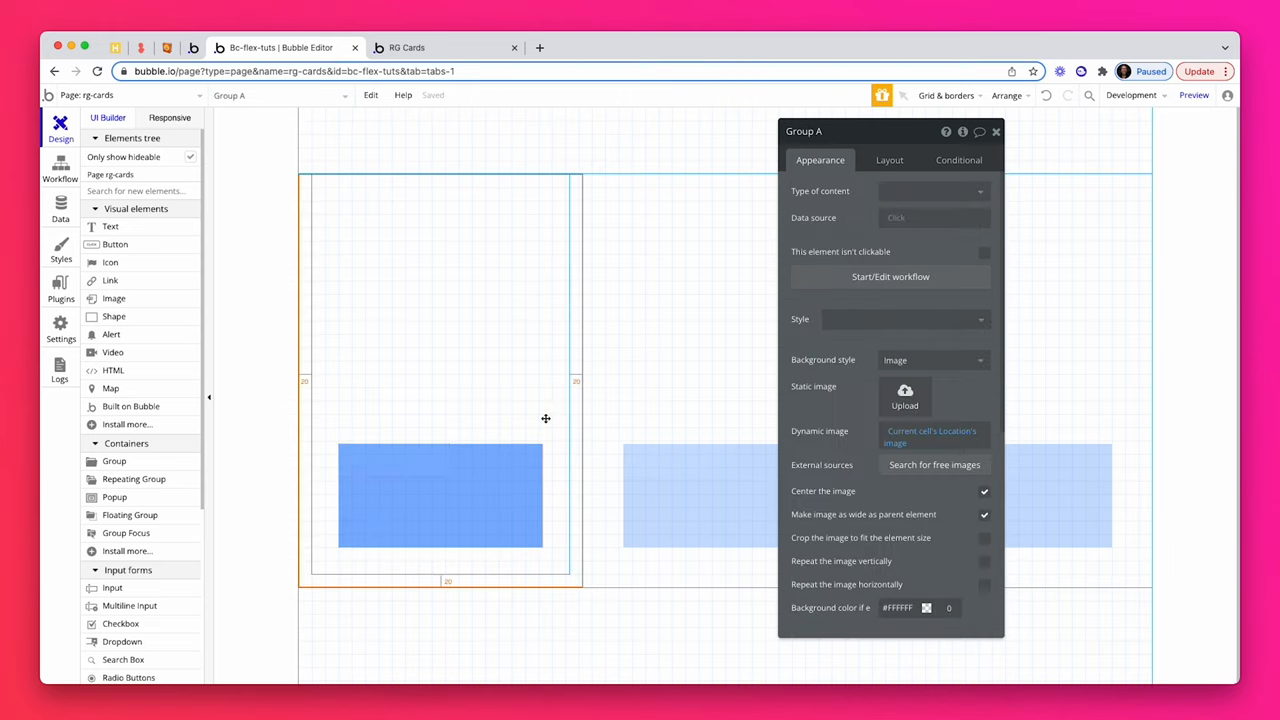
click(932, 192)
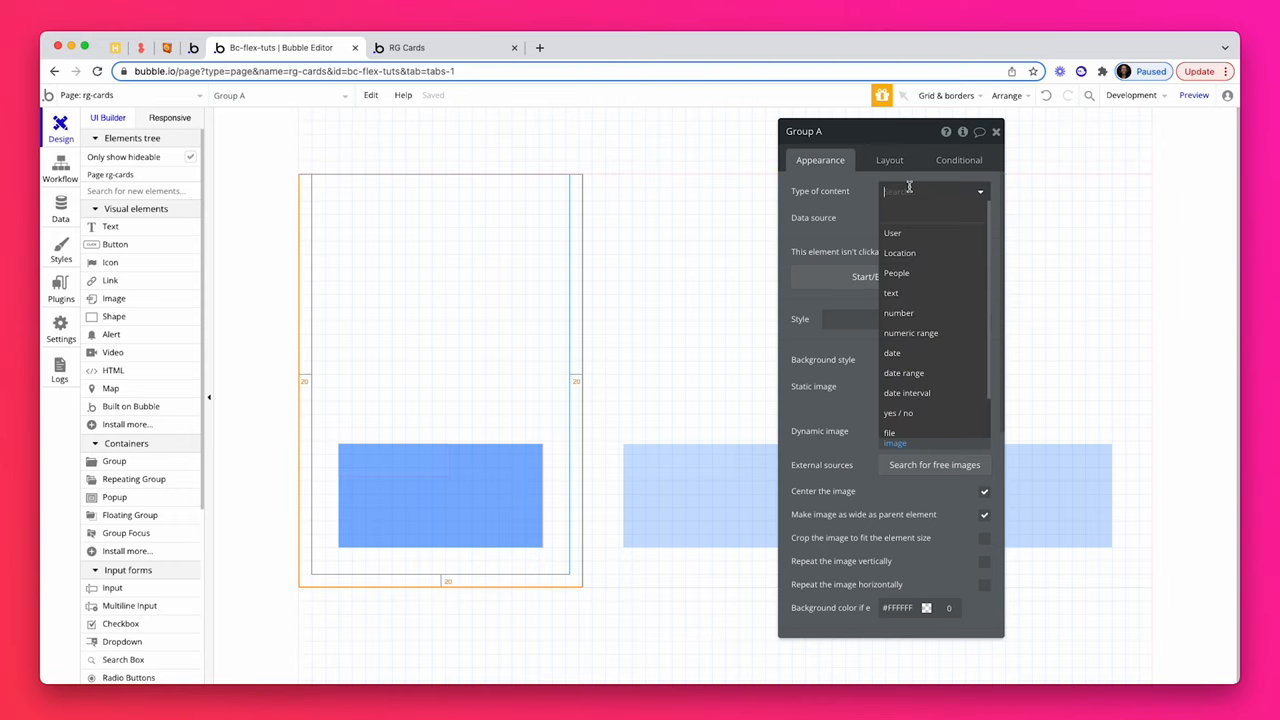
click(900, 252)
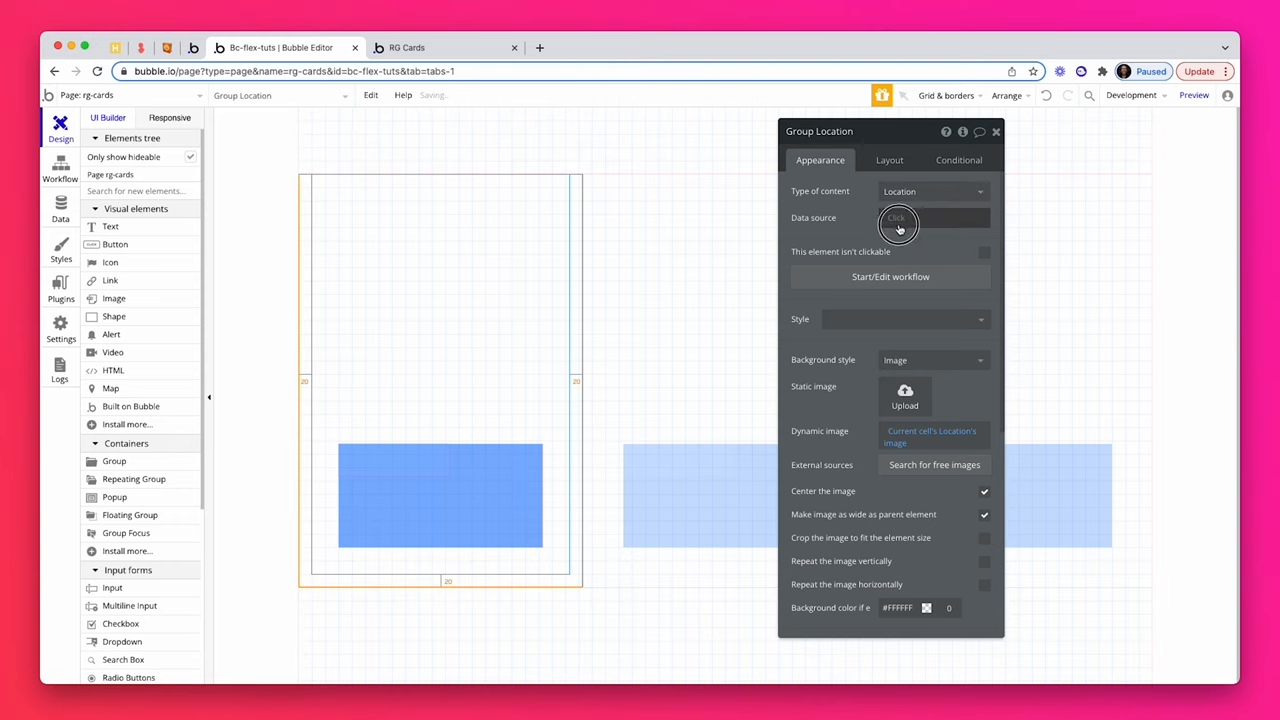
click(900, 222)
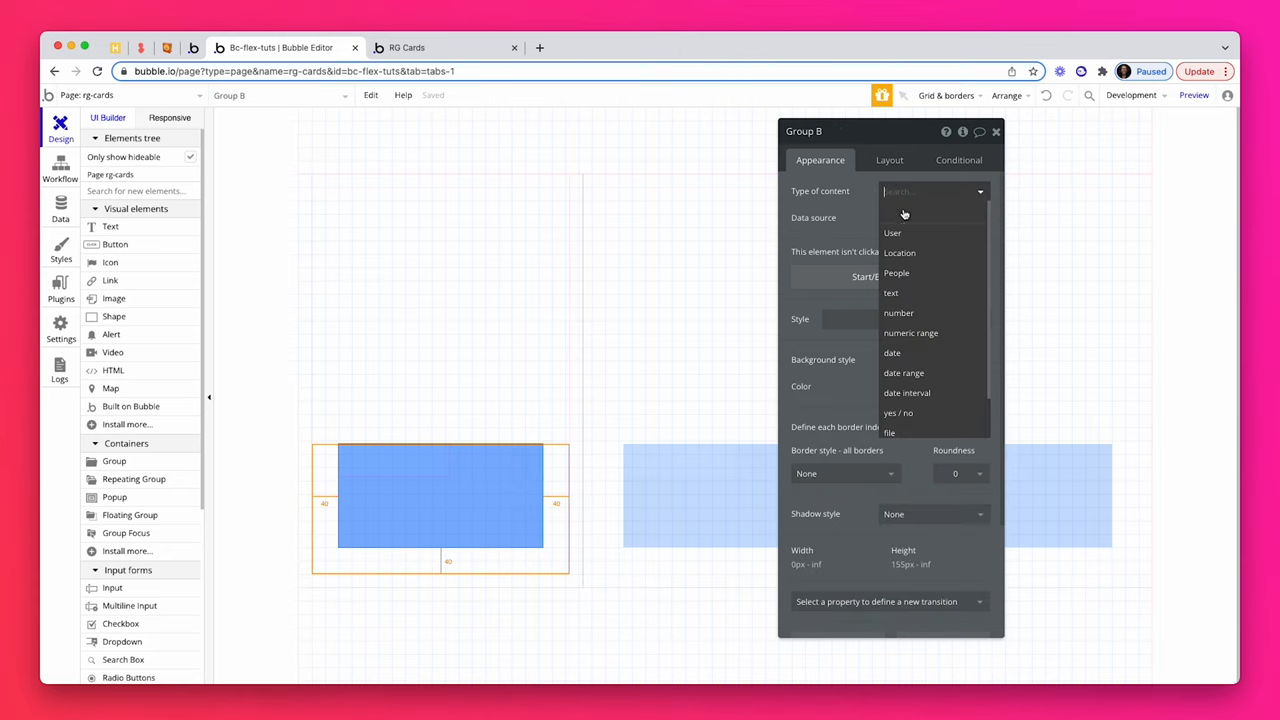
- Set the blue Group B's Type of content to Location and open its Data source
click(900, 252)
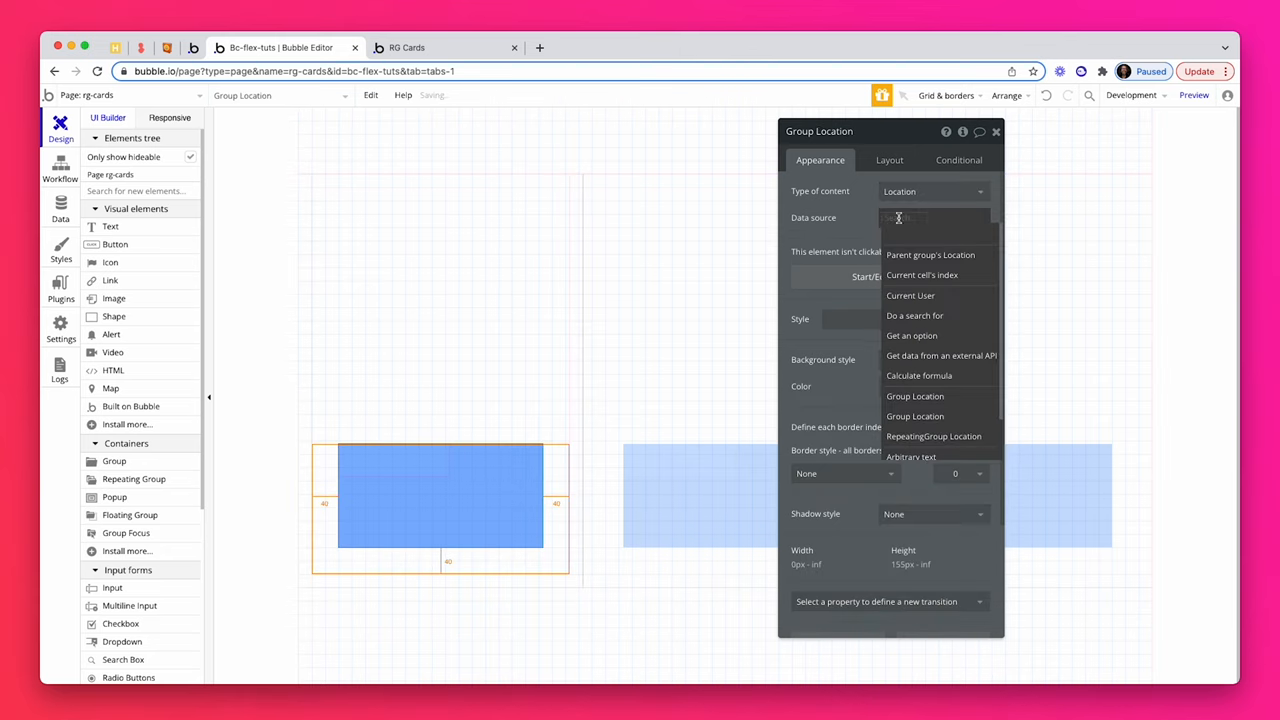
click(930, 254)
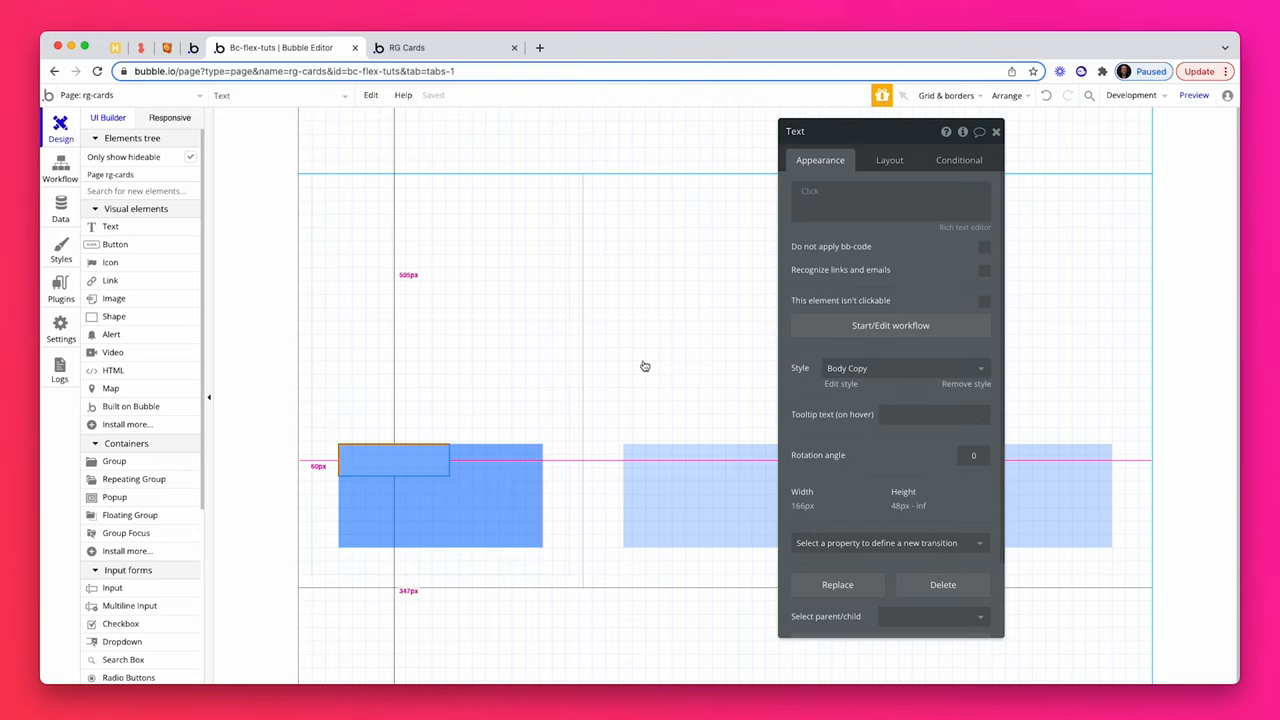
- Show Parent group's Location's title in the text, remove its shared style and make it white Inter 700
click(860, 200)
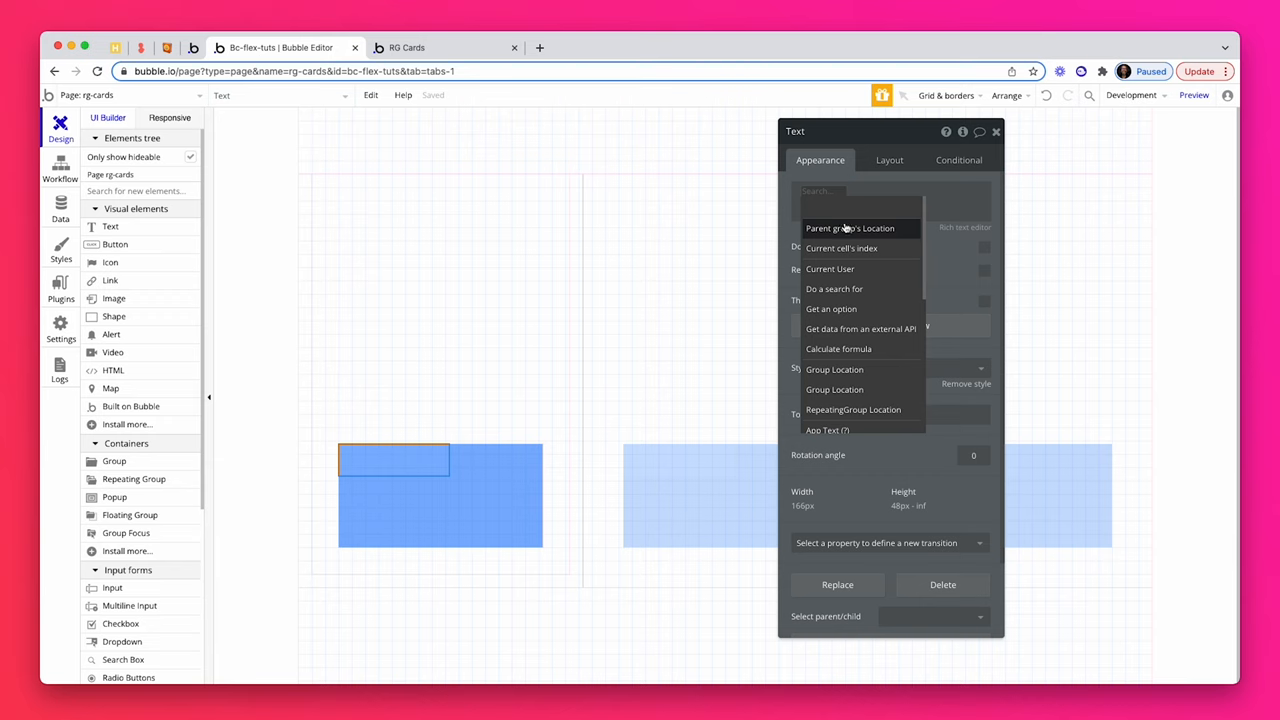
click(850, 228)
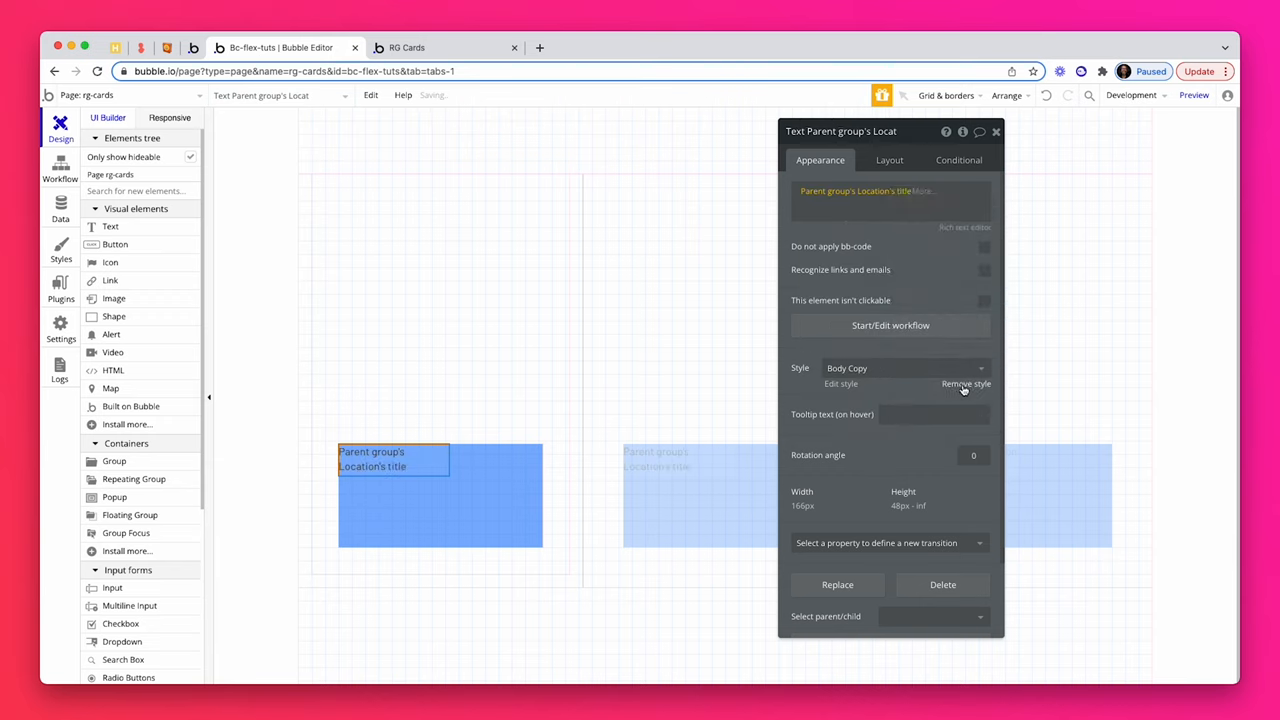
click(964, 384)
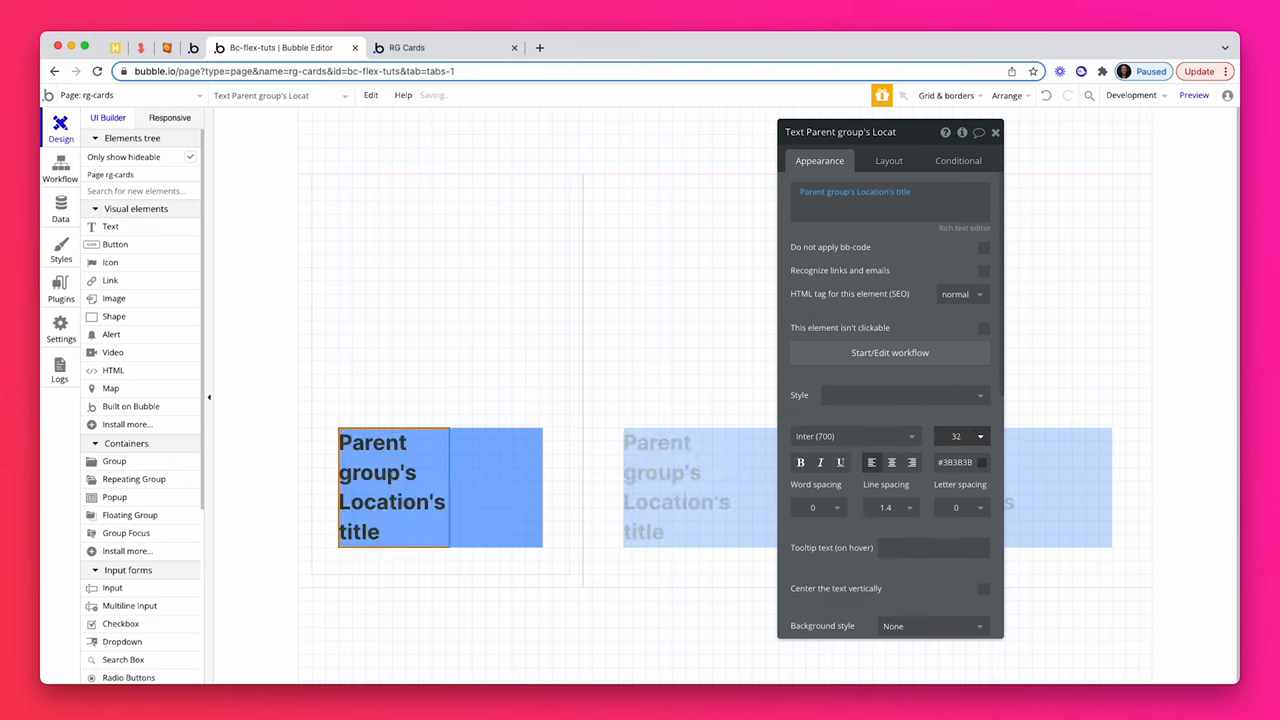
click(958, 460)
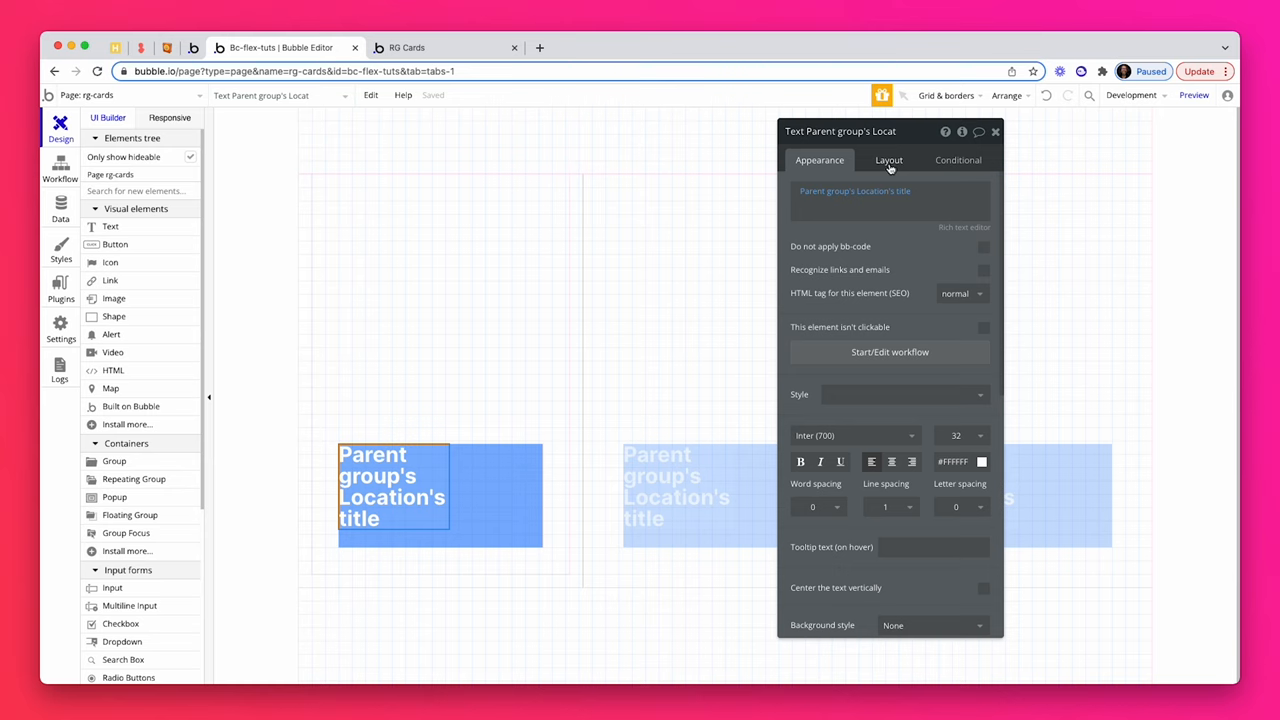
- Remove the title's fixed width and set Min width 0 so it spans the card
click(888, 160)
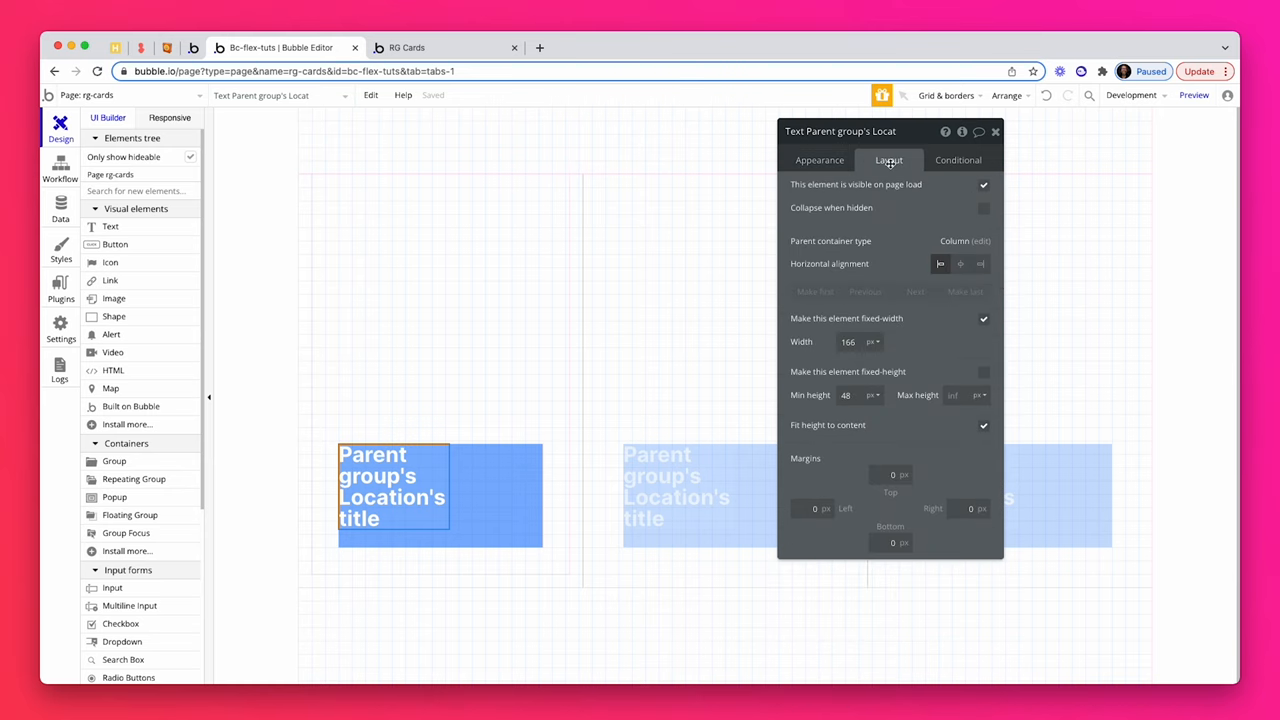
click(984, 318)
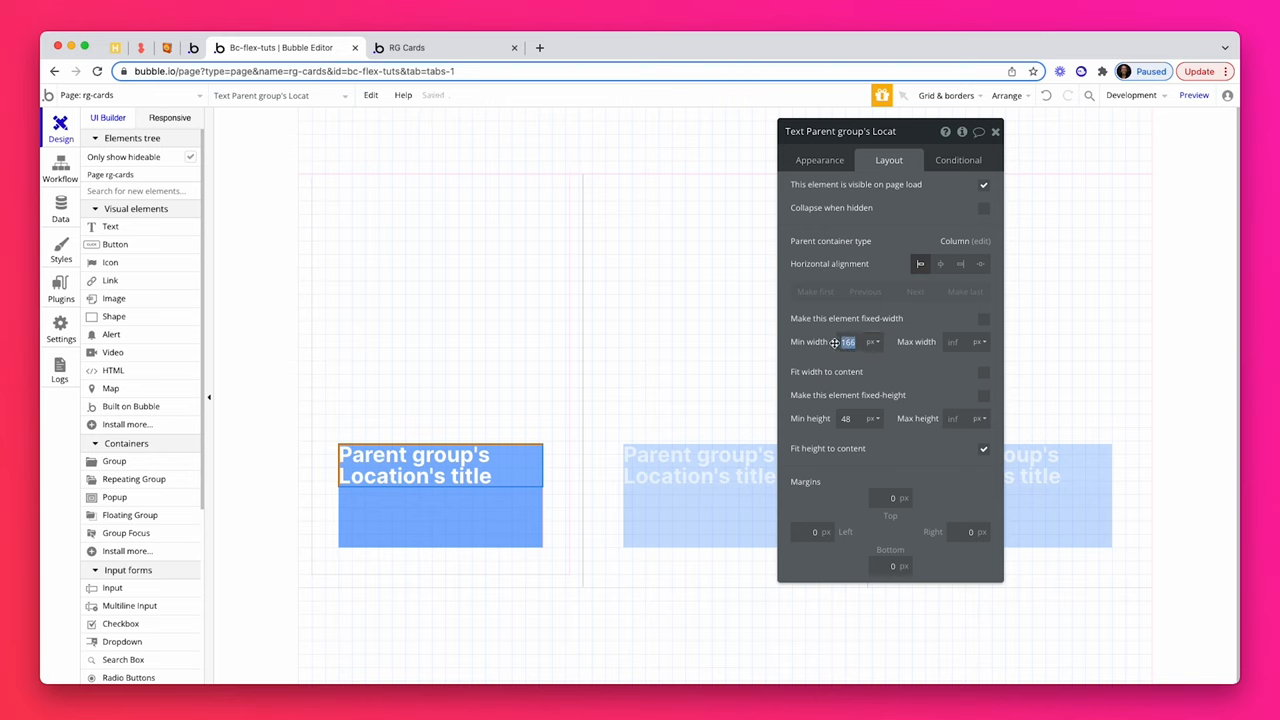
text(0)
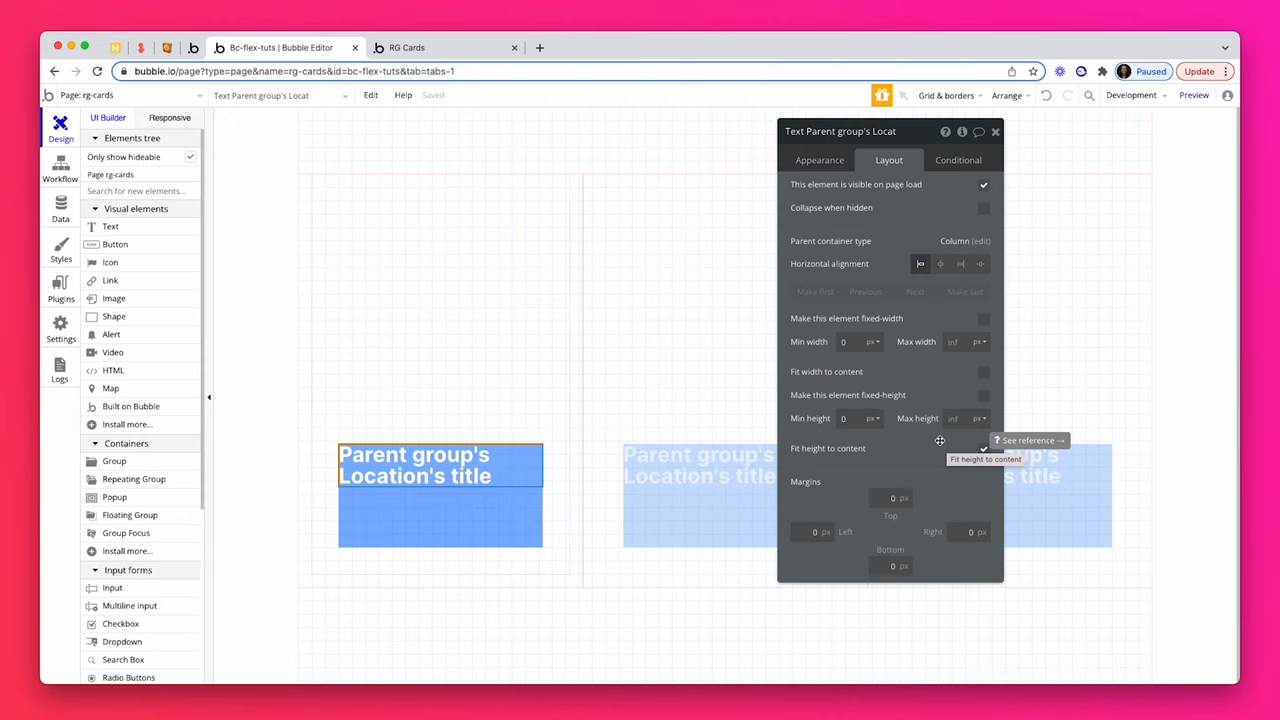
click(984, 448)
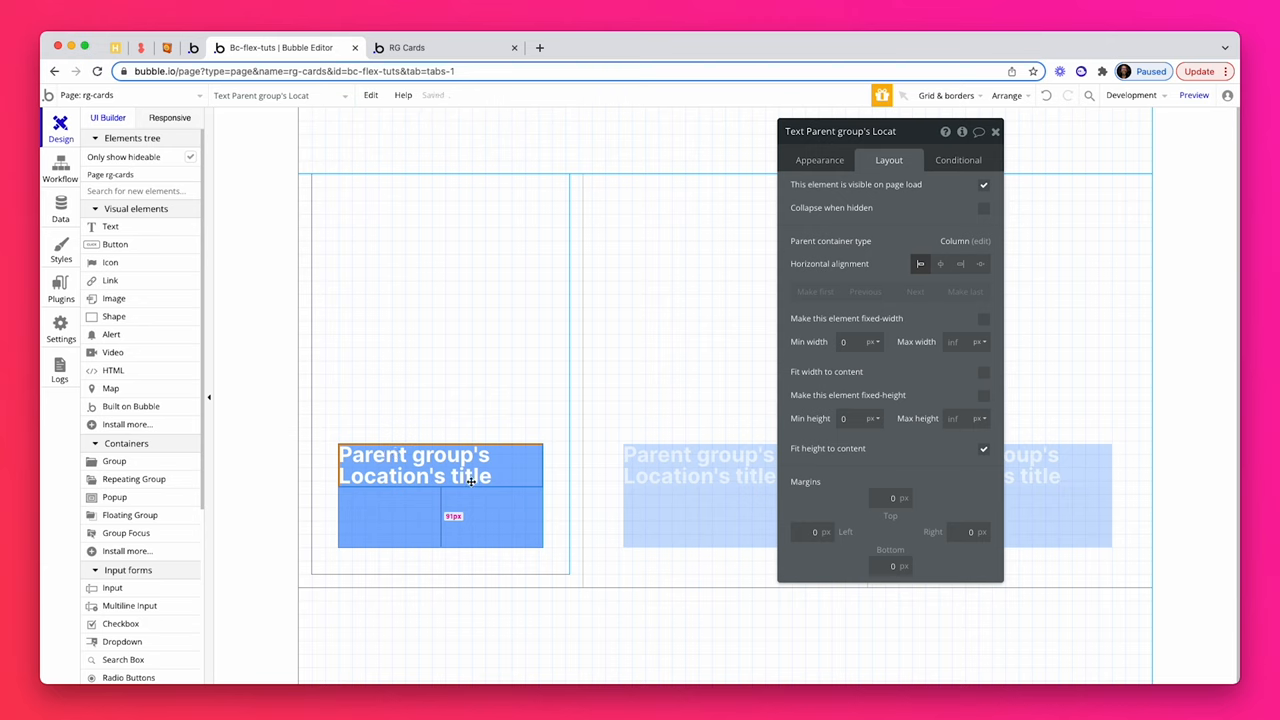
mouse_move(548, 464)
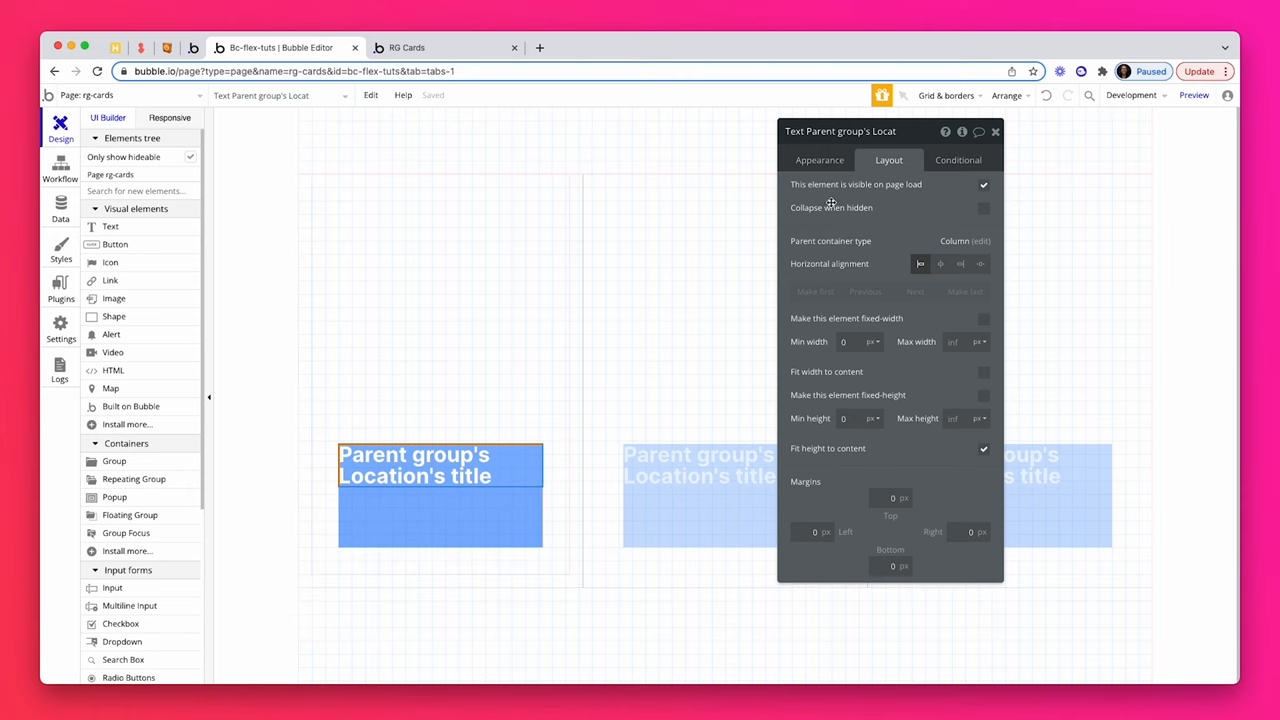
click(820, 160)
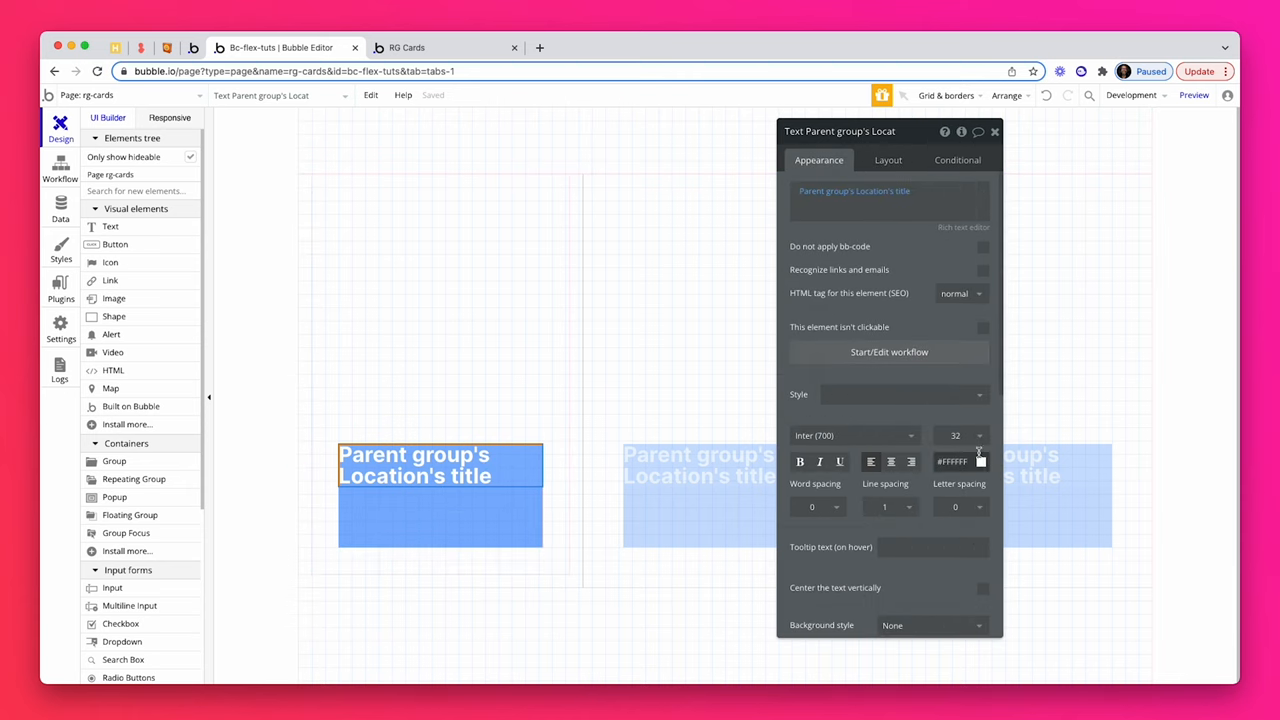
click(888, 160)
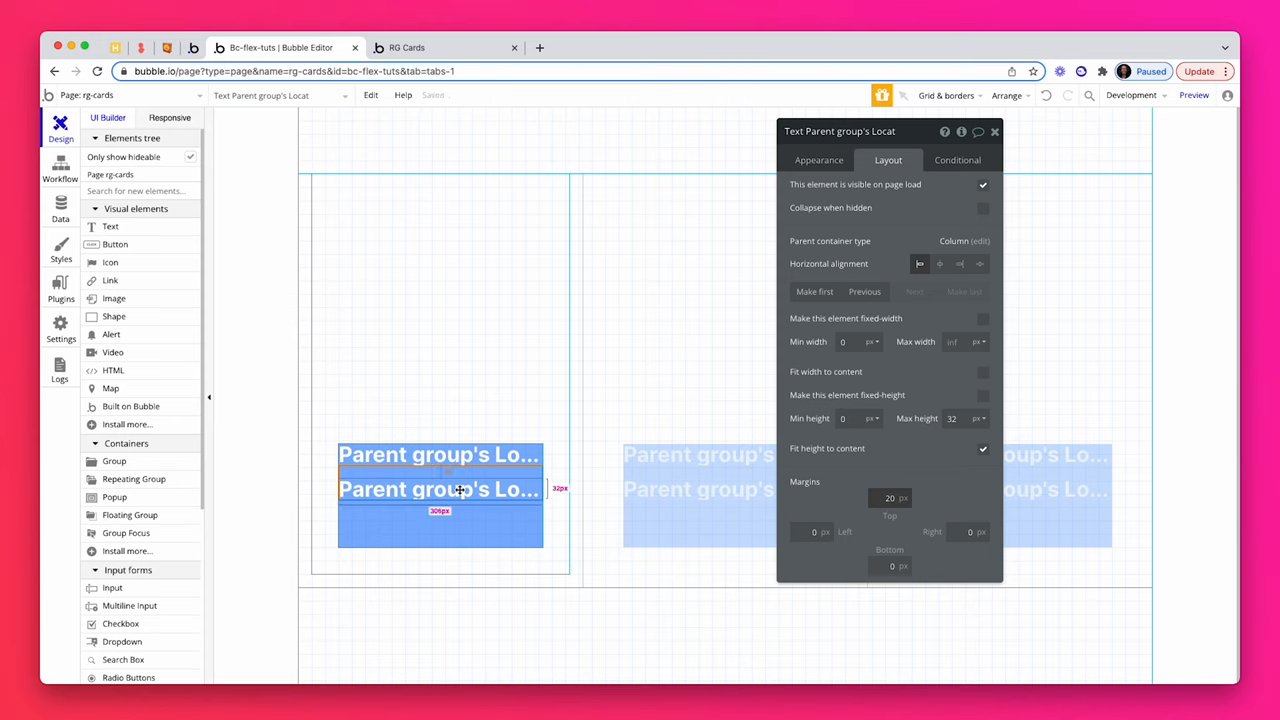
- Give the pasted second text line font size 28 and a top margin above it
click(820, 160)
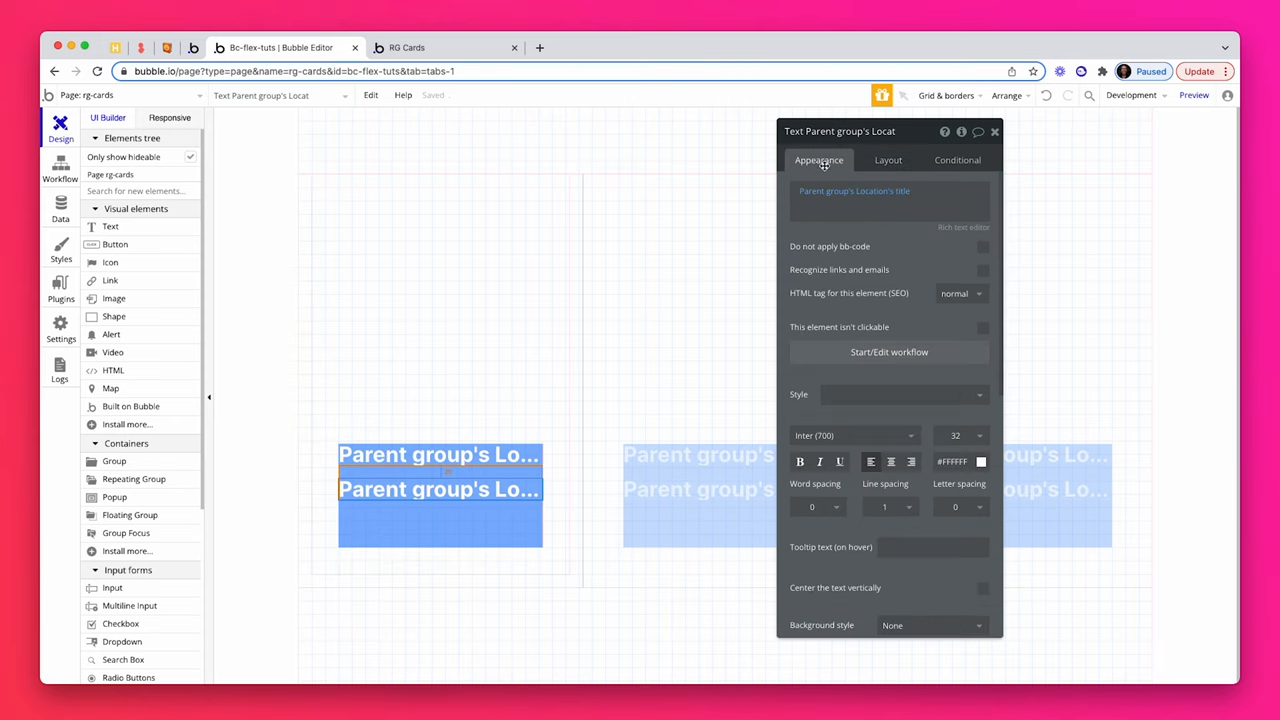
click(956, 436)
text(28)
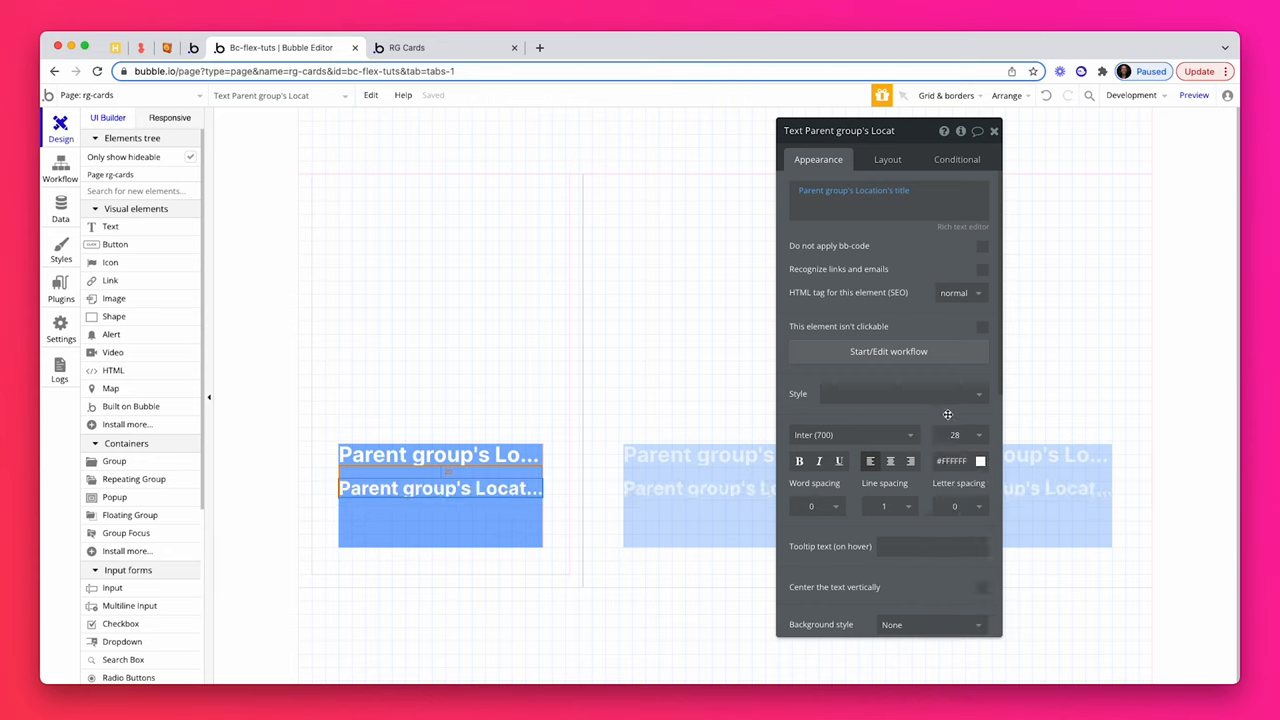
click(888, 160)
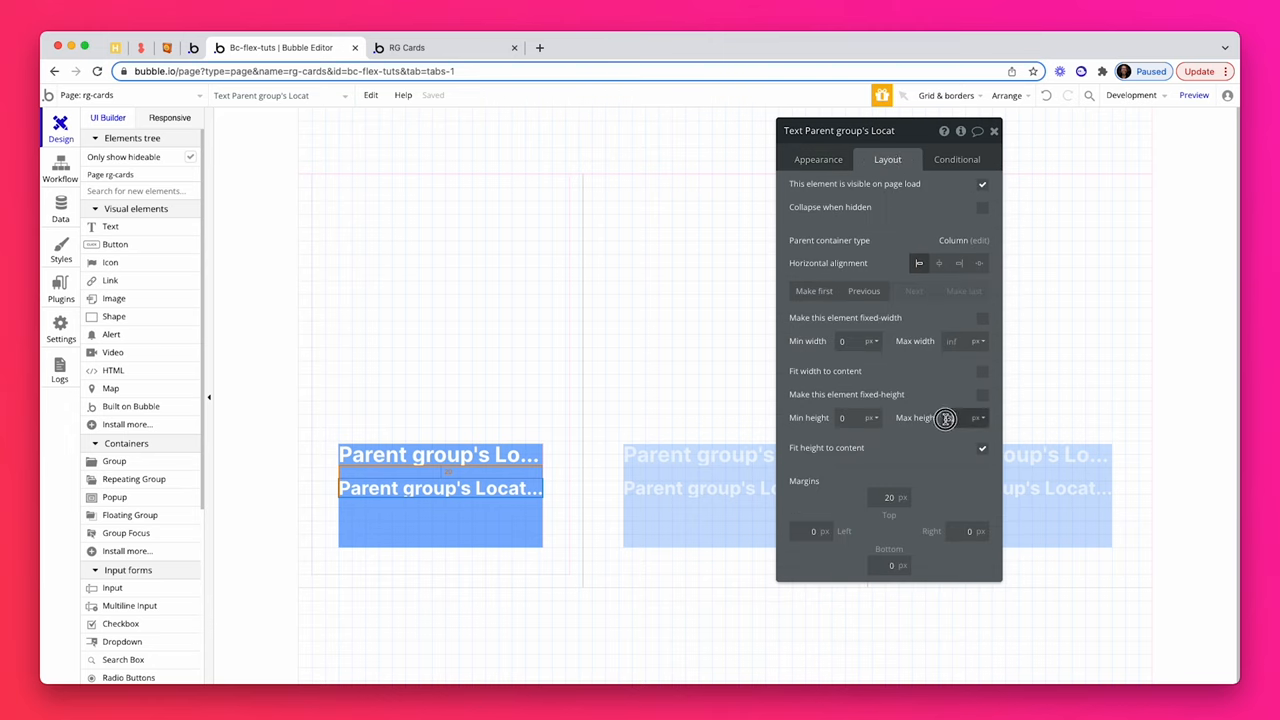
text(28)
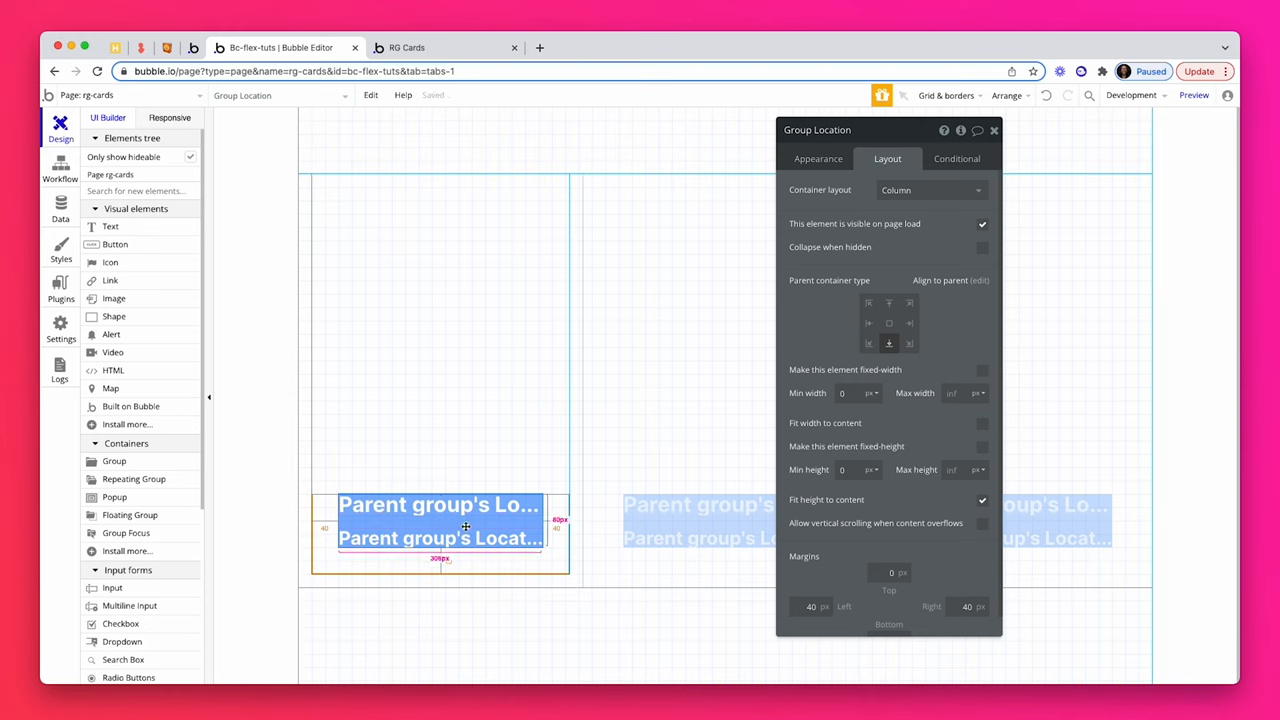
- Set Group Location's Background style to None, removing the blue fill
click(818, 158)
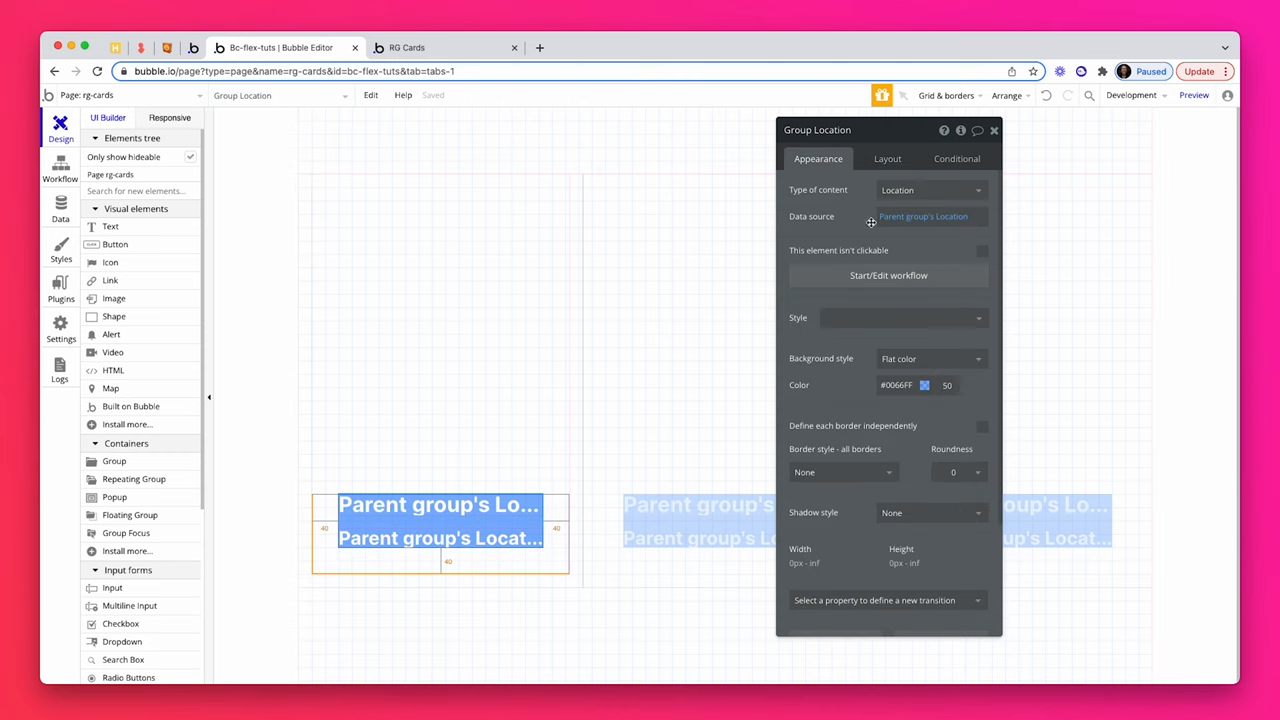
click(930, 358)
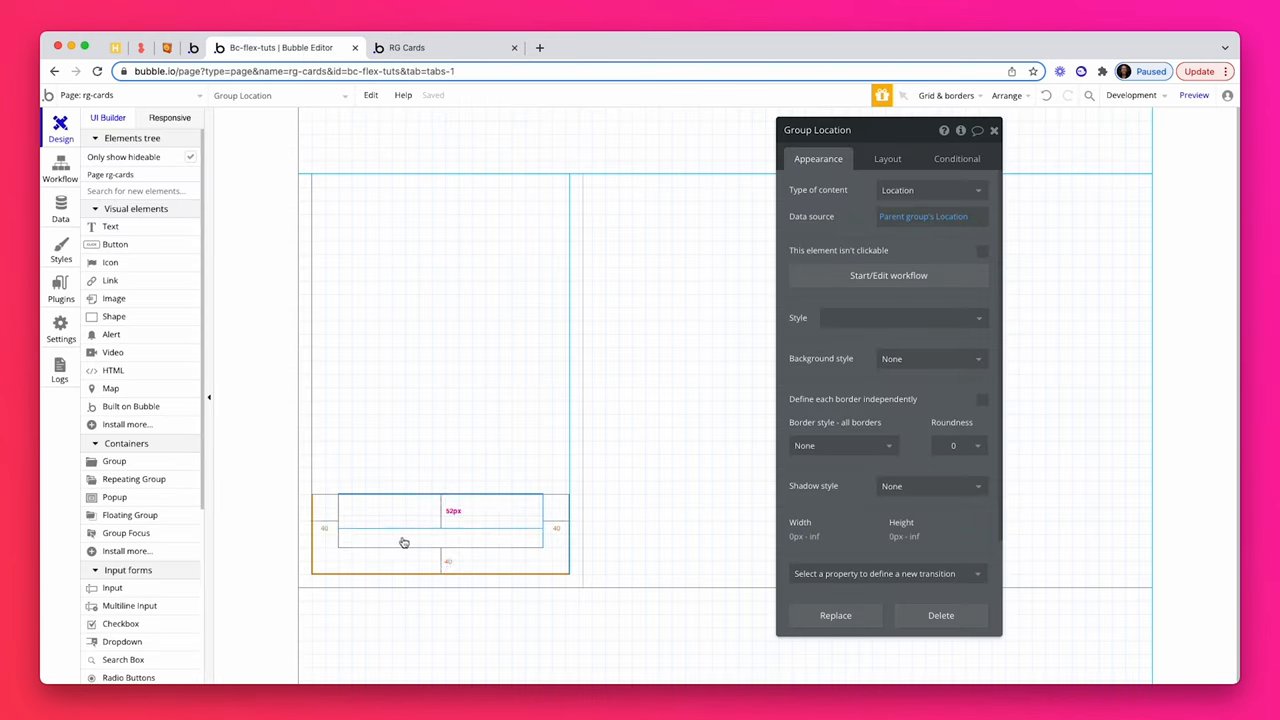
- Show Parent group's Location's price formatted as $ currency with 0 decimals, then preview it
click(440, 522)
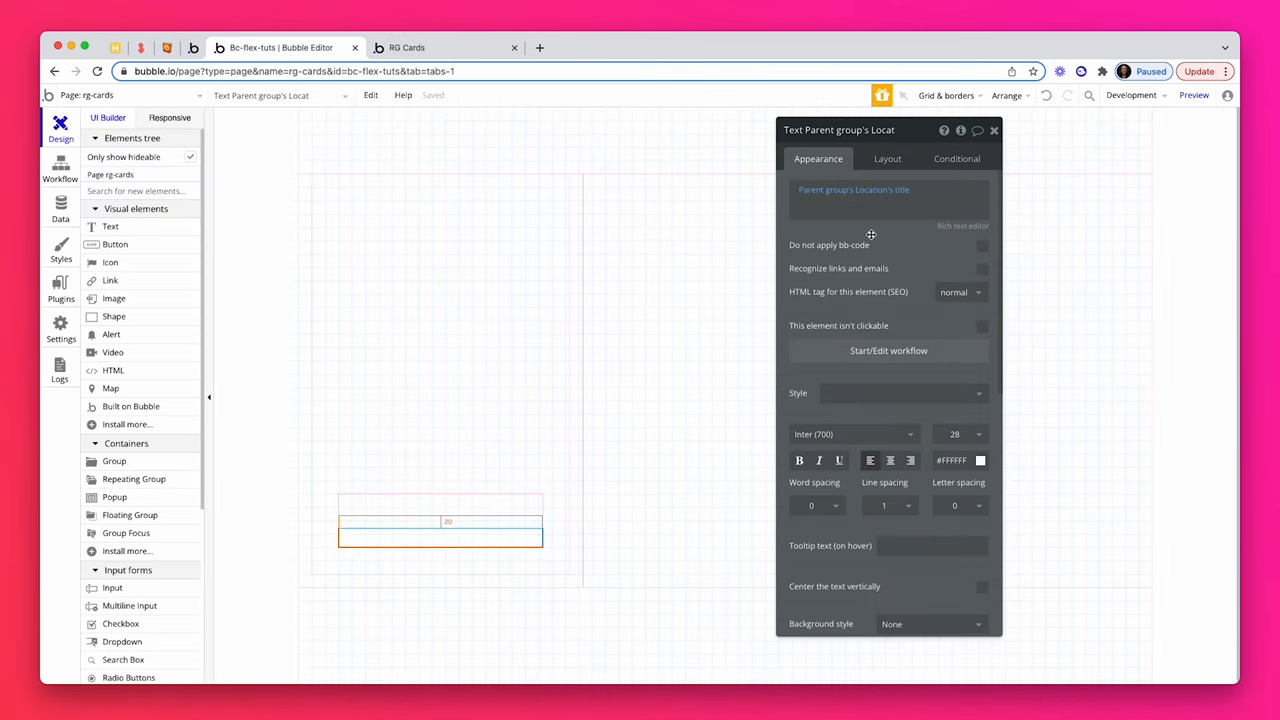
click(852, 188)
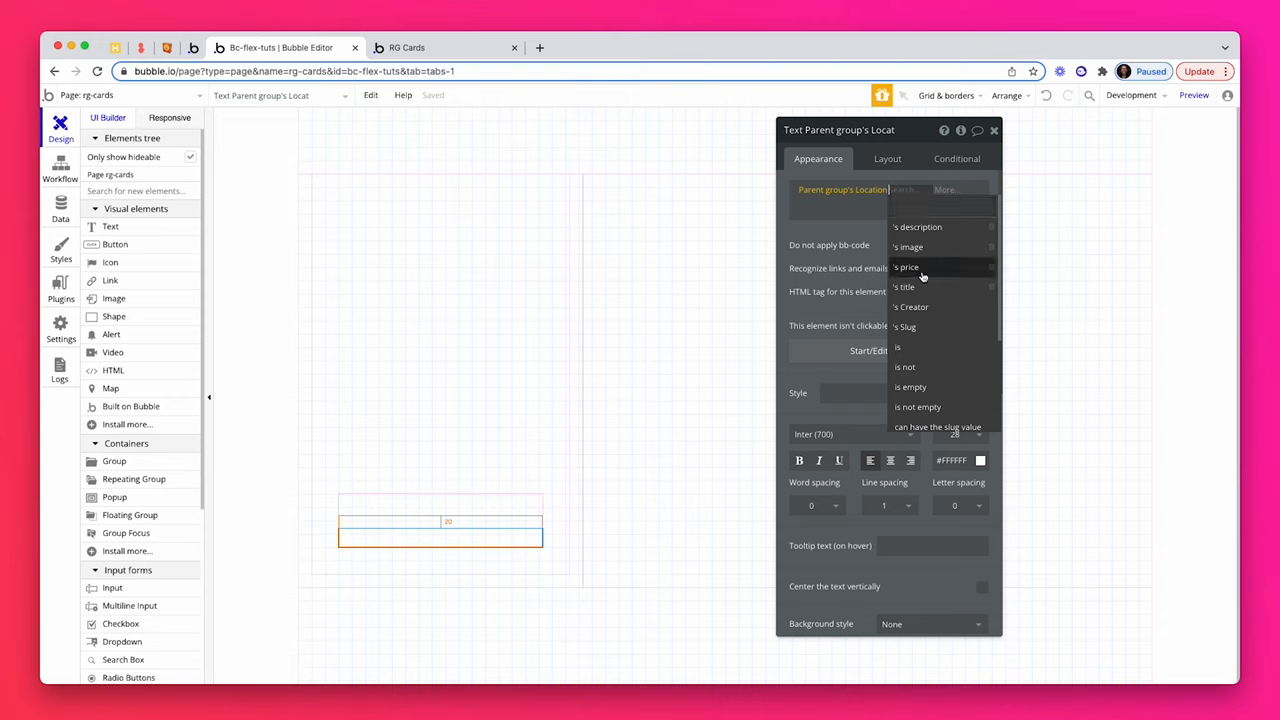
click(906, 268)
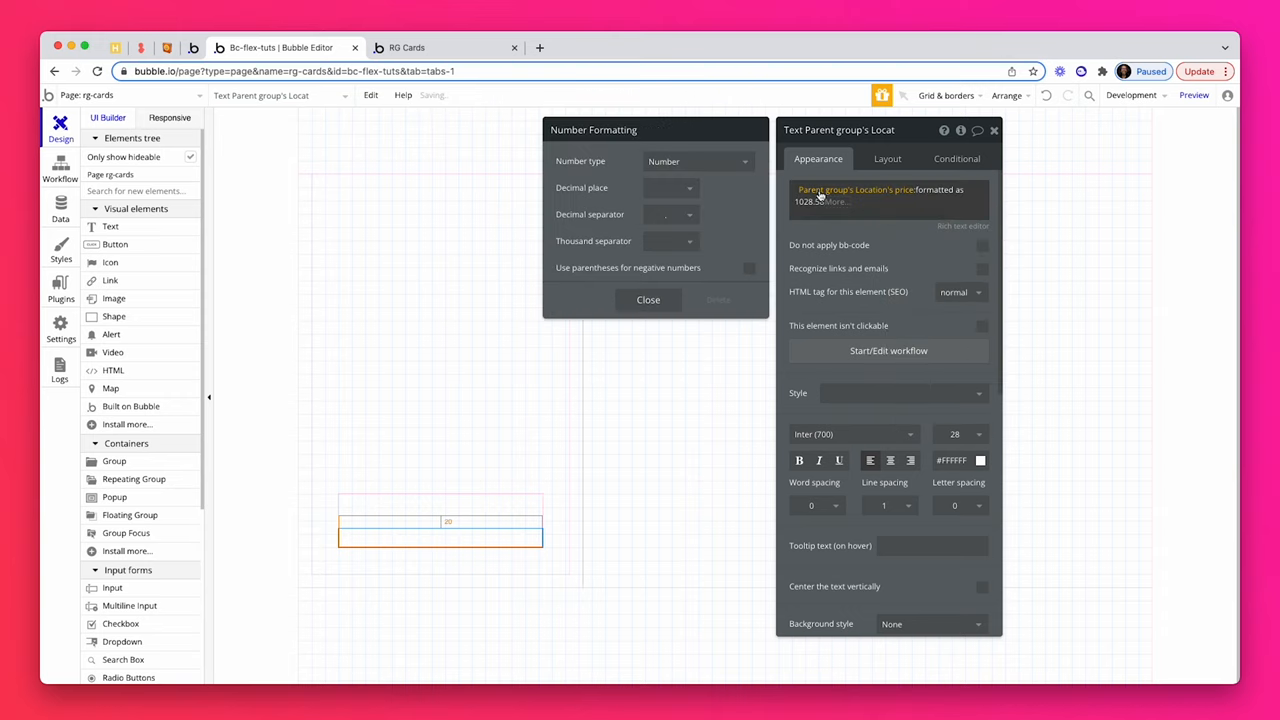
click(696, 160)
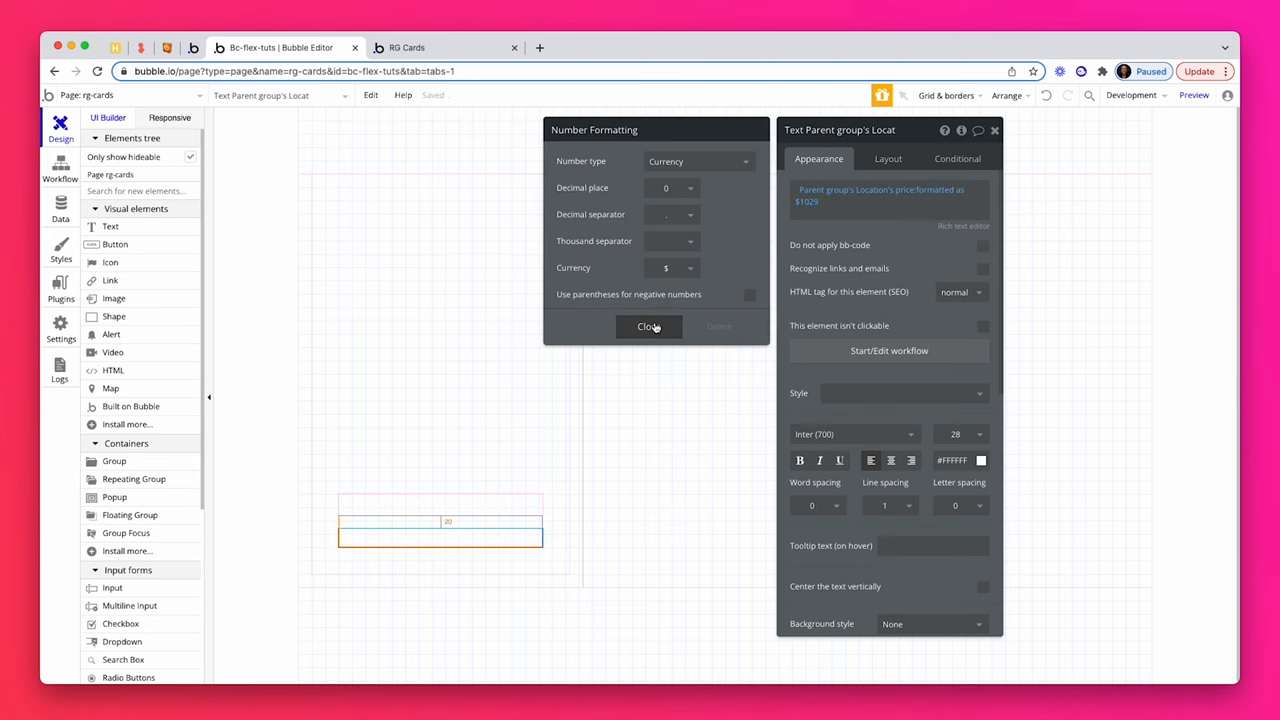
click(648, 326)
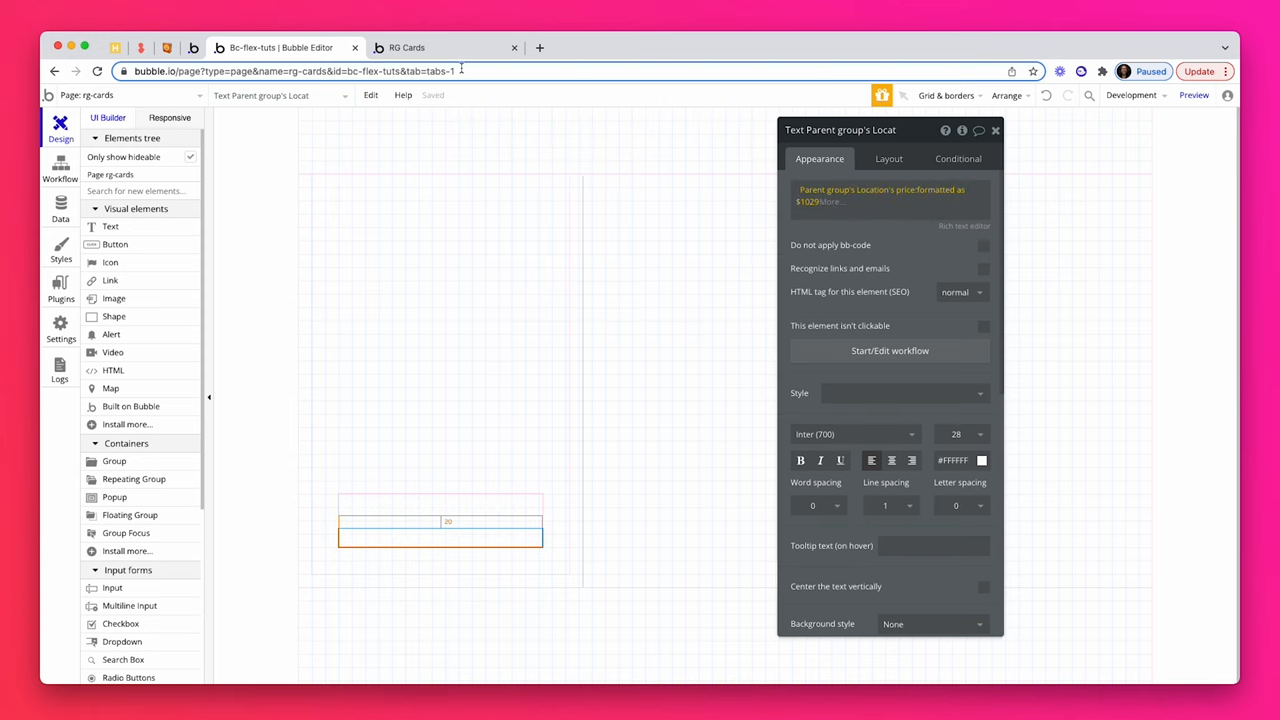
click(444, 48)
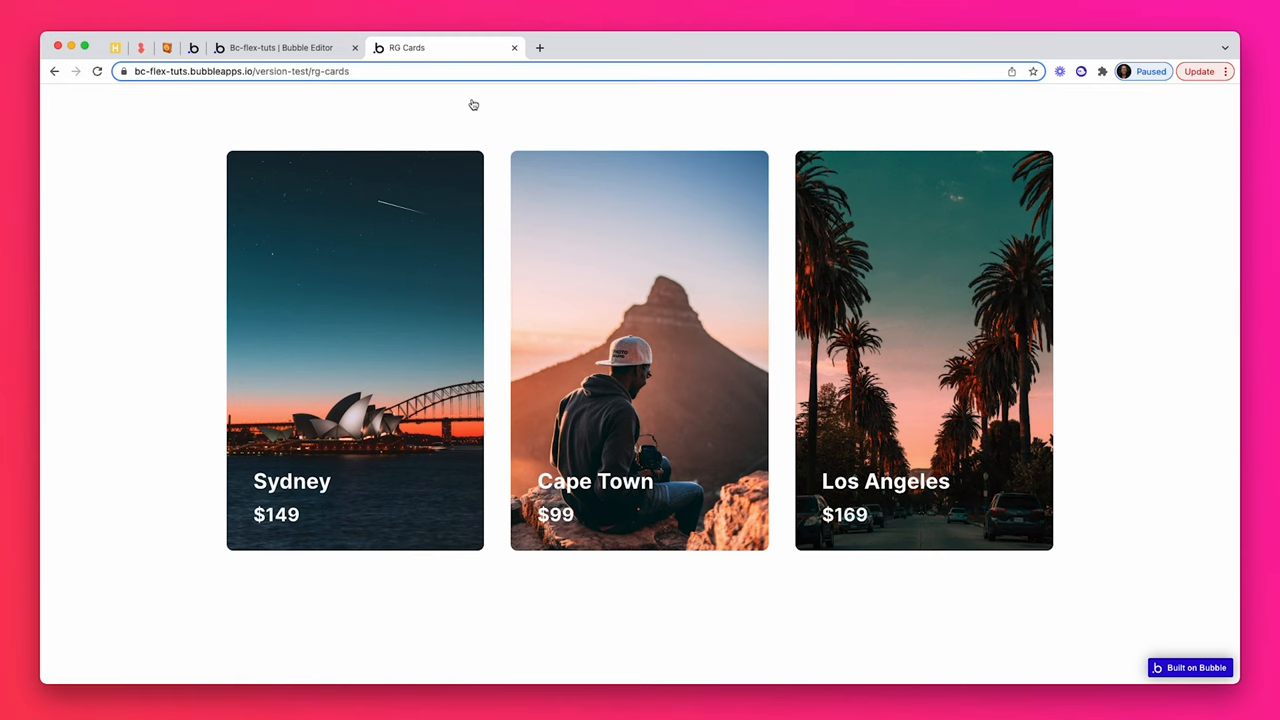
mouse_move(1154, 104)
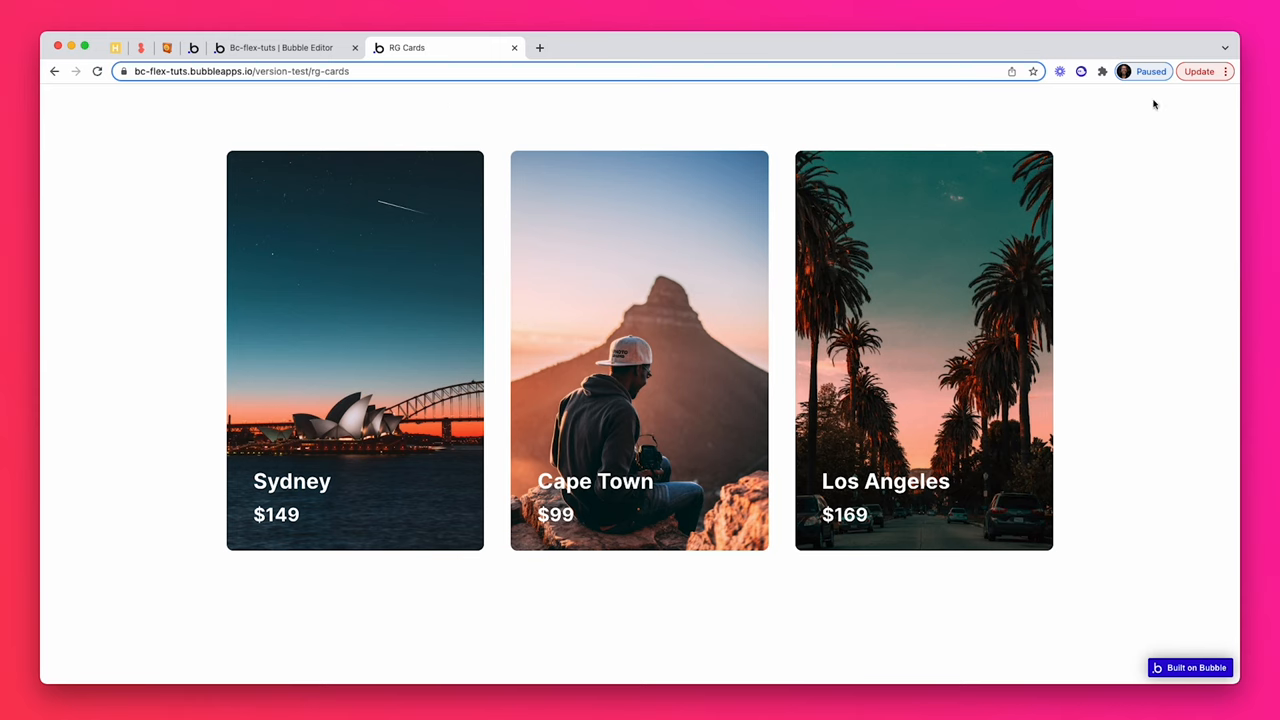
- Switch the preview to a narrow phone-sized width showing the Sydney $149 card
click(1226, 72)
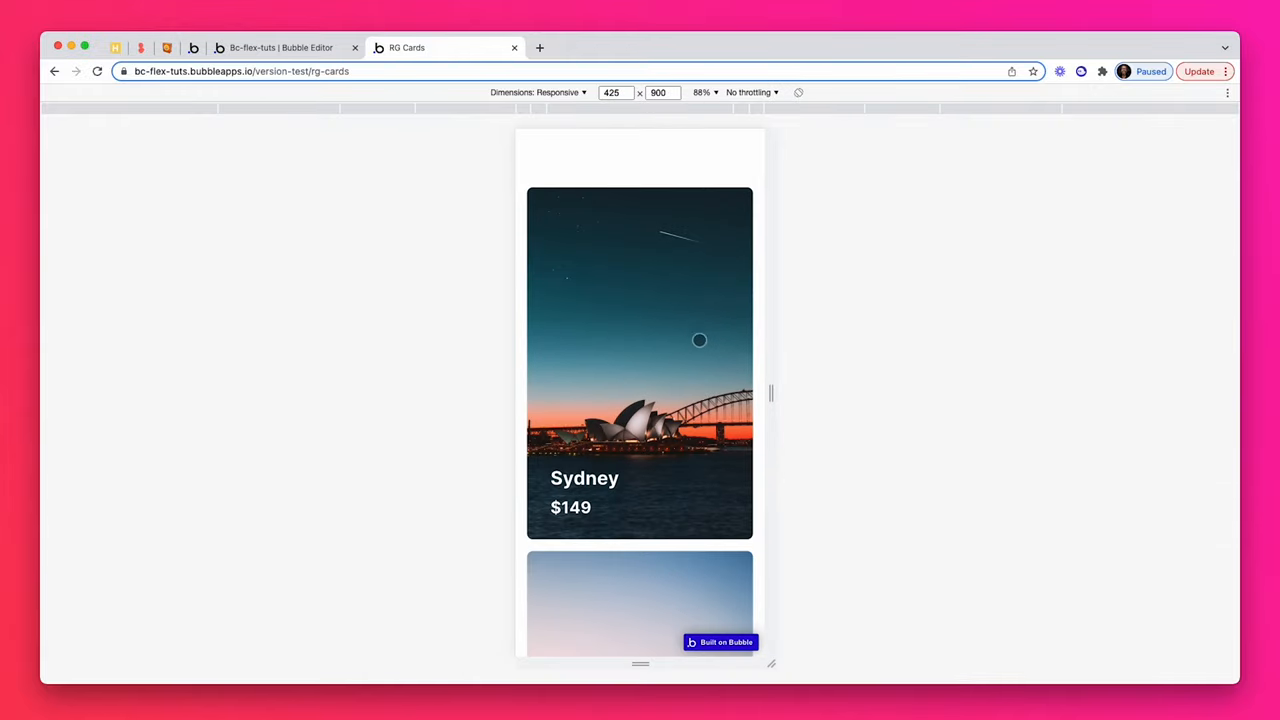
- Scroll through the stacked Sydney, Cape Town and Los Angeles cards at 425 then 320 px width
scroll(down, 3)
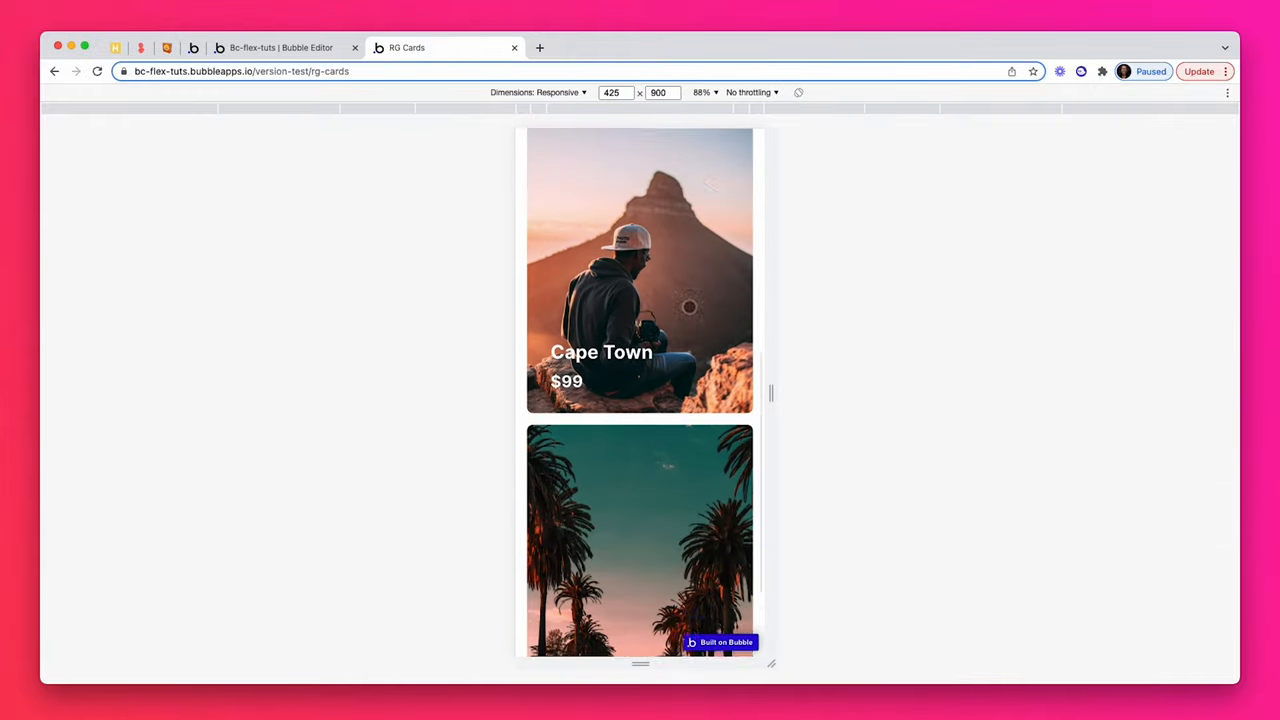
scroll(down, 3)
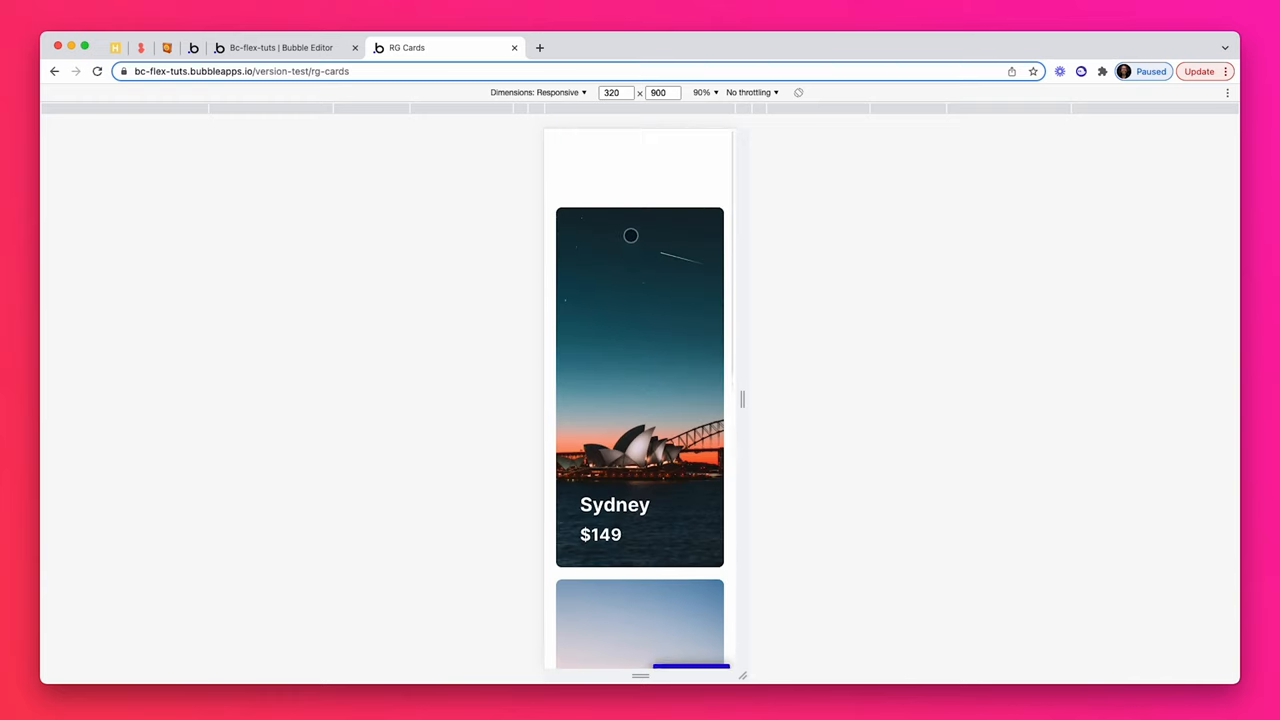
click(280, 48)
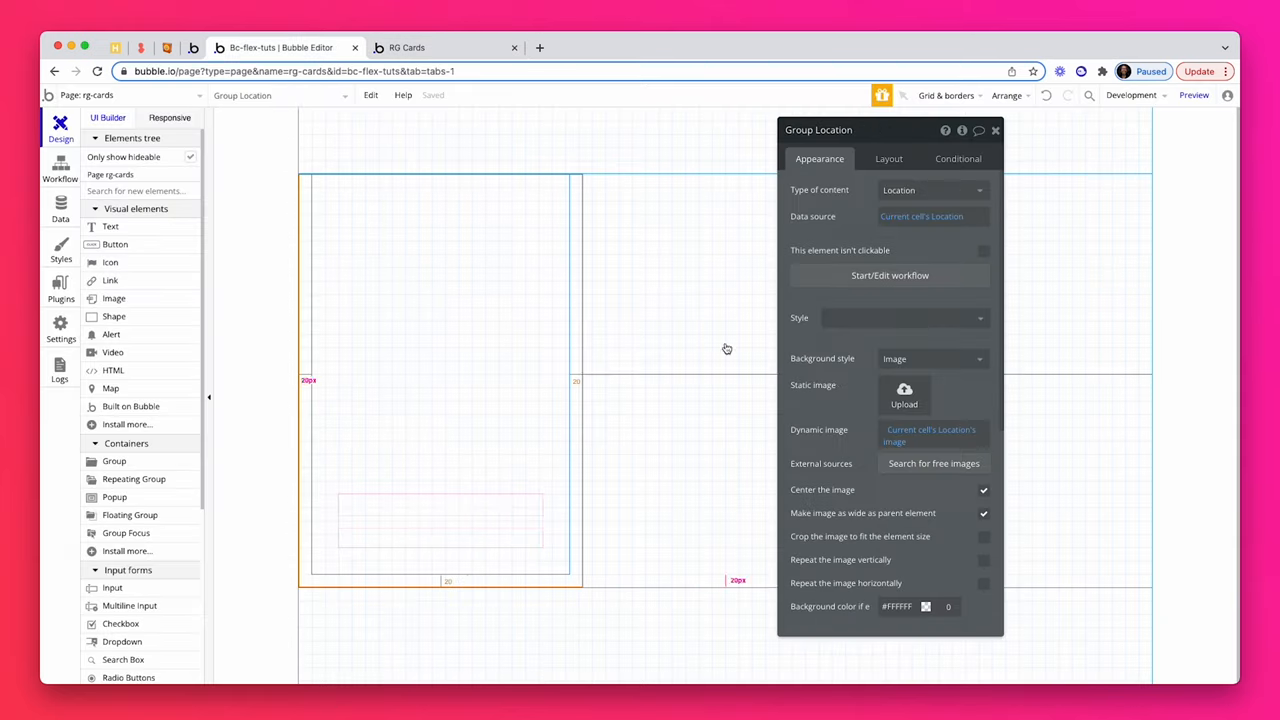
mouse_move(970, 492)
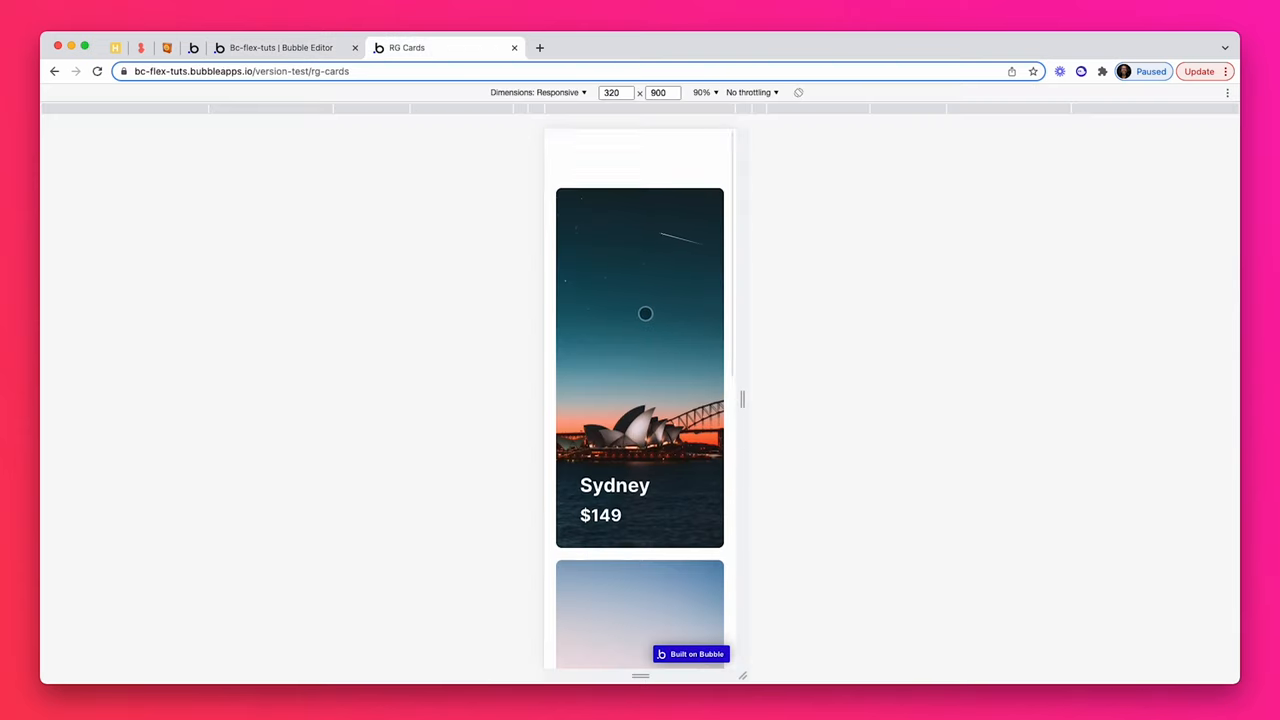
scroll(down, 3)
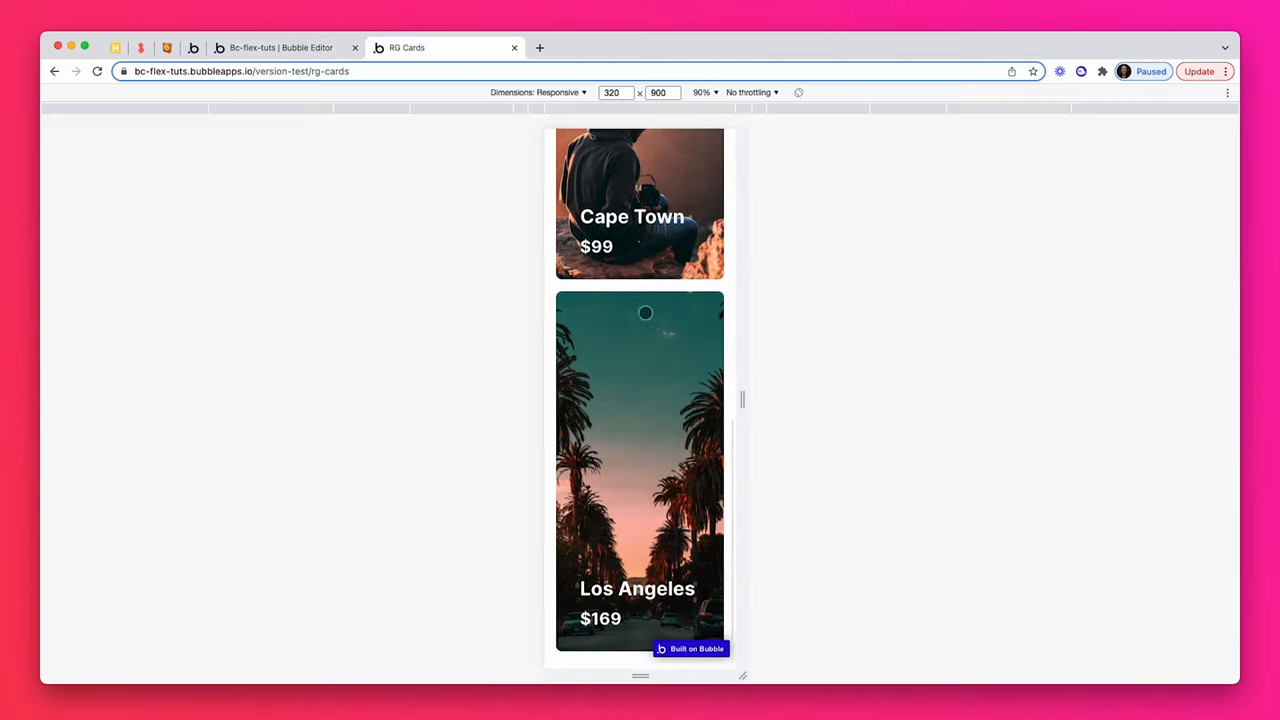